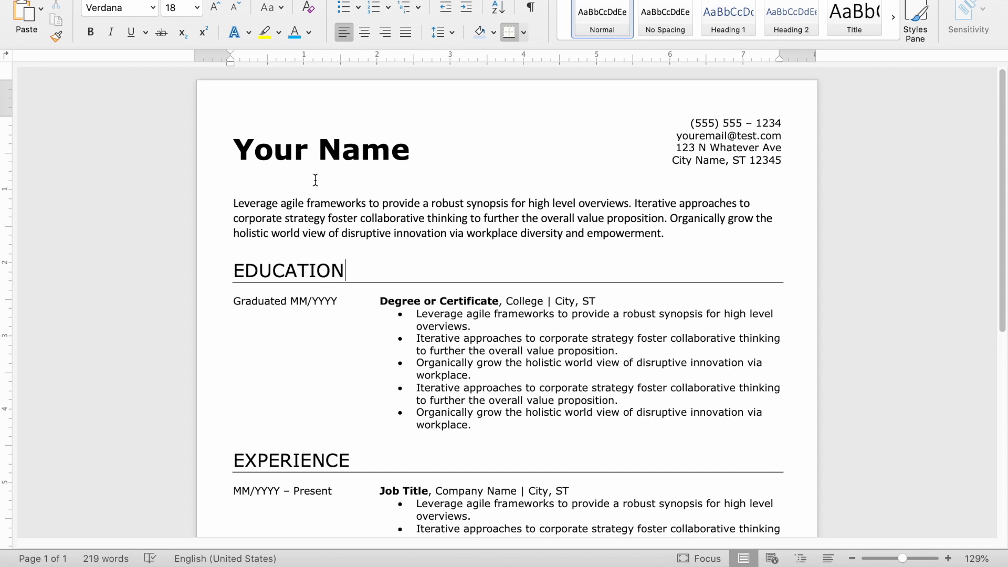
Step: Scroll through the finished sample resume before starting a new blank document
scroll("down", 3)
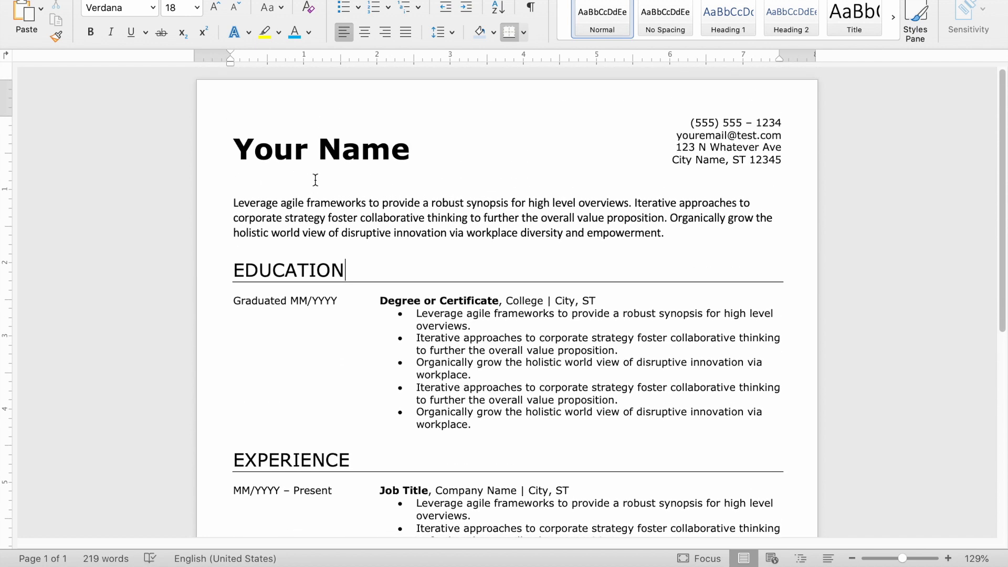
scroll("down", 3)
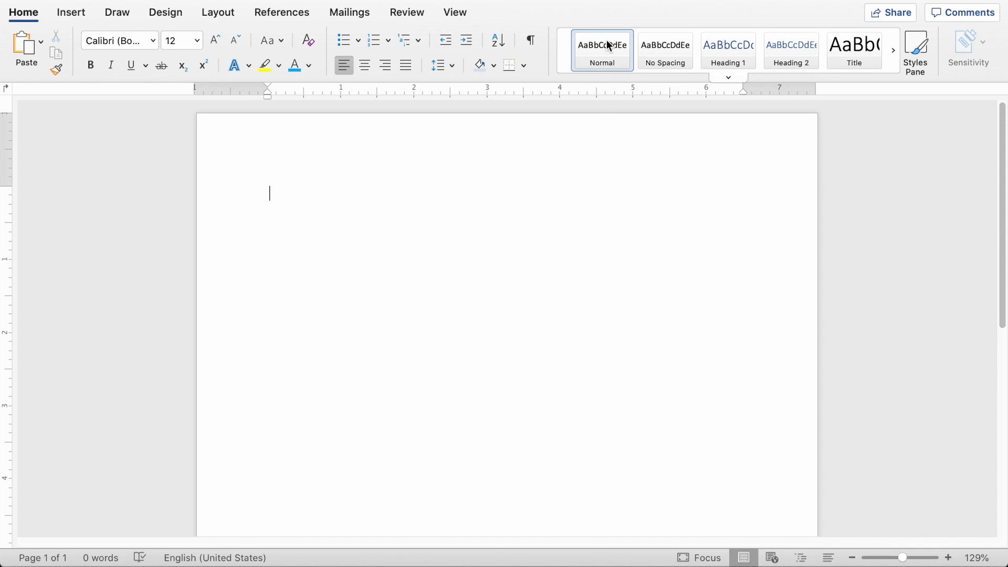
Step: Modify the Normal style to use Verdana at 10 pt
right_click(601, 50)
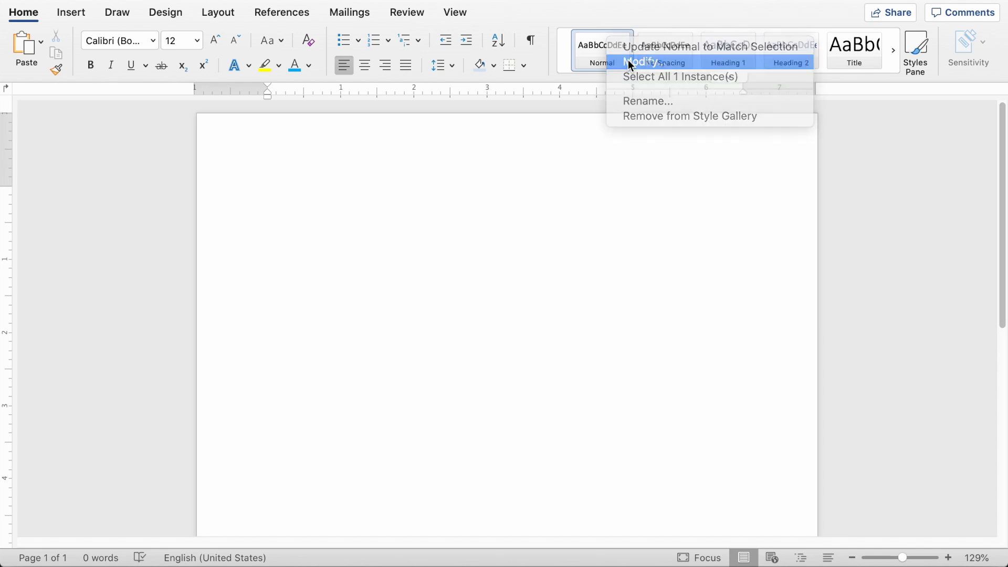
left_click(641, 62)
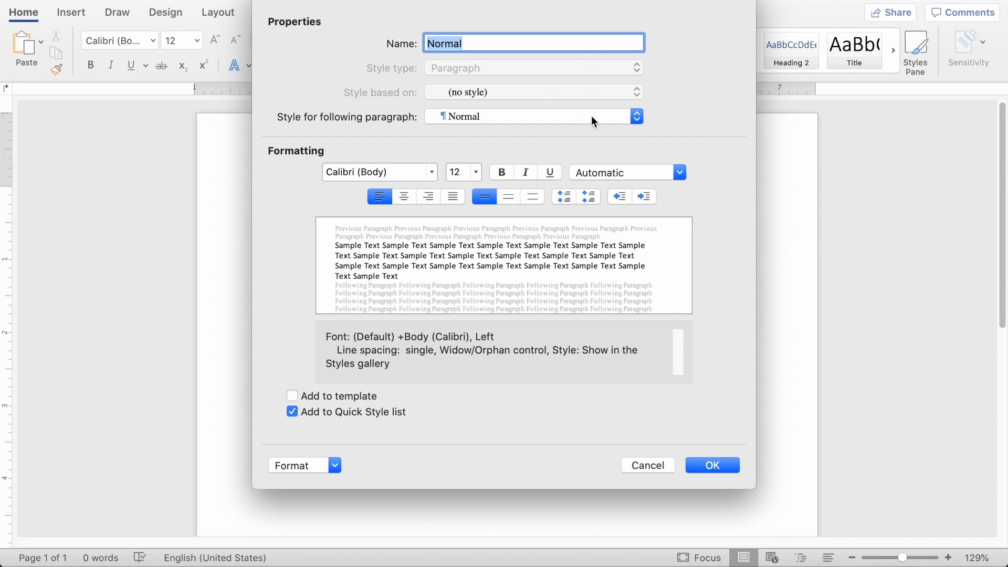
left_click(431, 171)
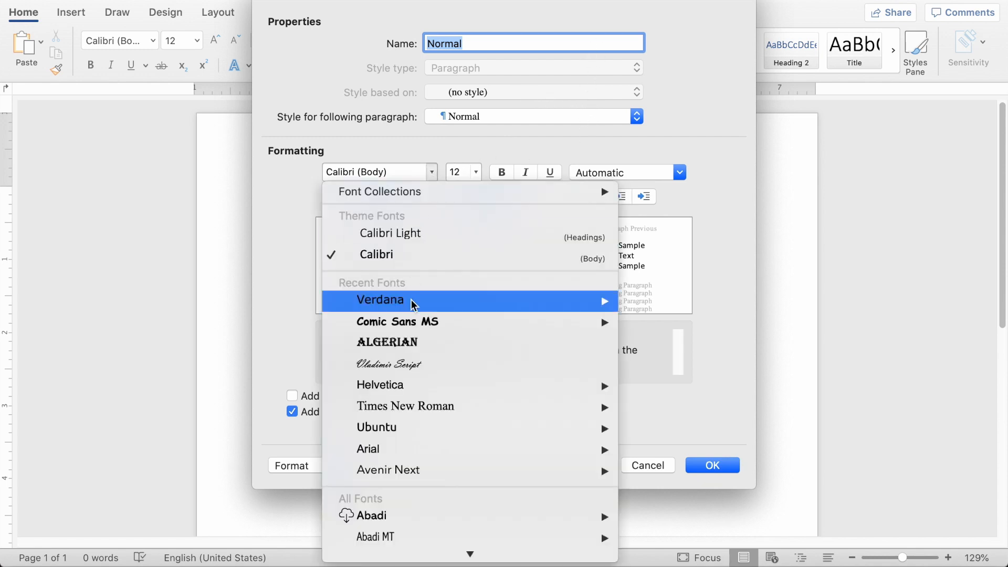
left_click(380, 300)
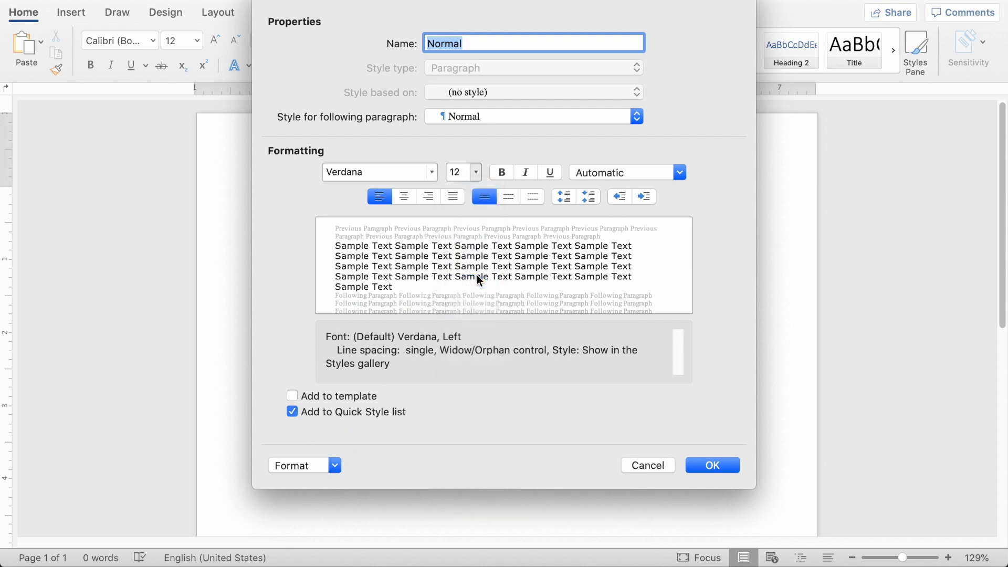
left_click(475, 172)
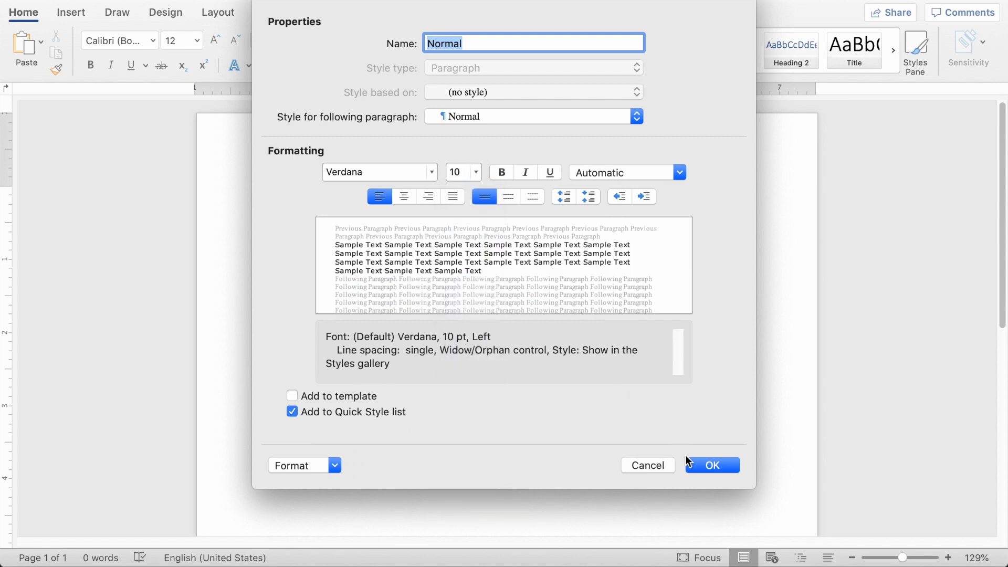
left_click(713, 466)
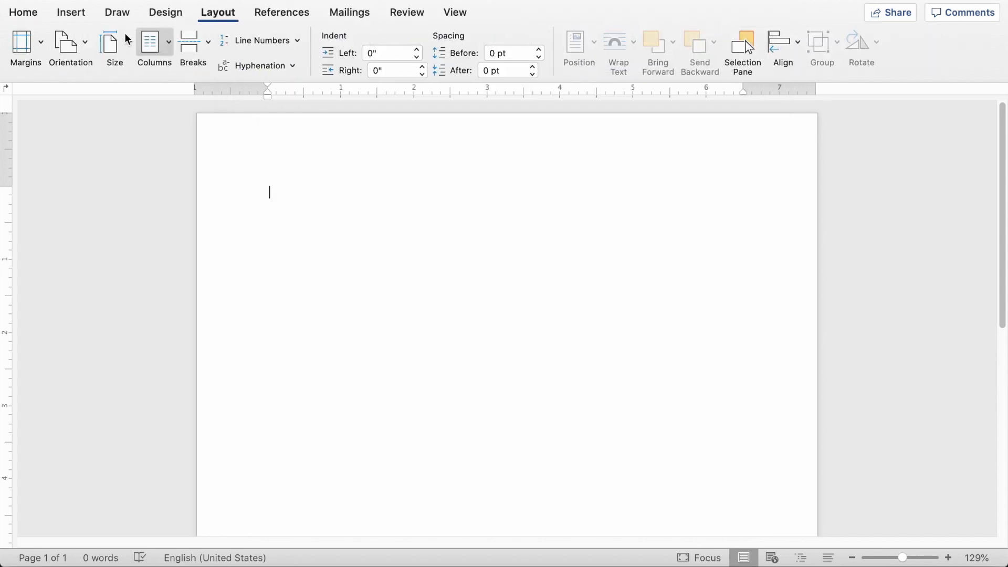
Step: Choose a narrower page margin preset from Layout > Margins
left_click(26, 45)
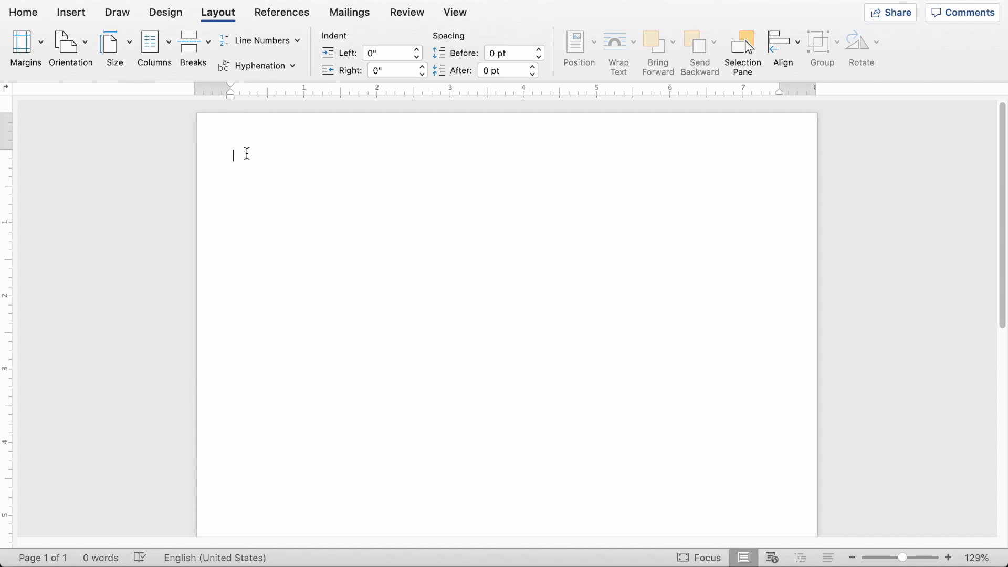
mouse_move(124, 93)
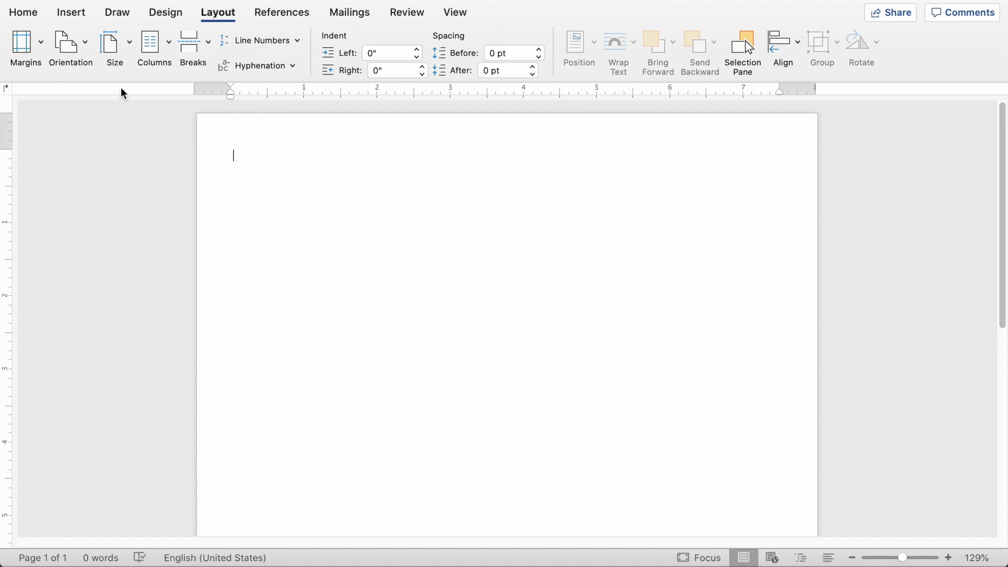
mouse_move(71, 12)
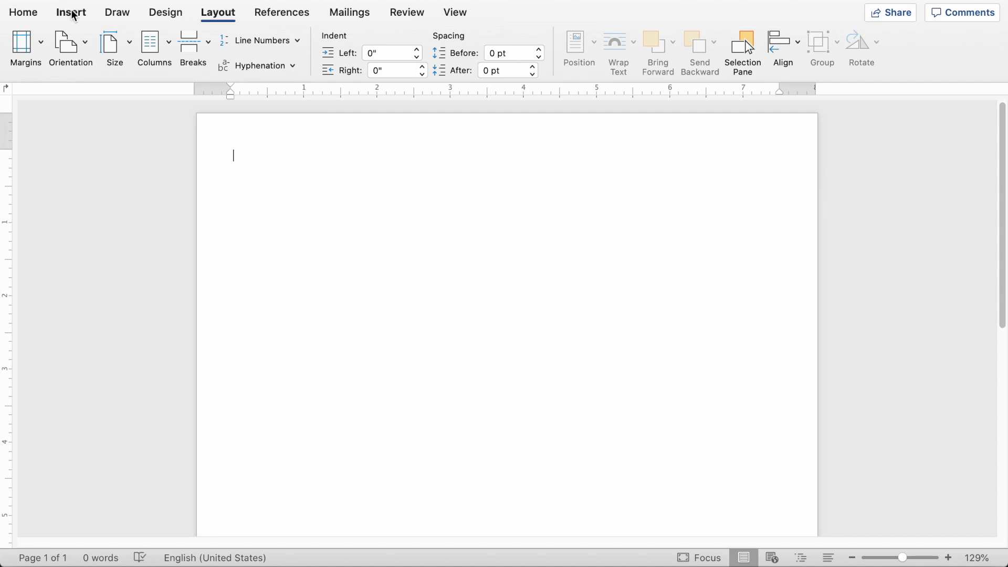
Step: Insert a 2x1 table at the top of the page and set all its cell margins to 0"
left_click(71, 11)
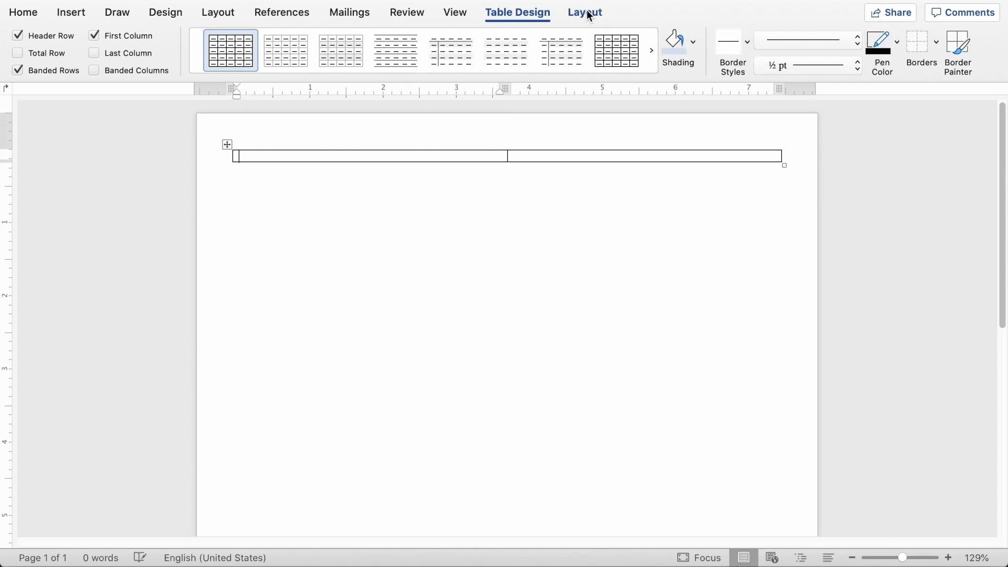
left_click(584, 11)
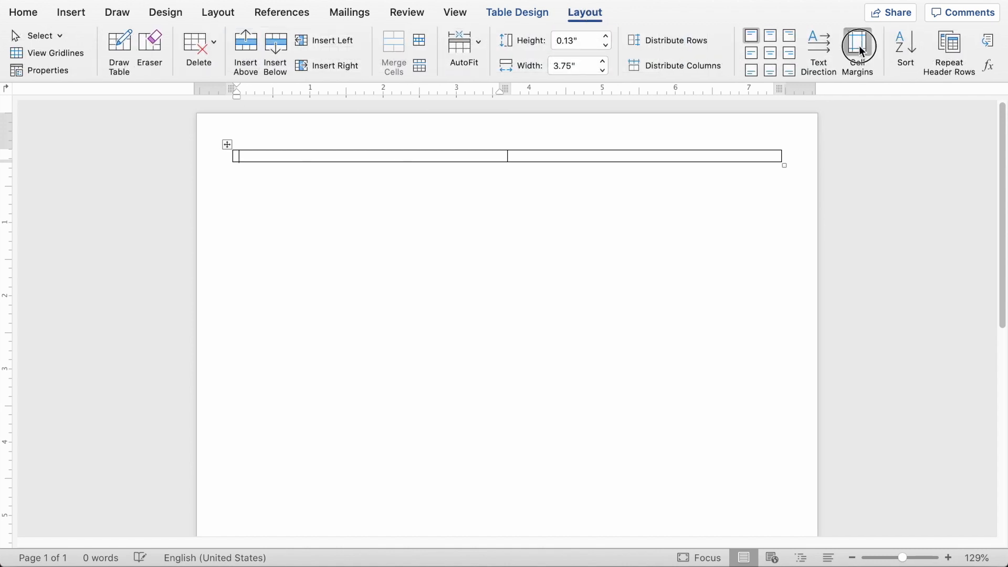
left_click(858, 51)
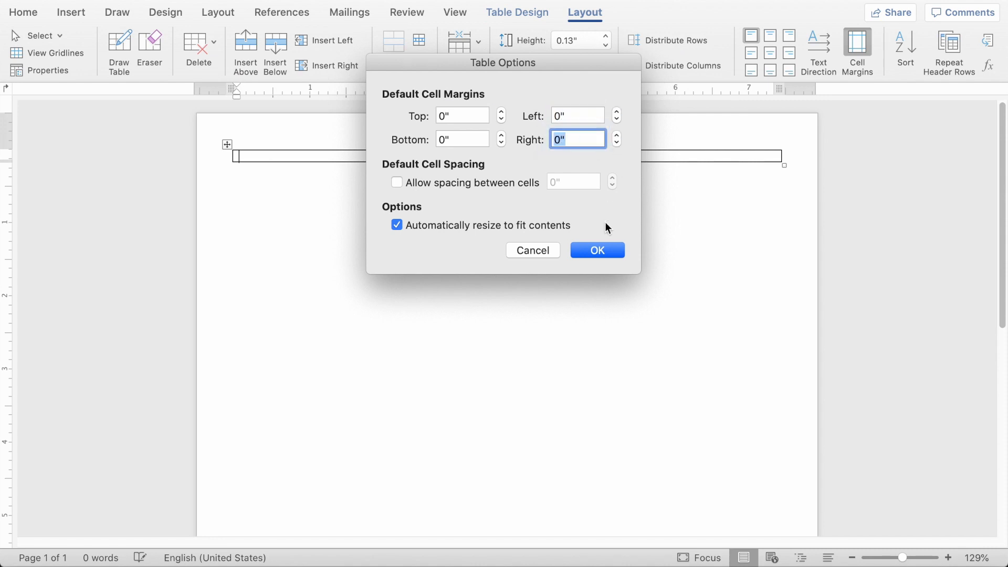
left_click(597, 250)
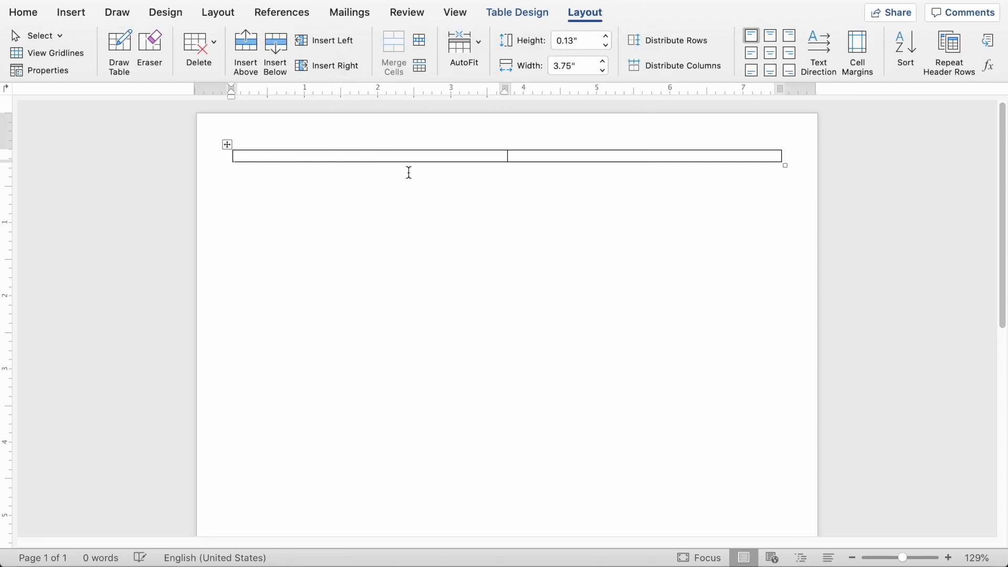
Step: Enter Your Name in the left cell and a placeholder phone number in the right cell
type("Your Name")
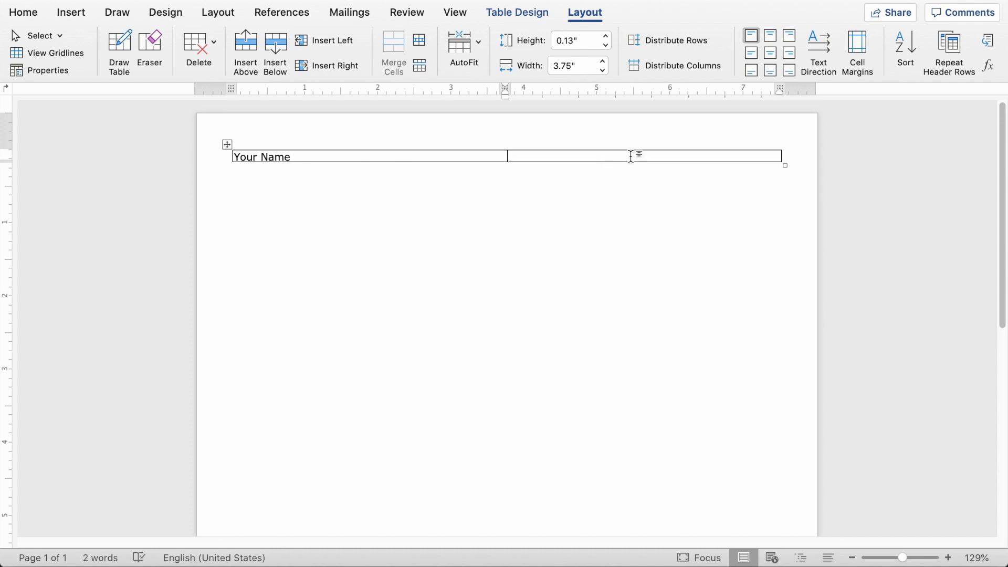
type("(555) 555 – 5555")
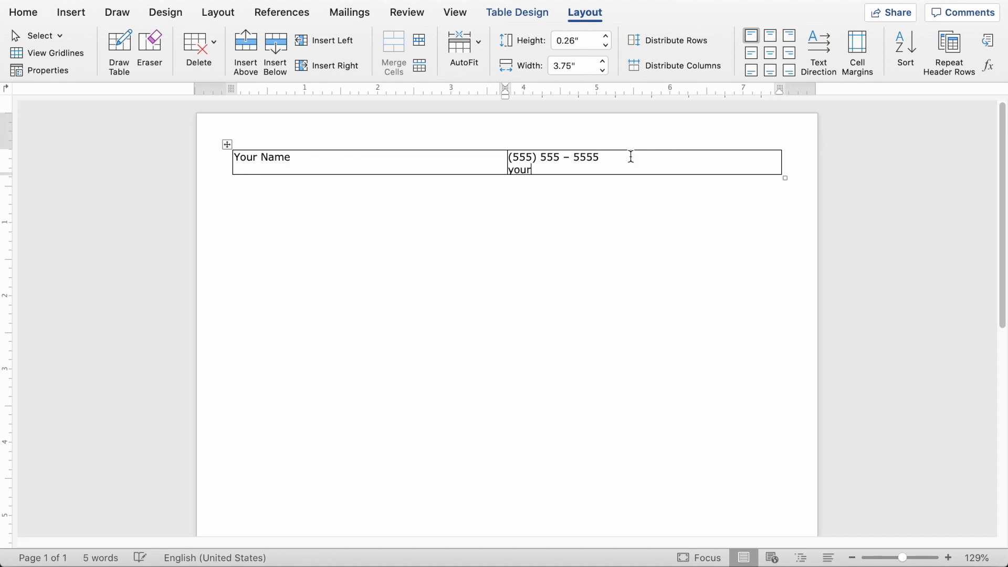
type("email@whatever")
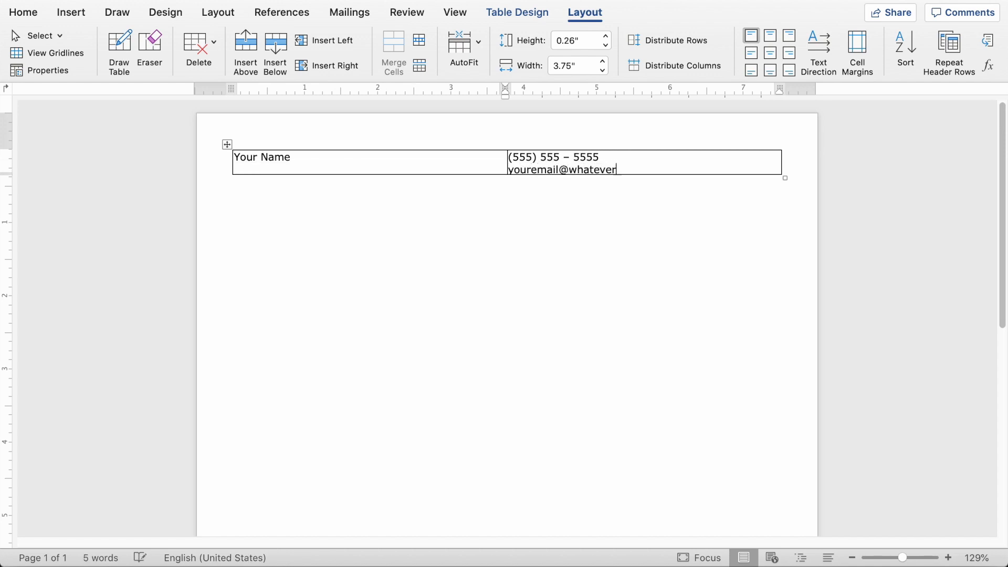
type(".com")
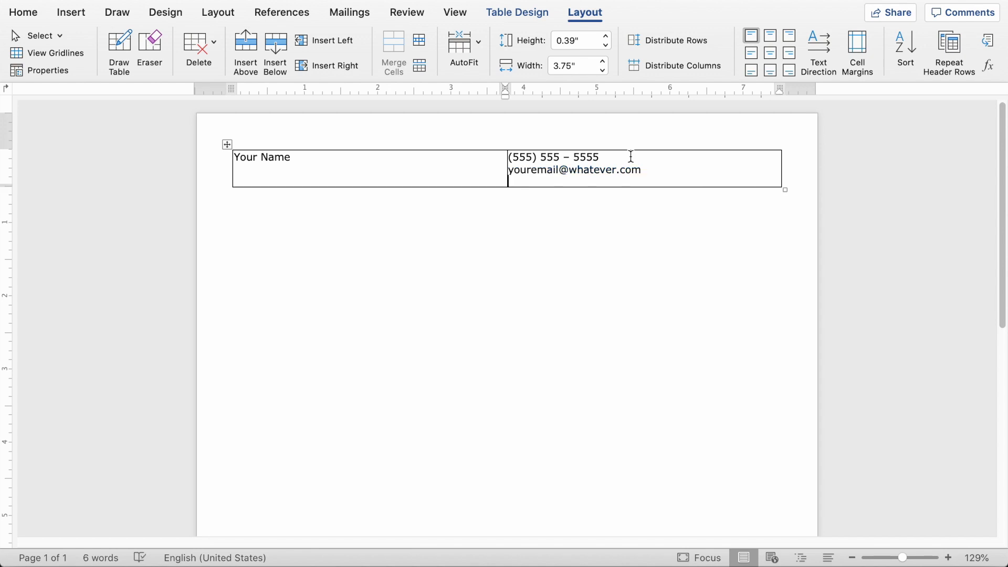
type("123 N.")
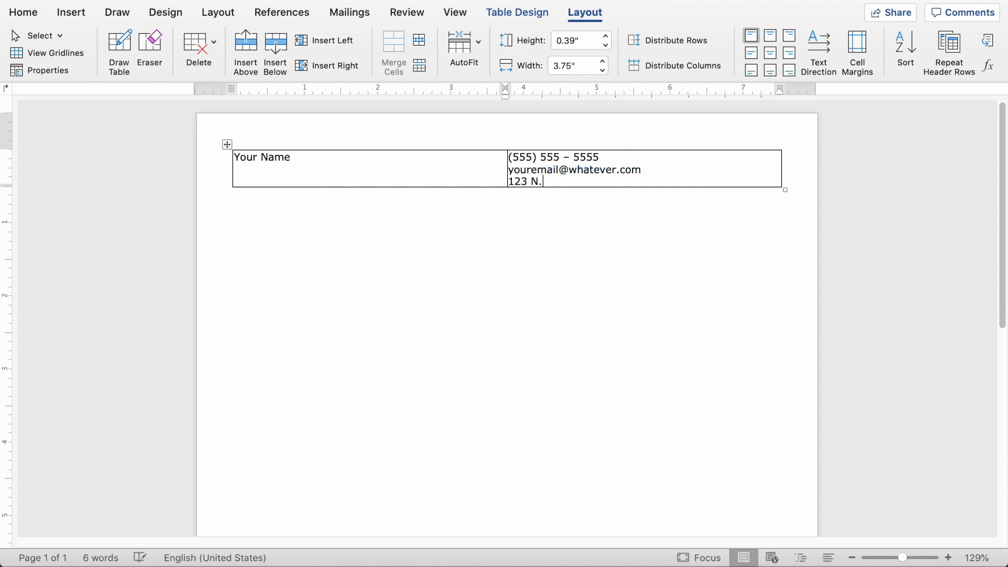
type("Wherever Ave")
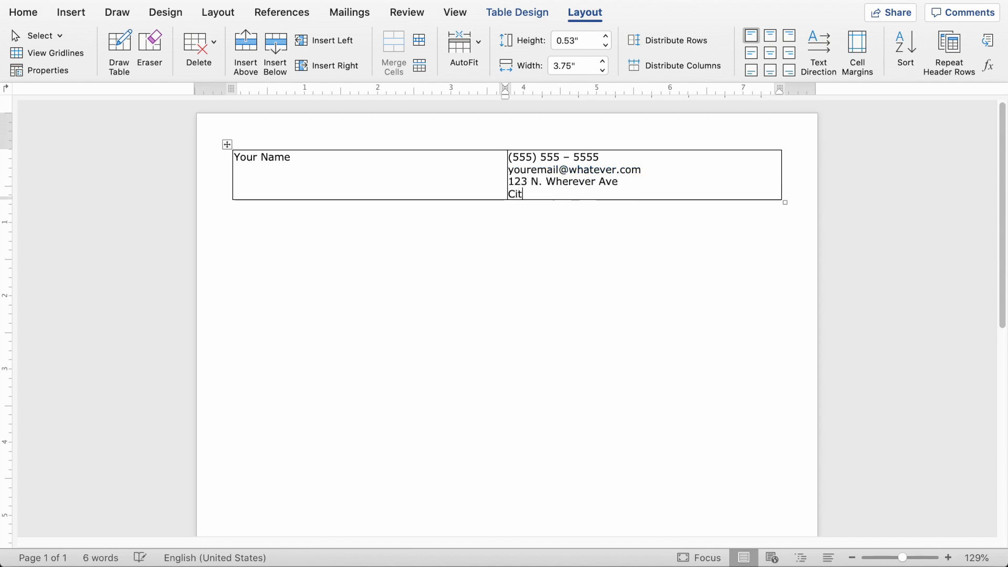
type("y, ST 123")
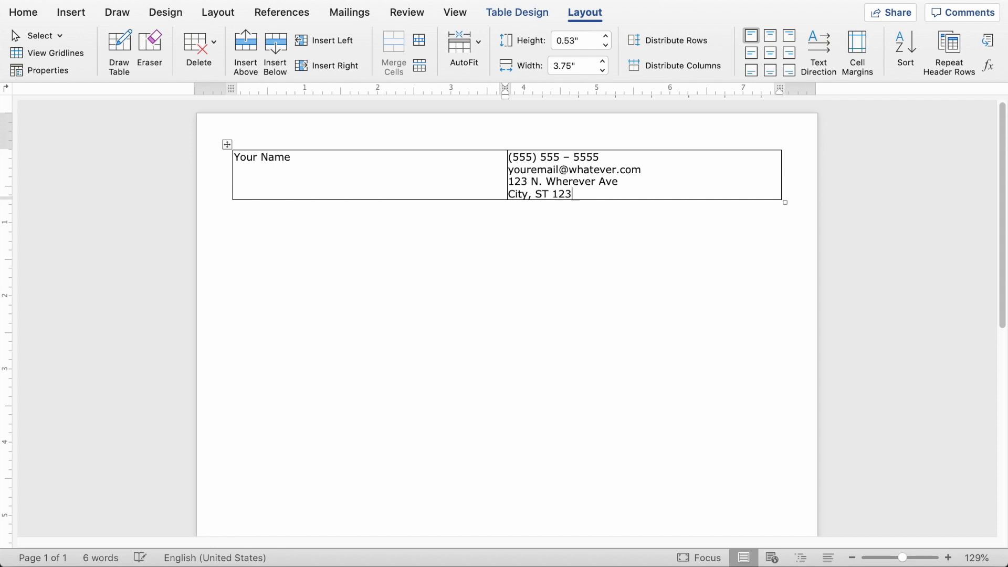
type("45")
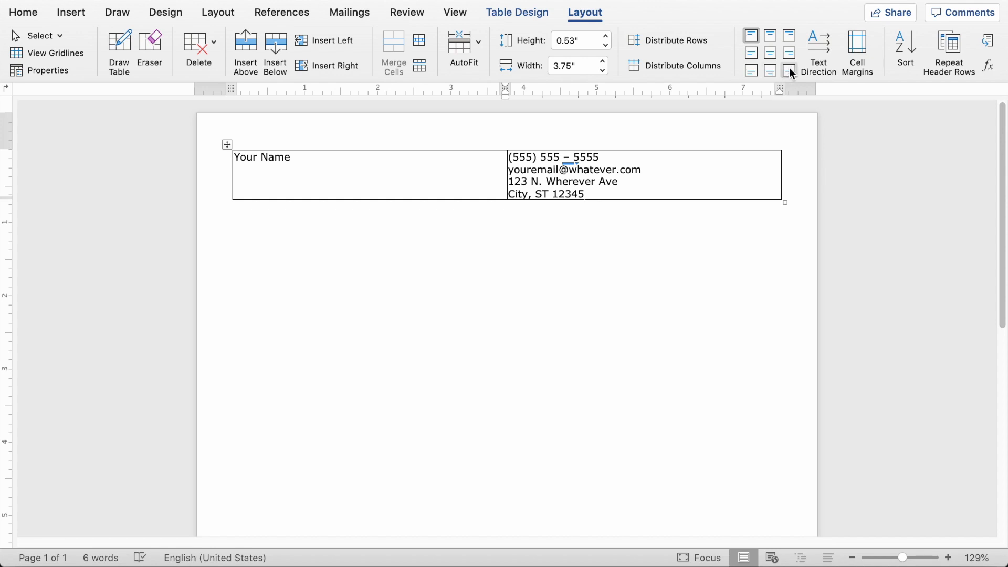
Step: Bottom-align the header cells and enlarge Your Name to 24 pt
left_click(789, 69)
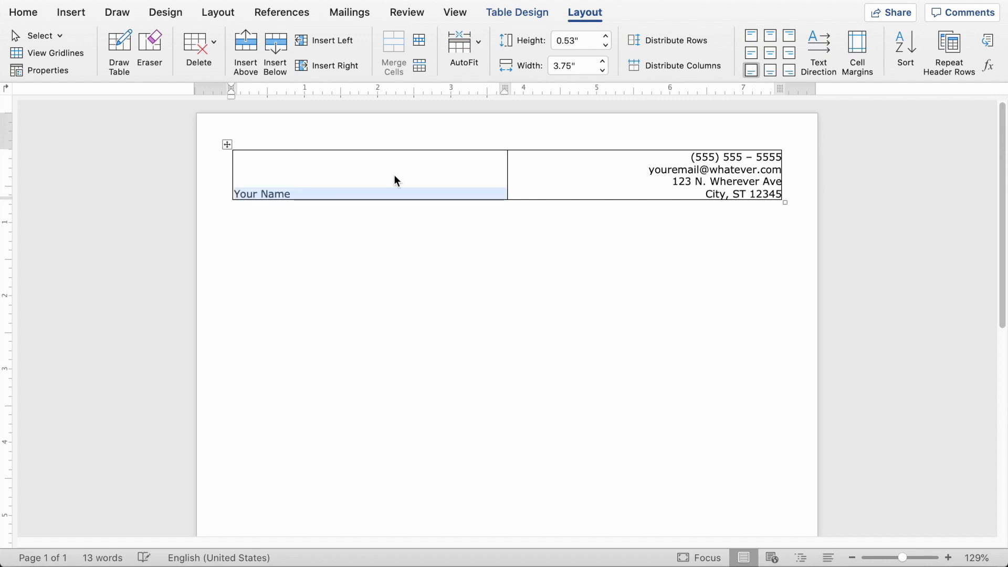
double_click(273, 193)
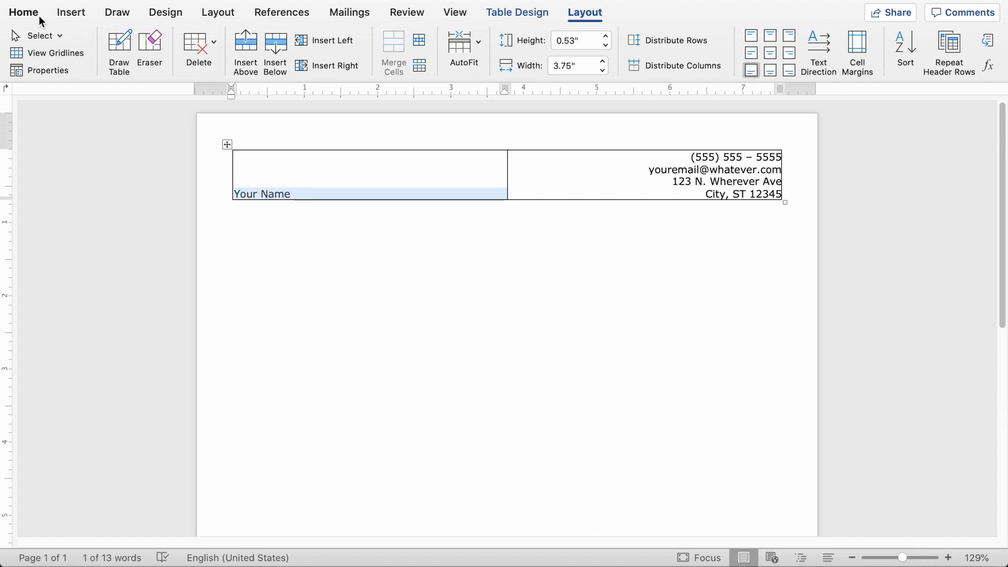
left_click(25, 13)
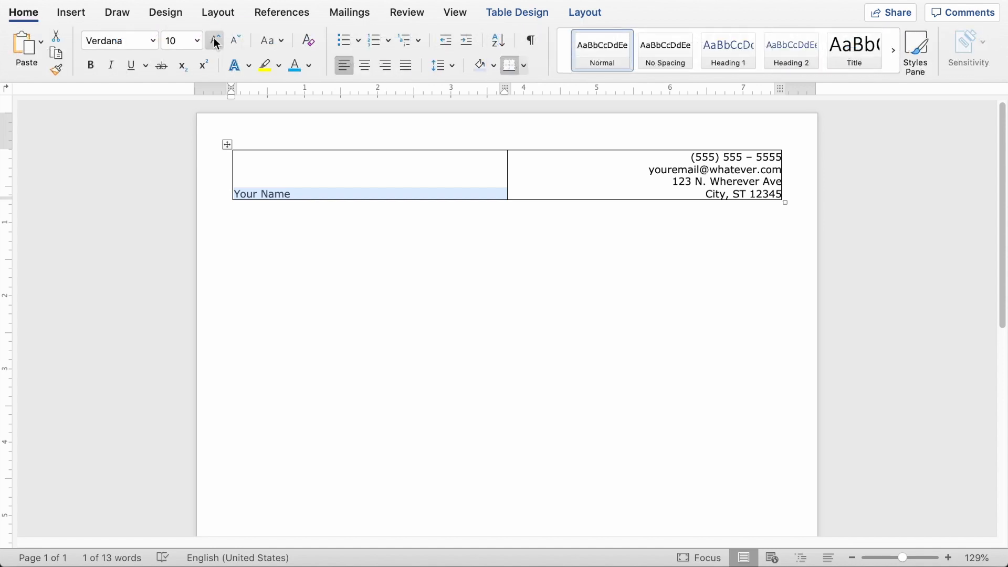
left_click(196, 41)
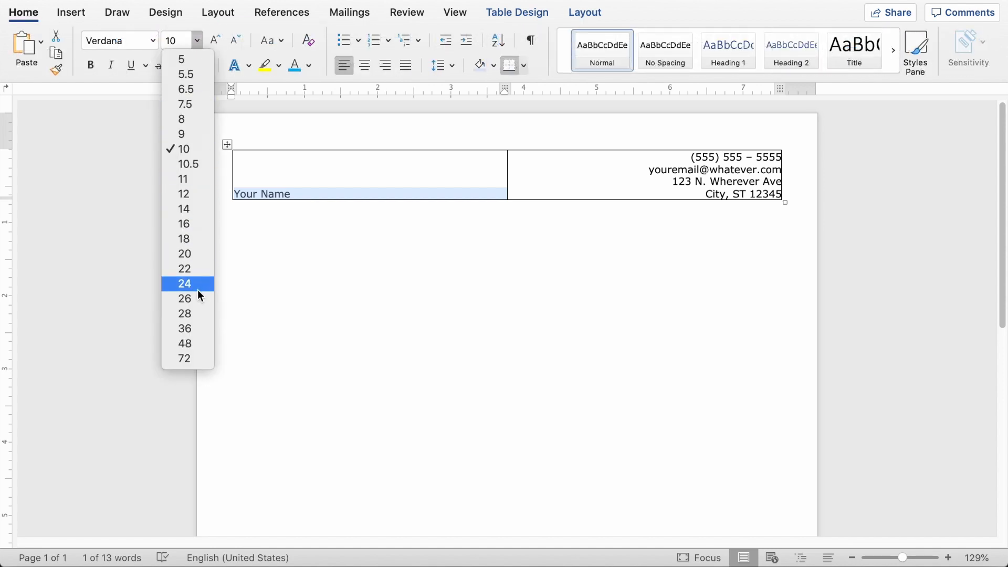
left_click(184, 313)
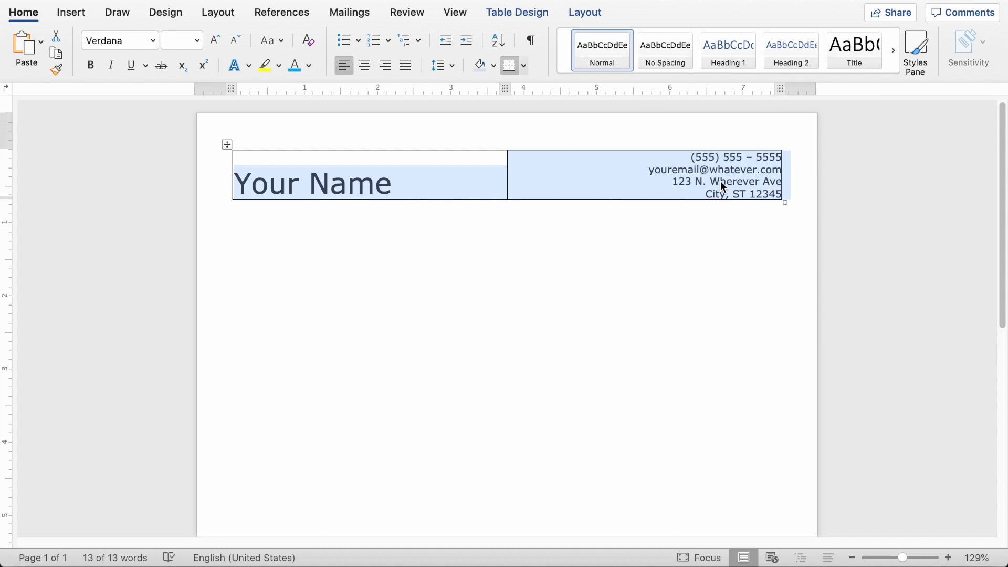
mouse_move(628, 199)
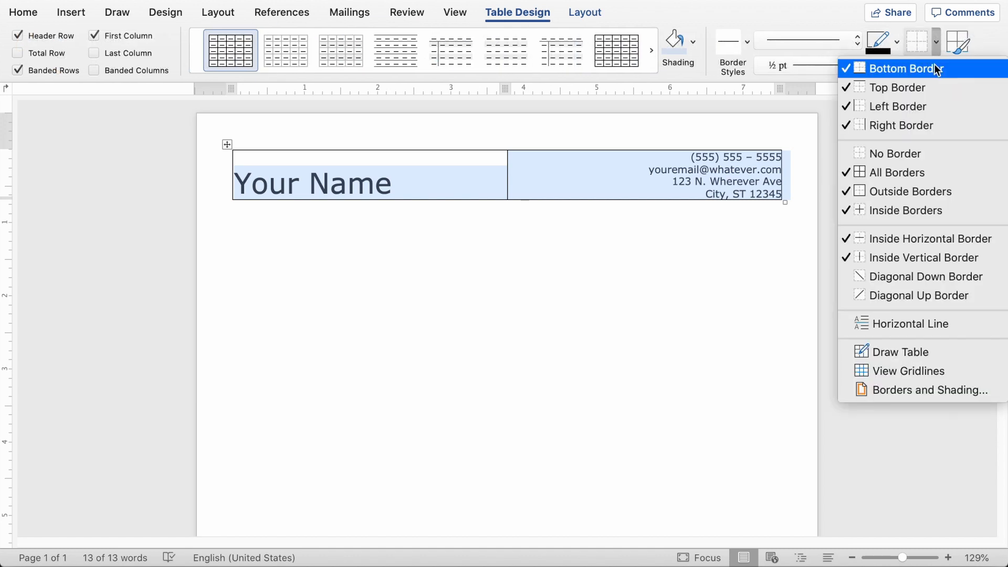
Step: Remove all borders from the header table and move the cursor below it
left_click(898, 70)
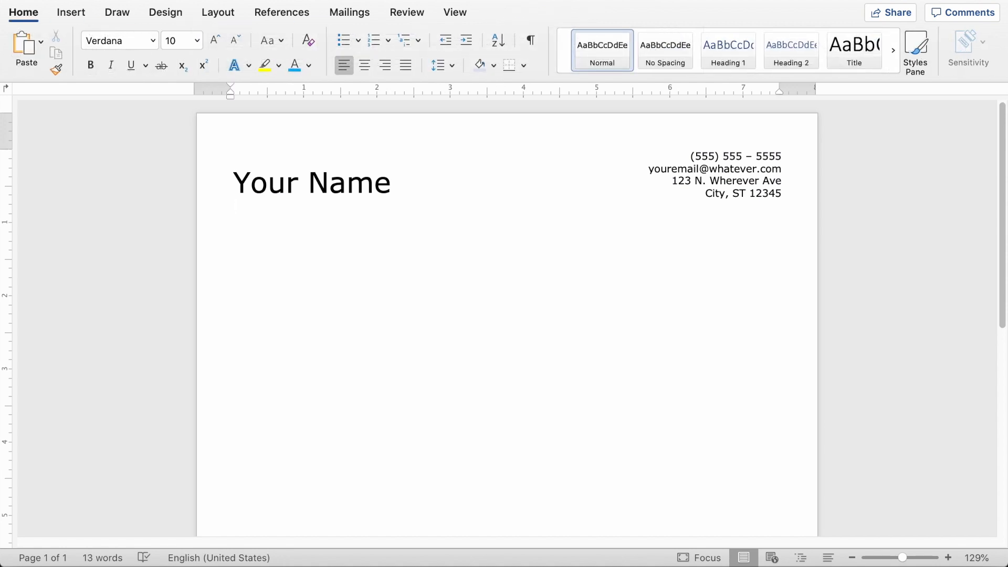
left_click(233, 217)
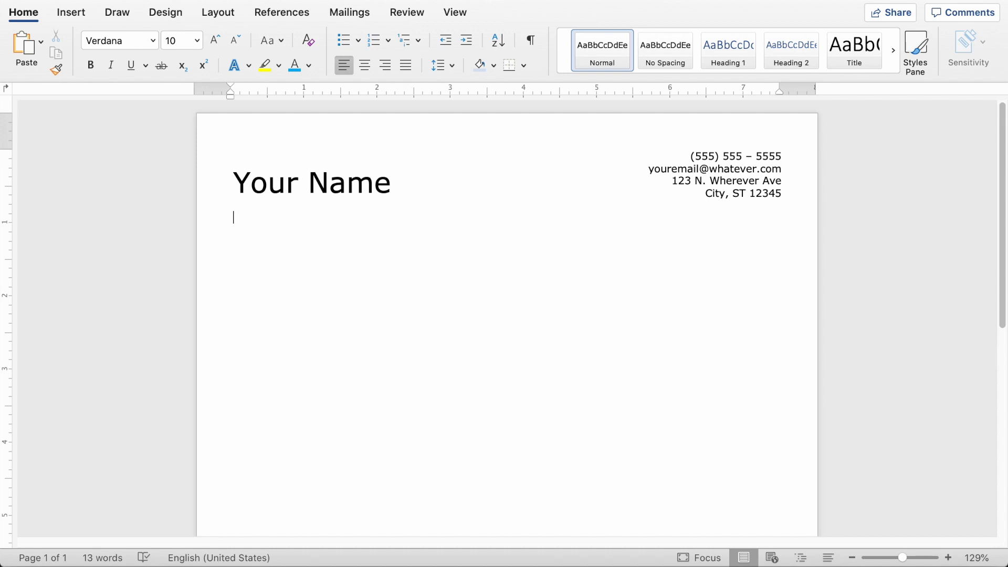
Step: Write the summary paragraph about who you are, career goals and qualifications, ending 'help the company achieve their goals.'
type("This is where you type up")
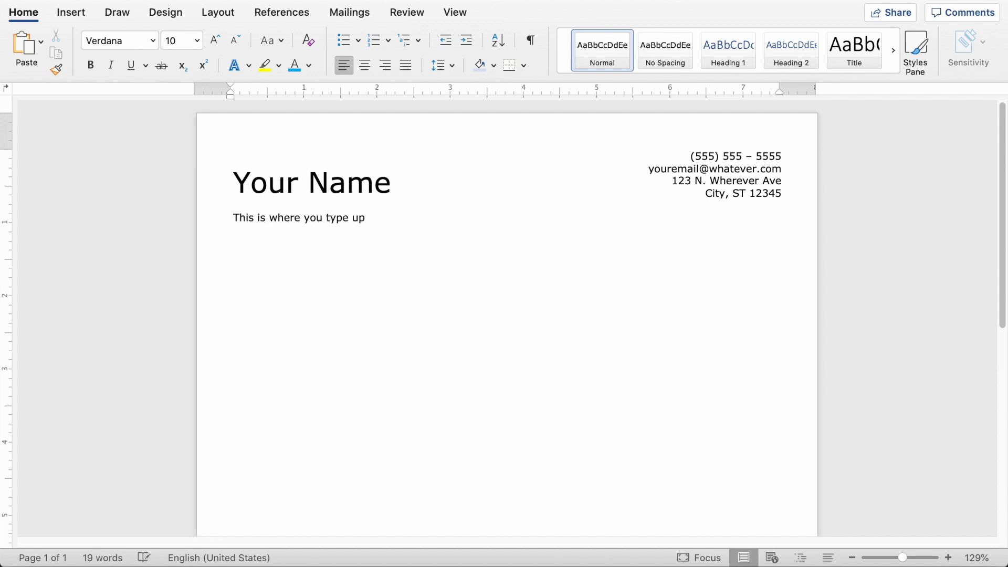
type("a quick summary of who")
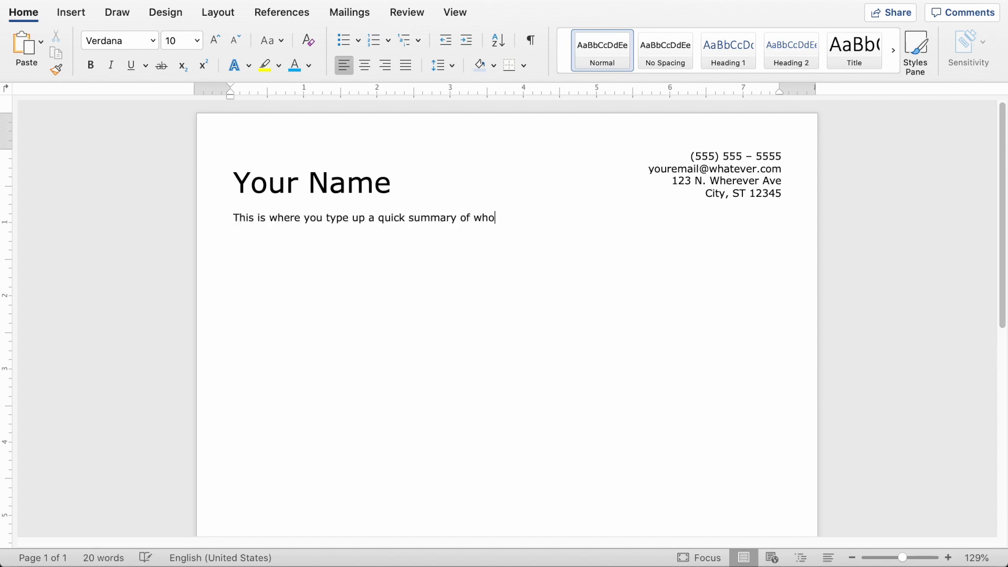
type("you are, what your goals")
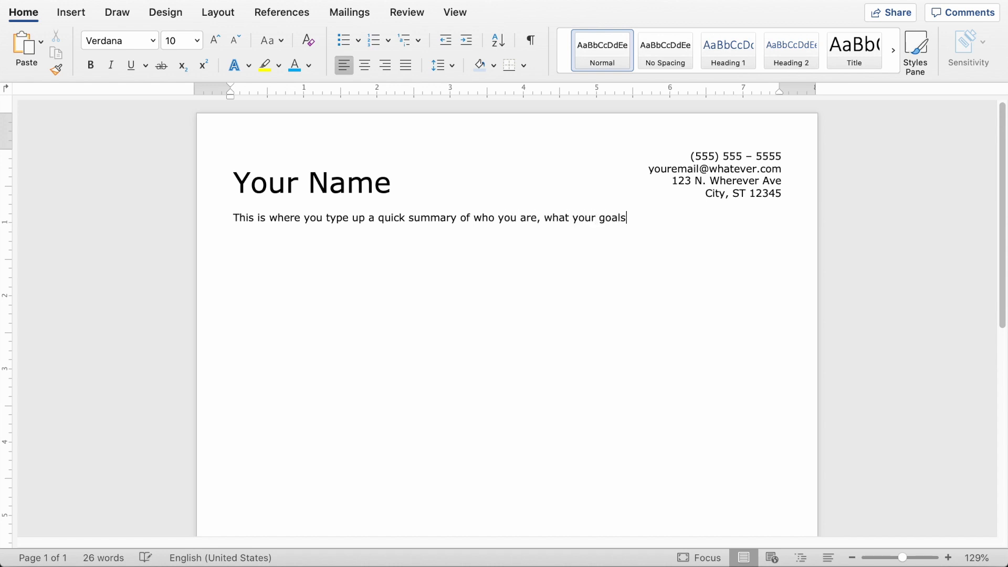
type("career g")
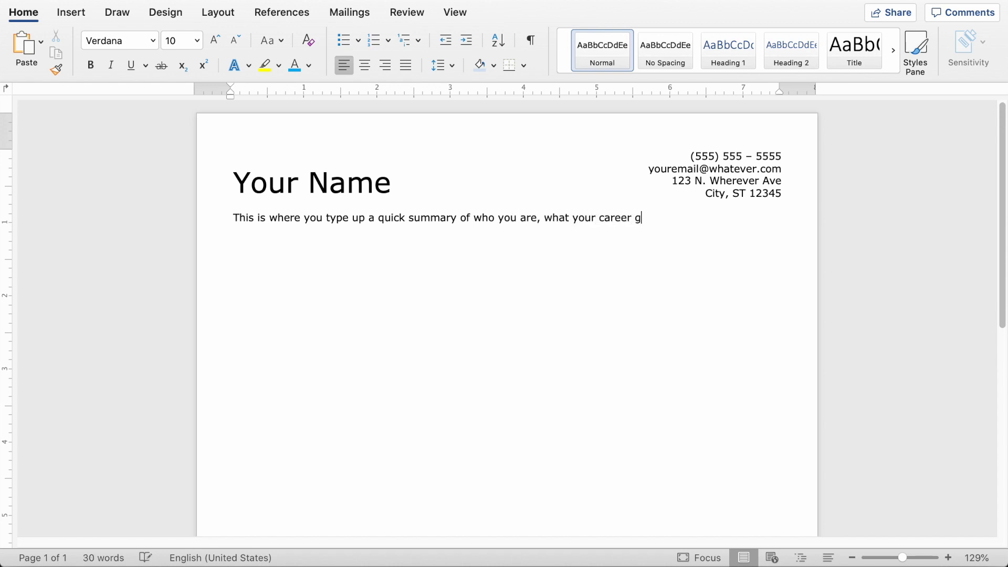
type("oals are, why you b")
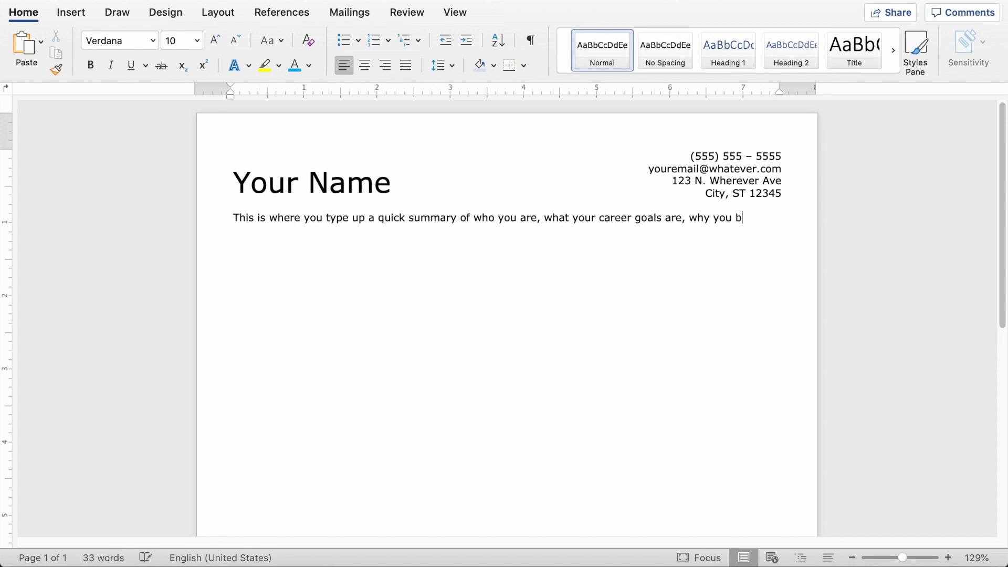
type("elieve your are qualified")
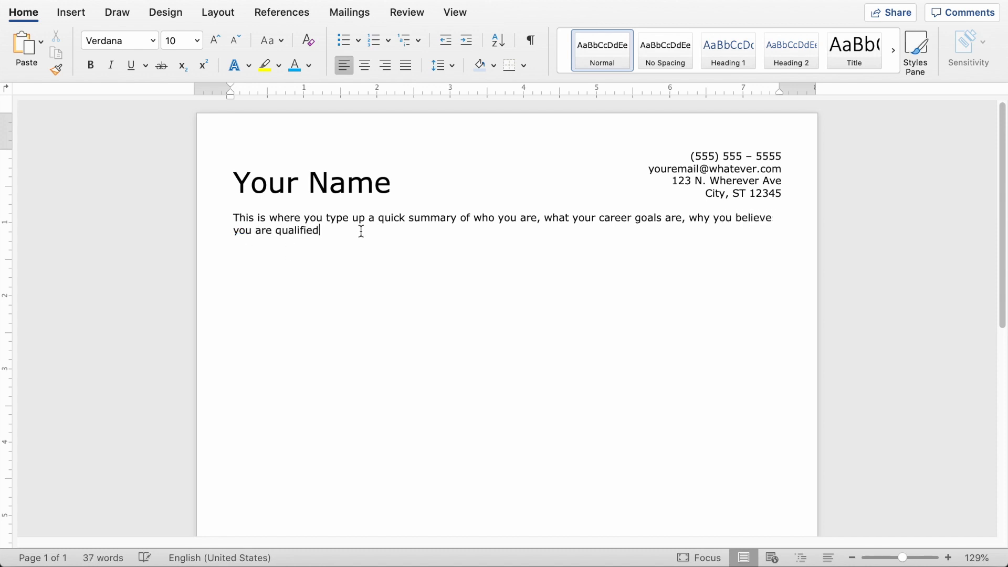
type(", and")
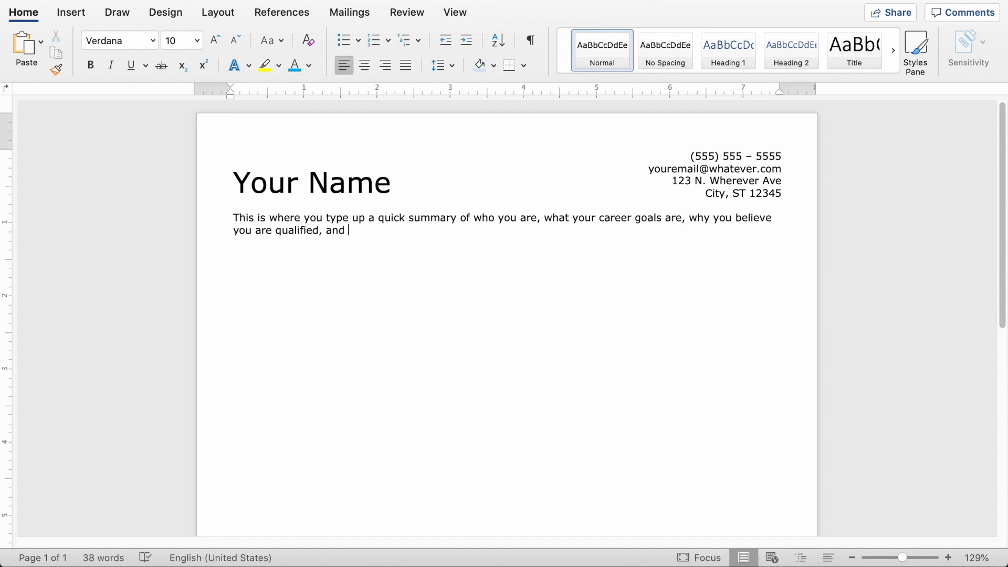
type(", most importa")
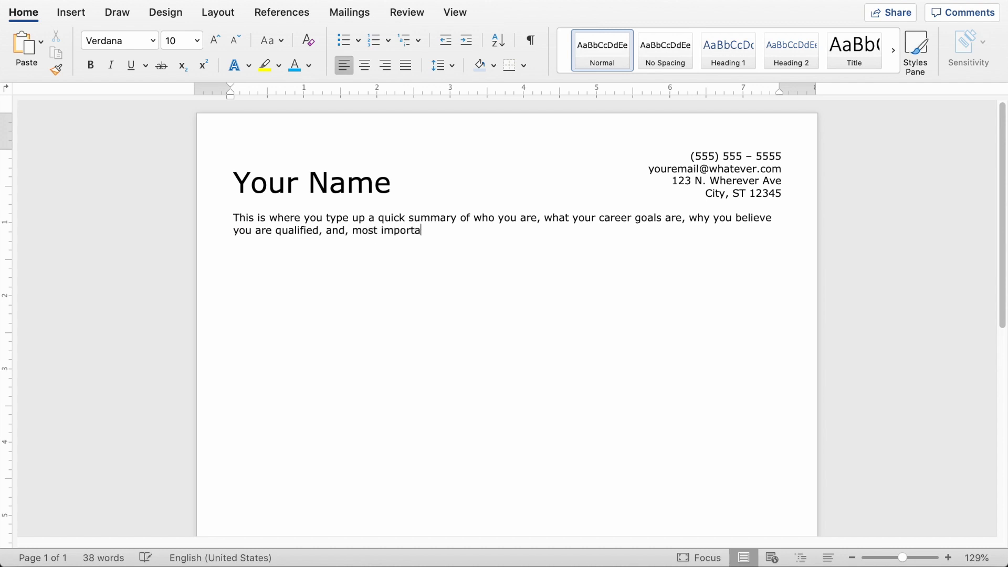
type("ntly, how you think that you will")
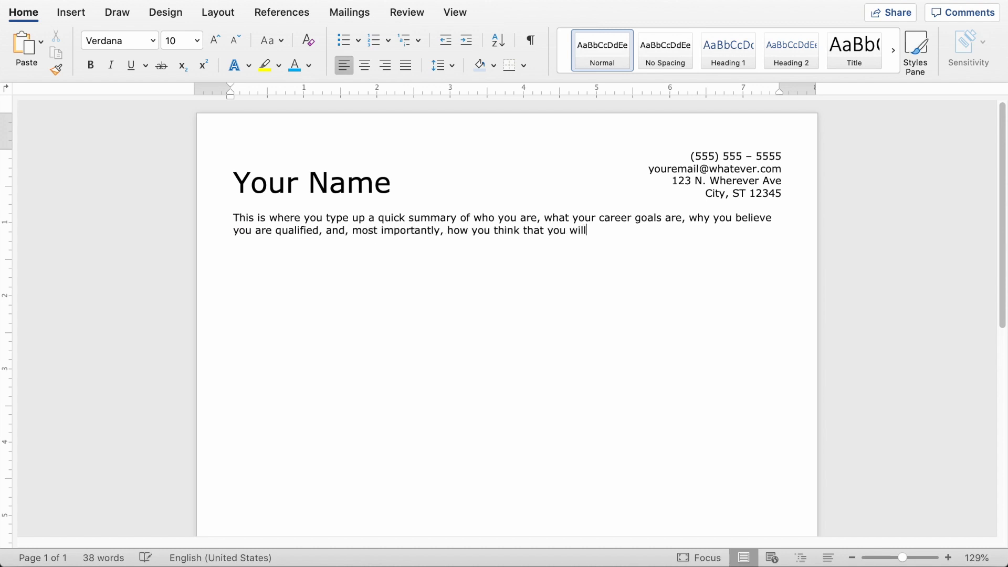
type("uniquely be able to")
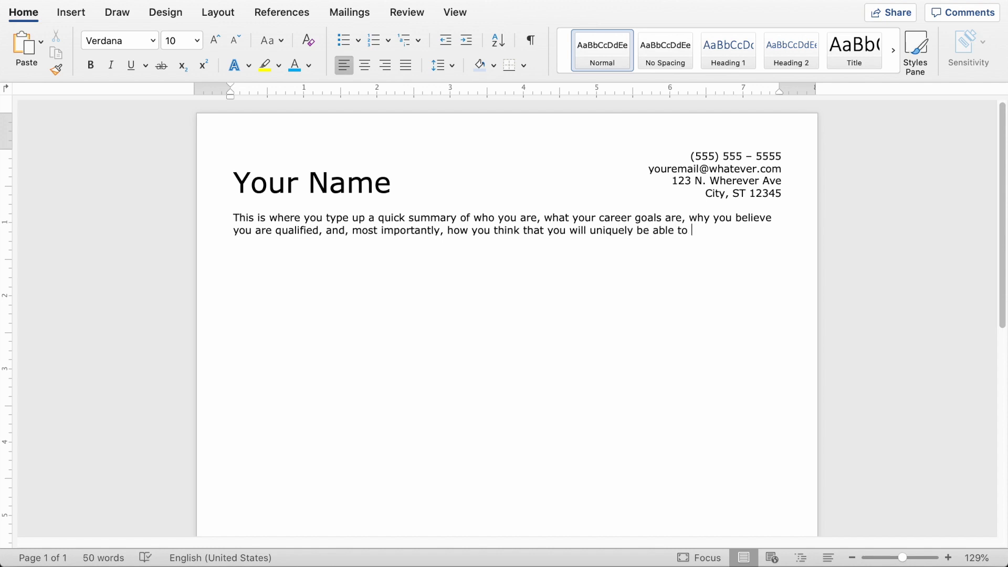
type("help the company")
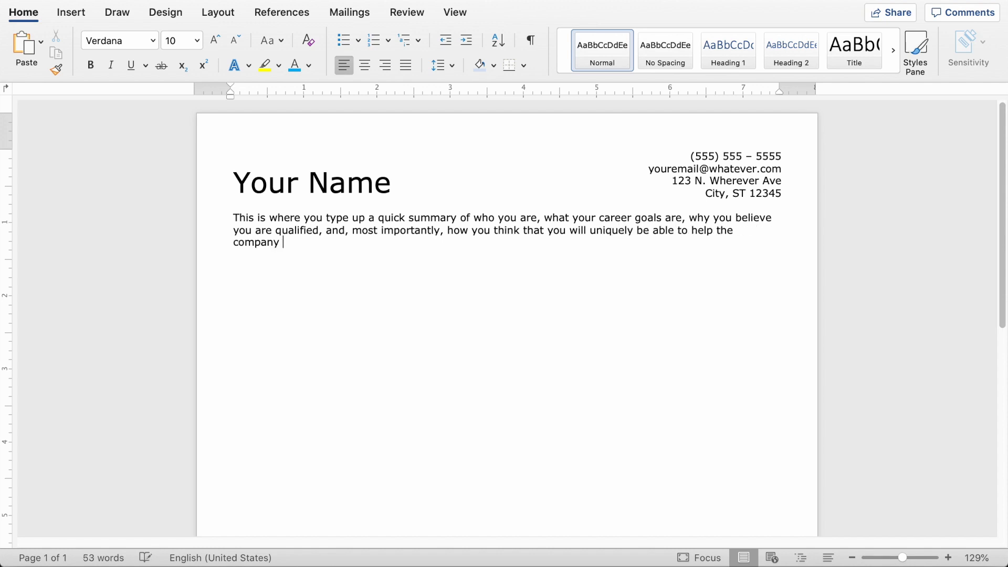
type("achieve their goals.")
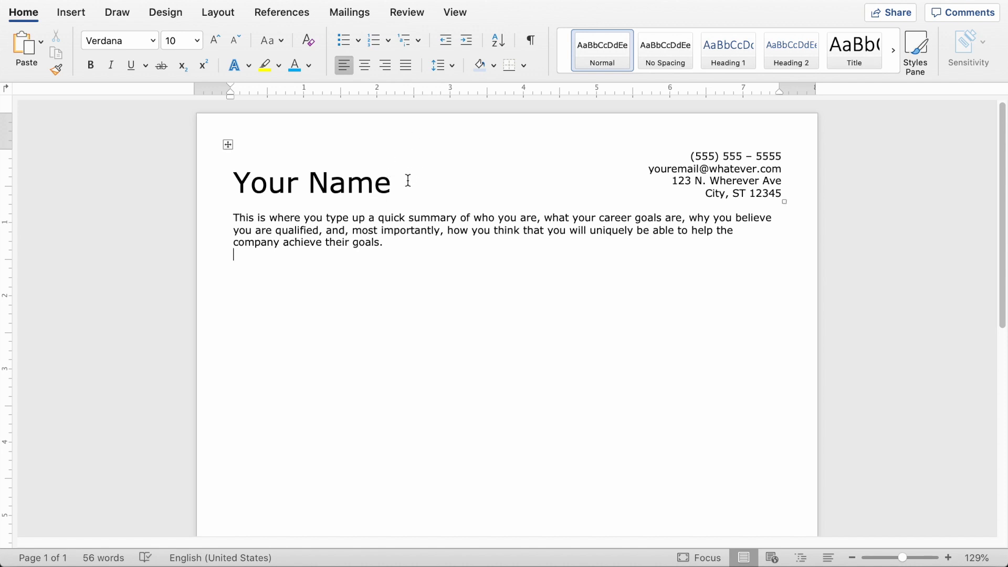
Step: Add EDUCATION and EXPERIENCE headings on separate lines below the summary
type("EDUC")
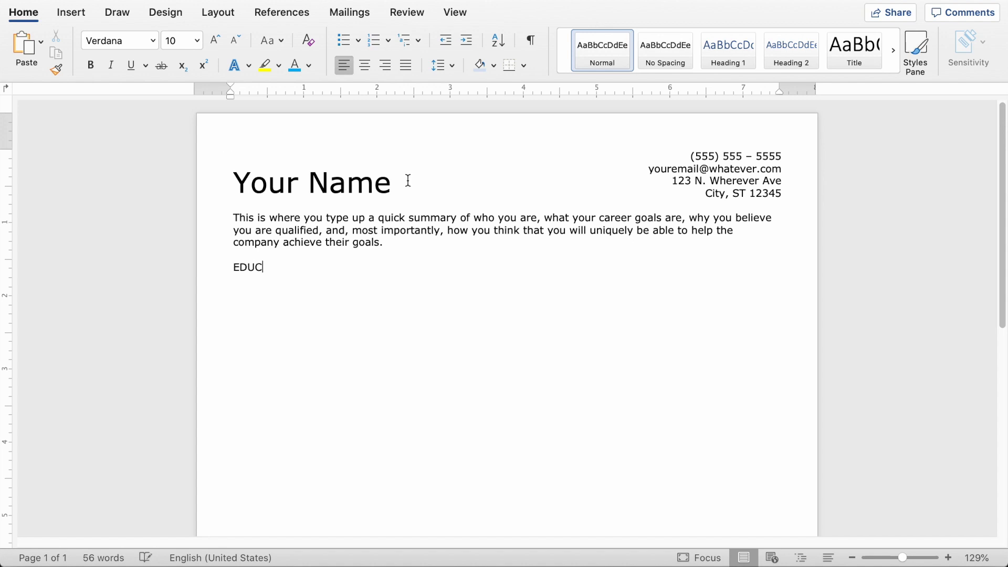
type("ATION")
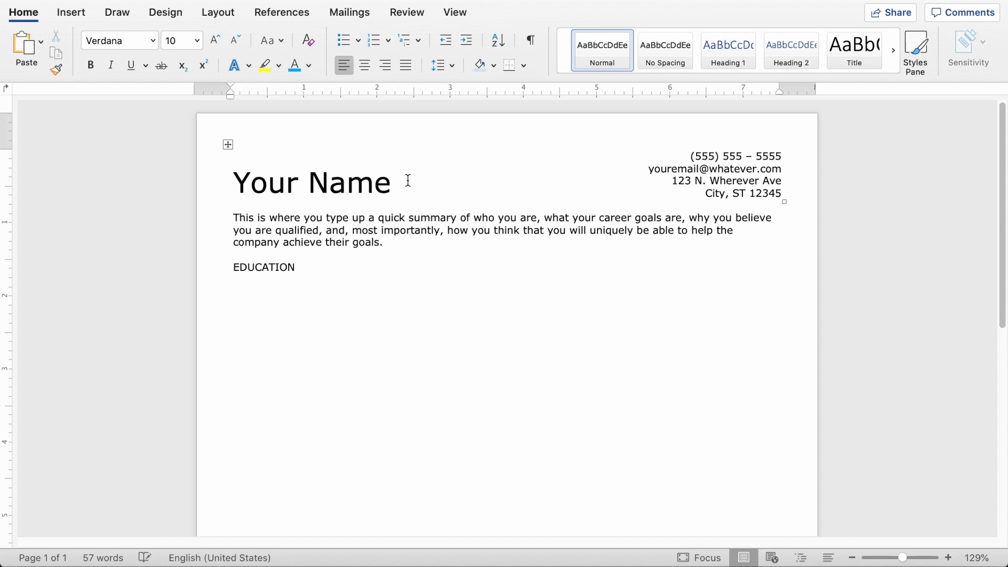
type("E")
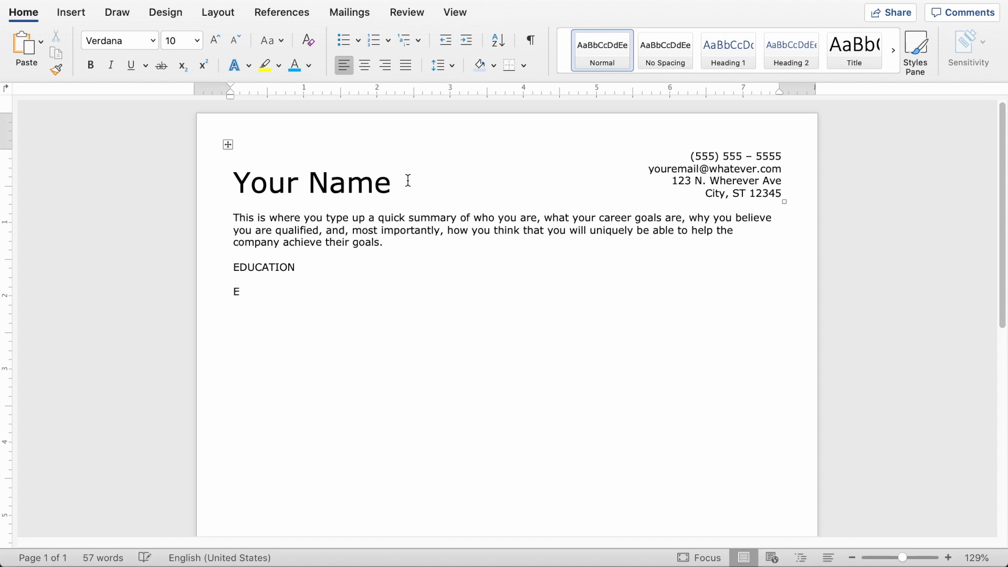
type("XPERIENCE")
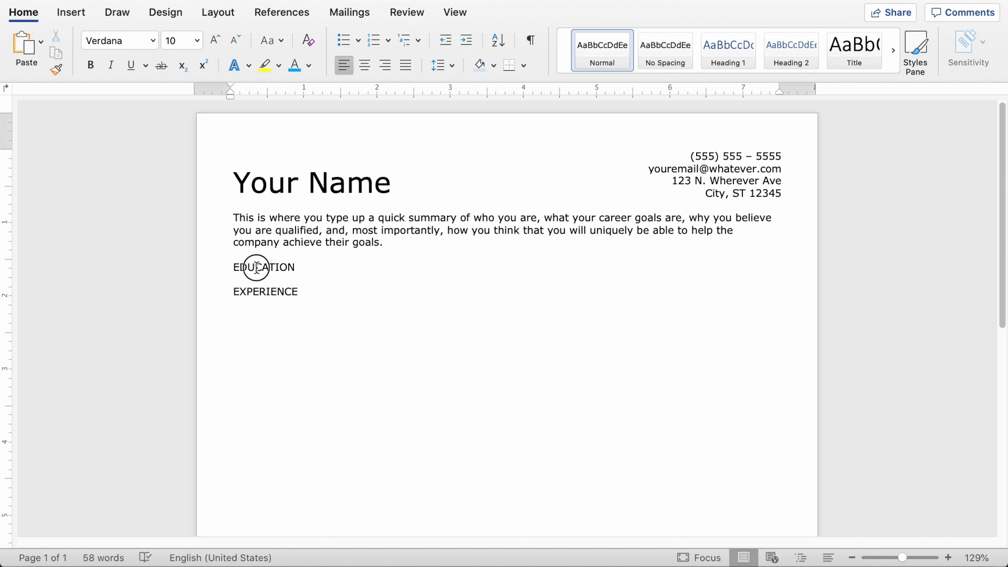
Step: Make the EDUCATION heading 18 pt with a bottom border rule beneath it
double_click(263, 267)
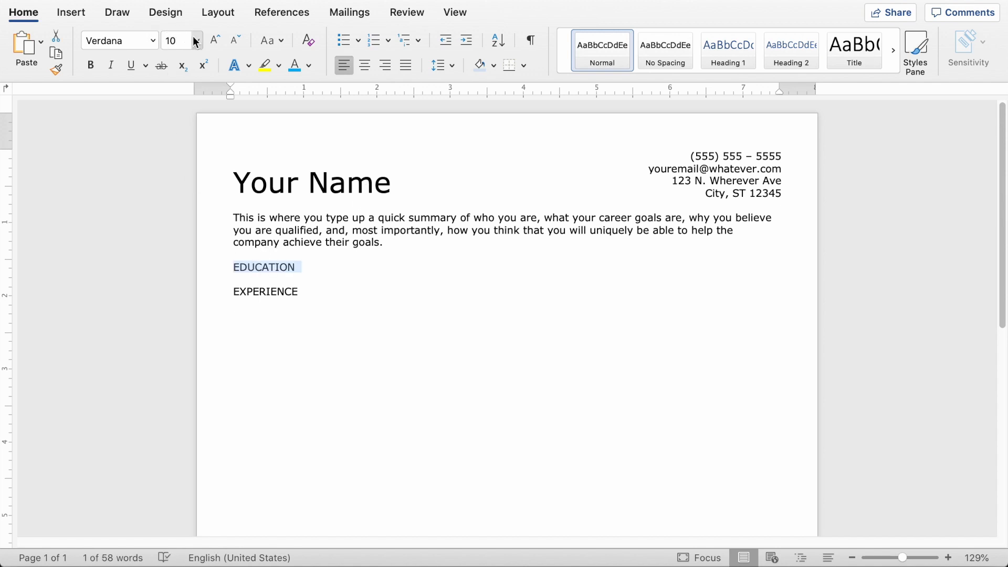
left_click(197, 40)
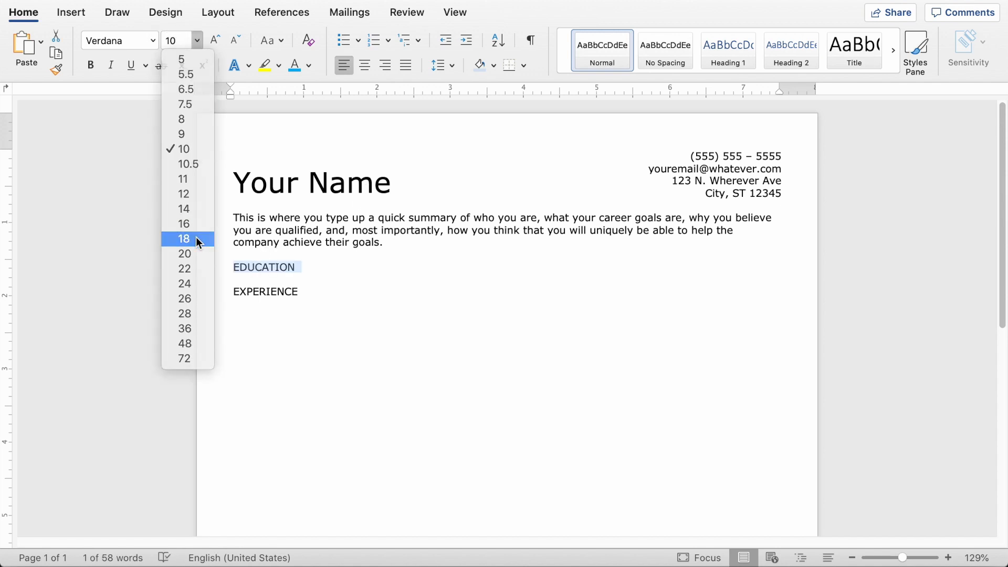
left_click(183, 239)
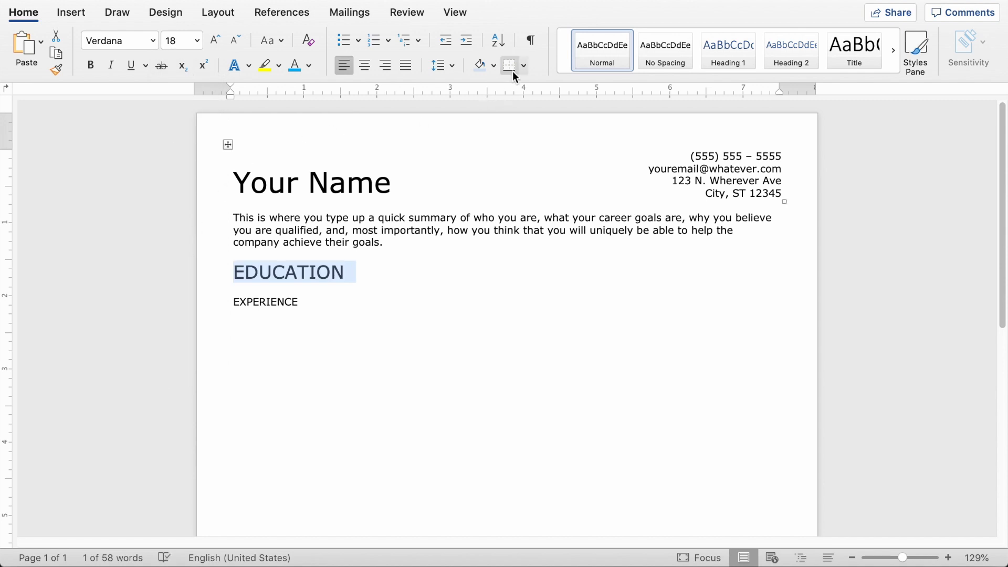
left_click(523, 66)
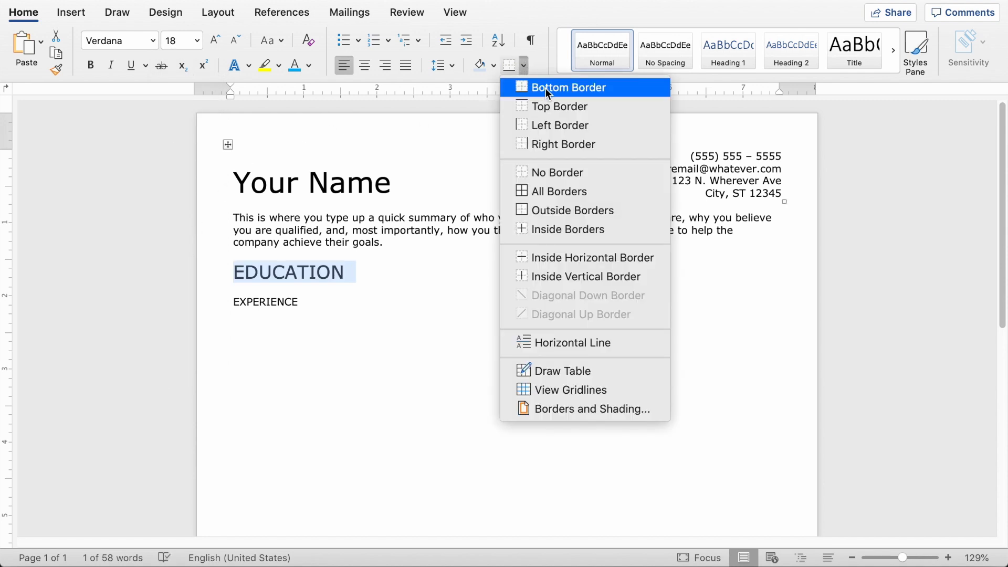
left_click(569, 87)
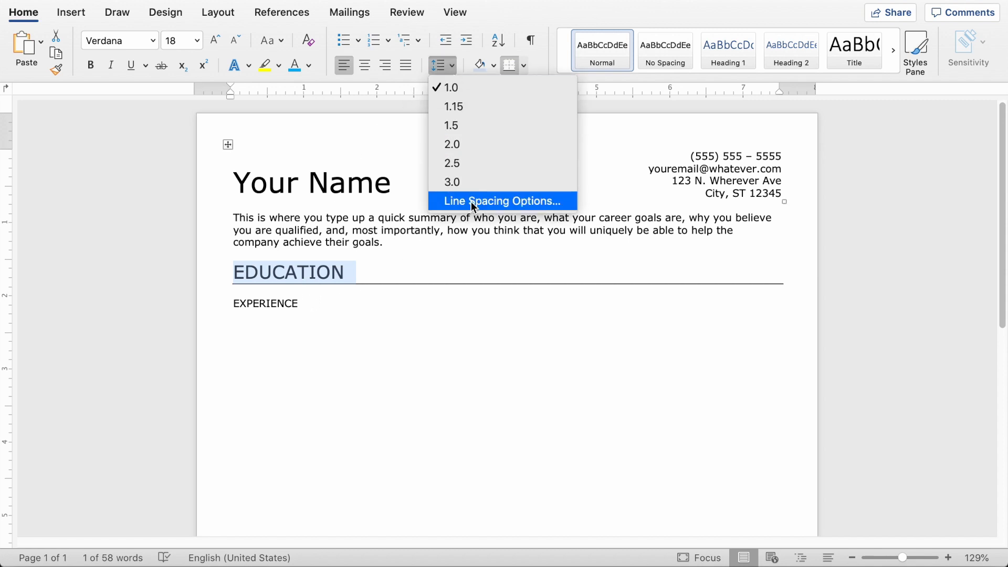
Step: Give the EDUCATION heading 12 pt spacing before and after
left_click(501, 200)
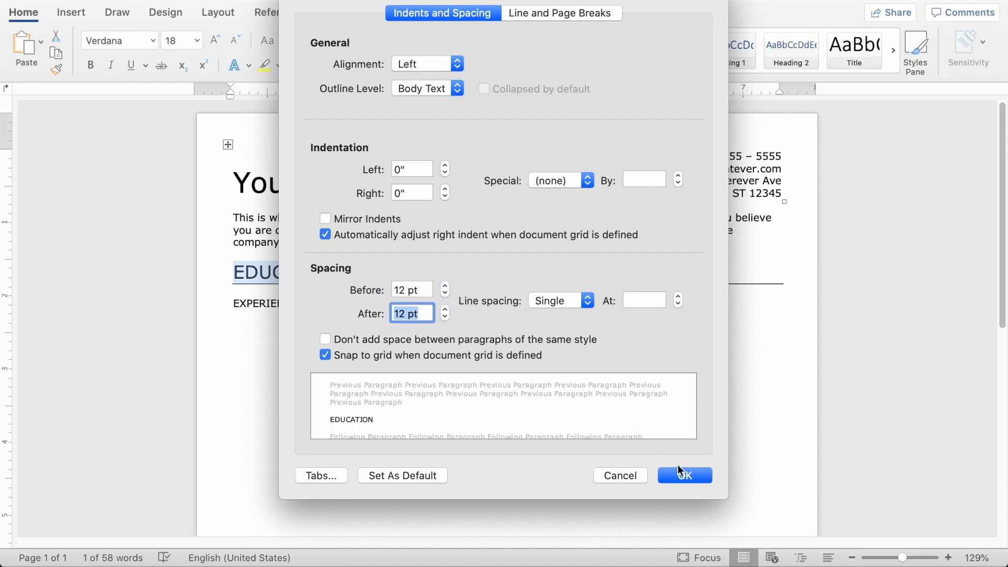
left_click(684, 475)
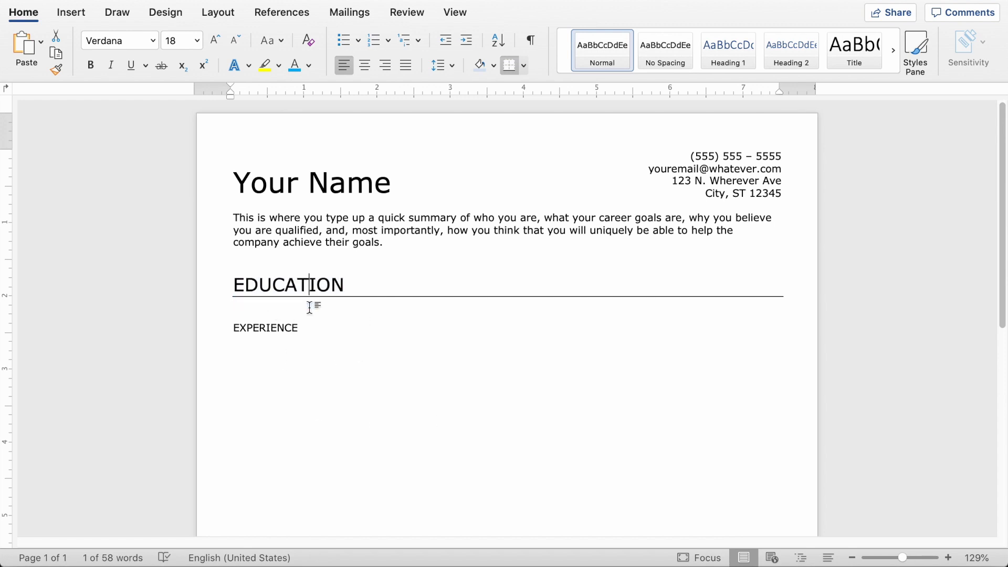
left_click(311, 306)
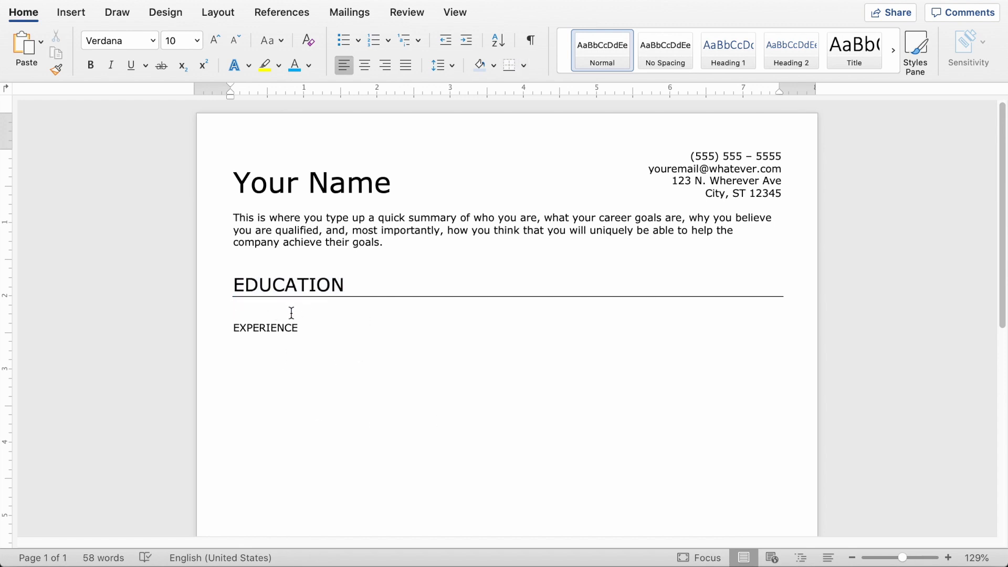
Step: Copy the ruled EDUCATION heading's formatting onto the EXPERIENCE heading with Format Painter
triple_click(288, 285)
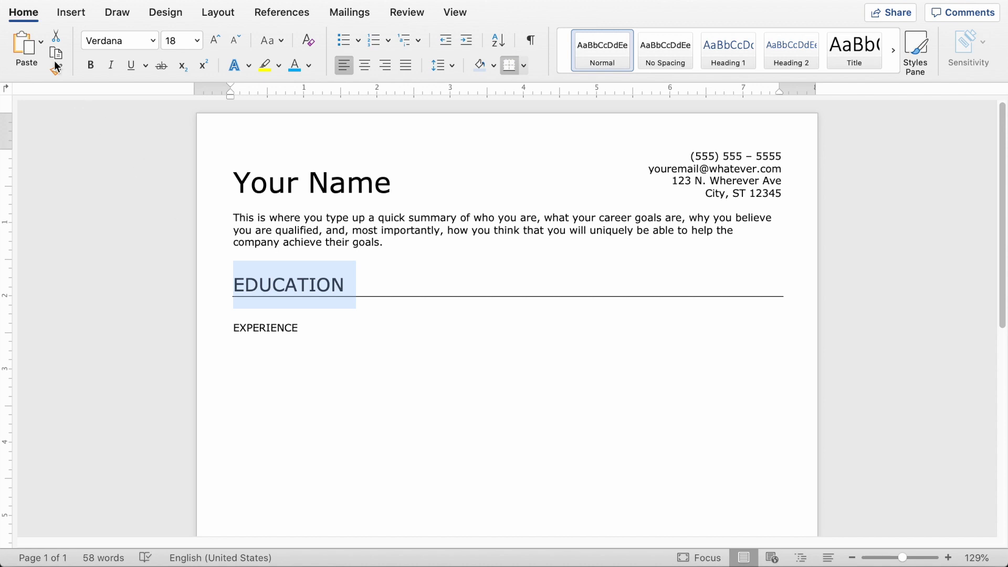
left_click(56, 52)
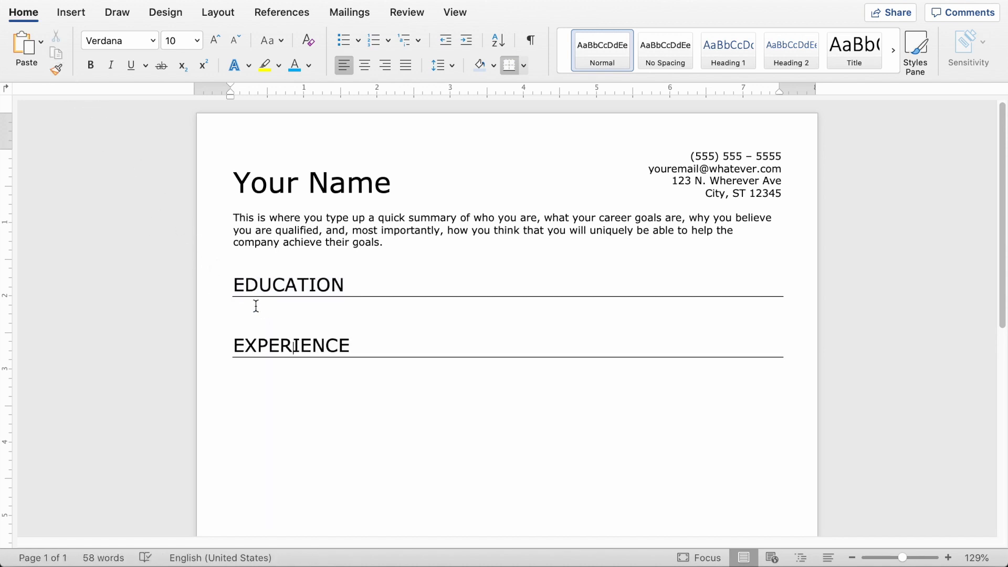
left_click(245, 314)
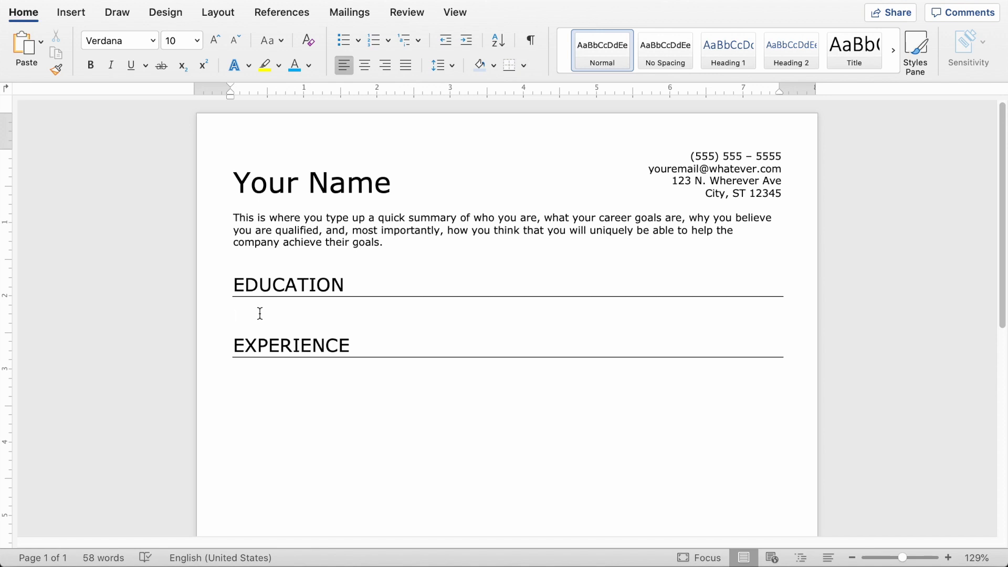
Step: Add a 'Graduated MM/YYYY' line beneath the EDUCATION heading
type("Graduat")
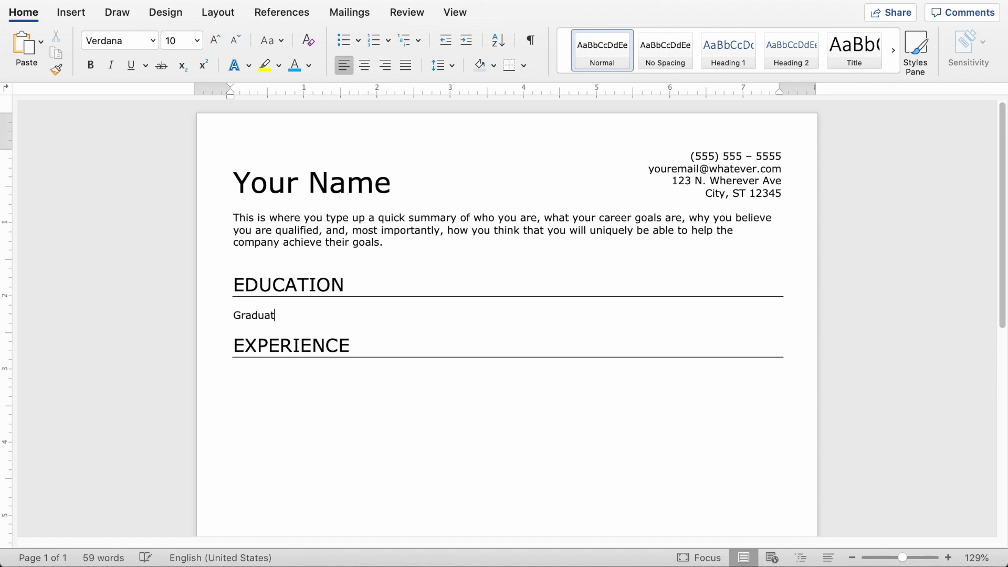
type("ed MM/Y")
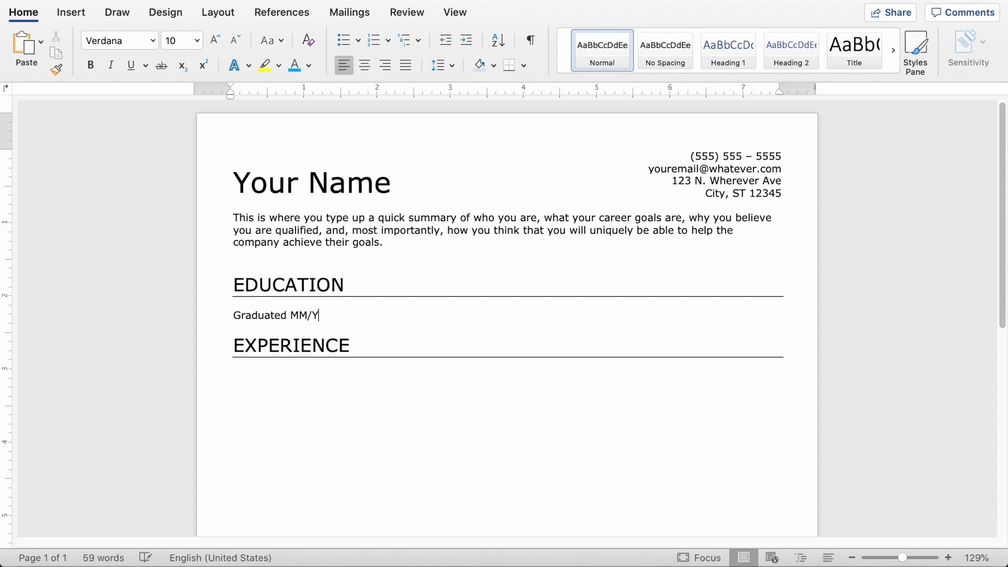
type("YYY")
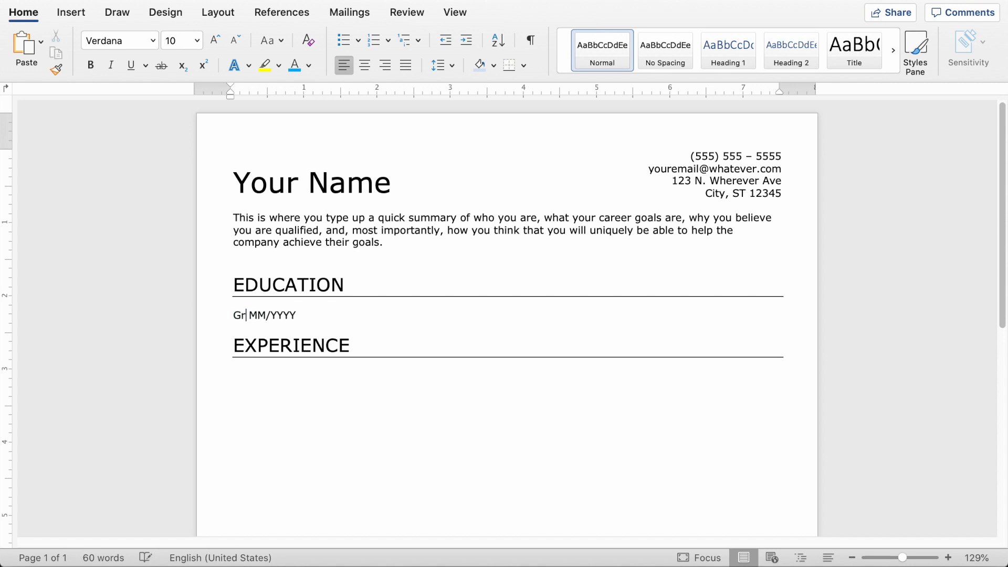
type("aduating")
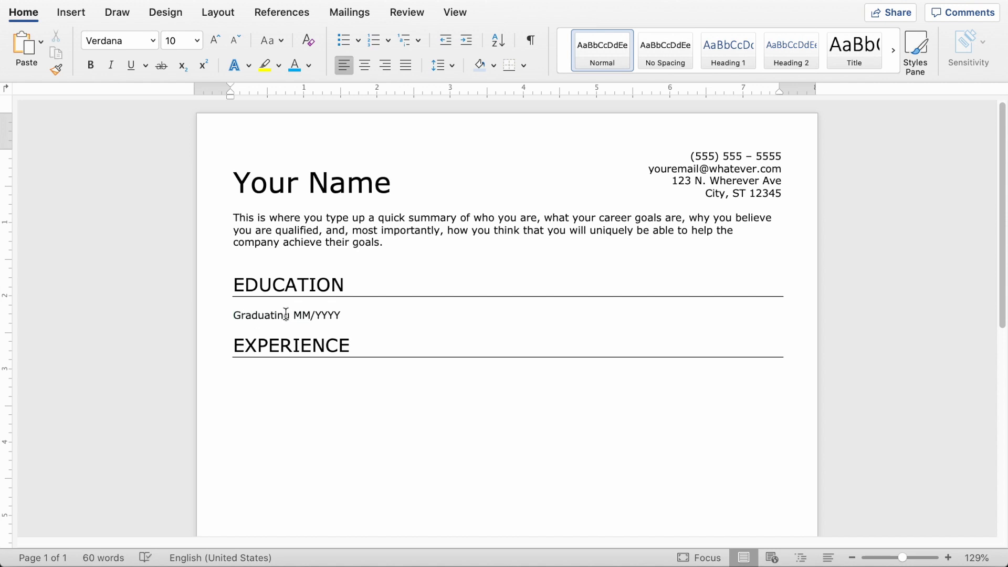
double_click(260, 315)
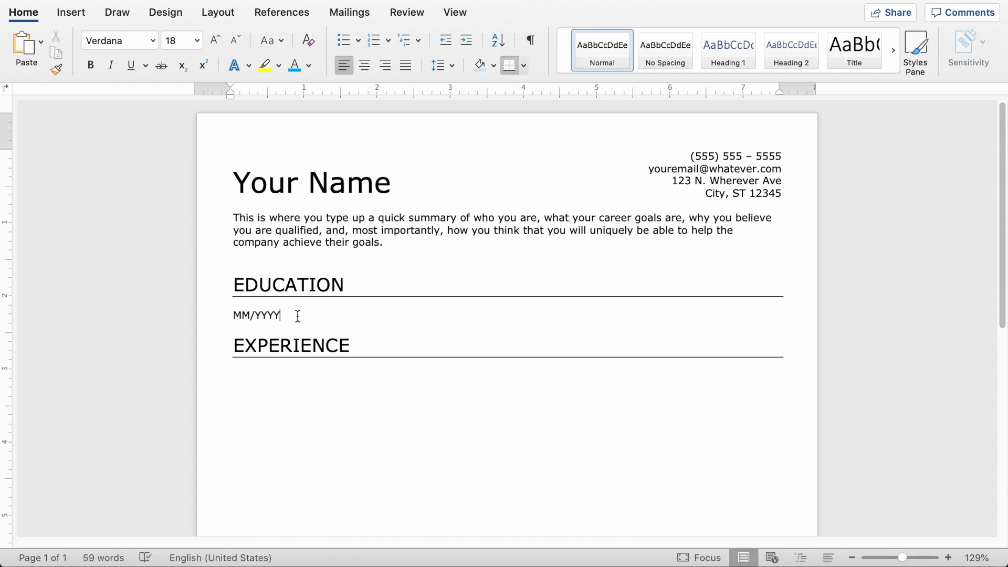
type("your choice!")
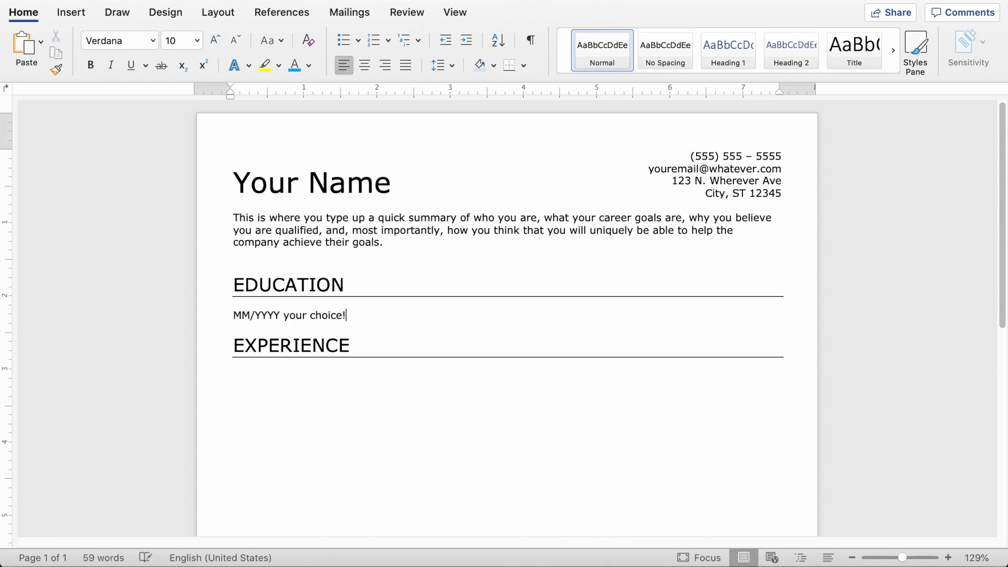
type("Graduated MM/YYYY")
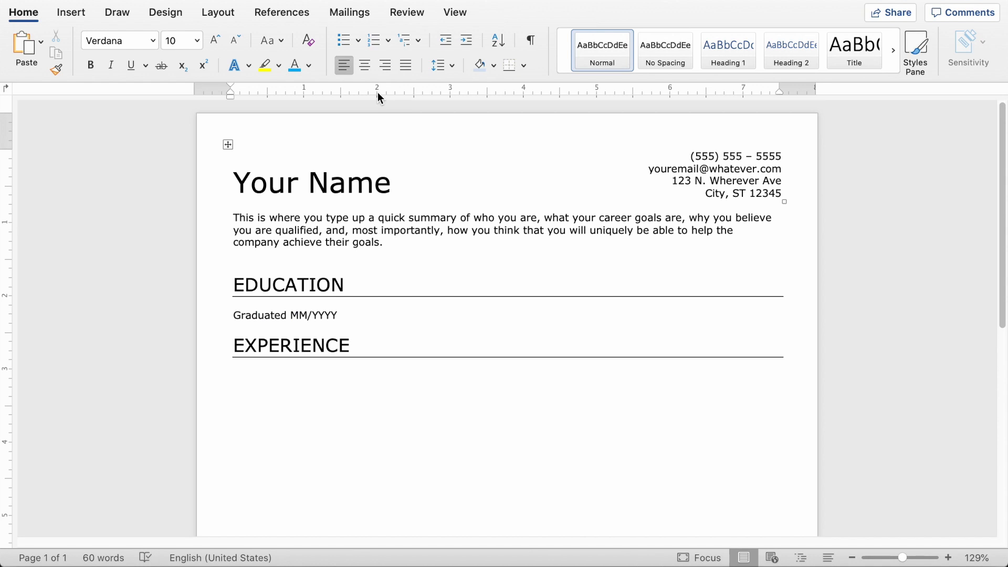
Step: After MM/YYYY, add a bold 'Degree or Certificate' entry
left_click(337, 315)
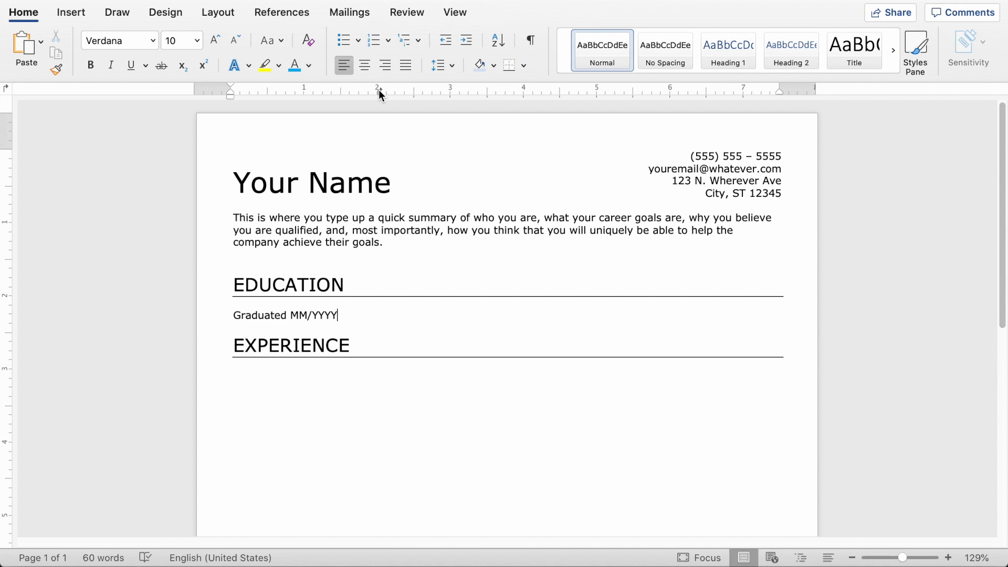
mouse_move(365, 305)
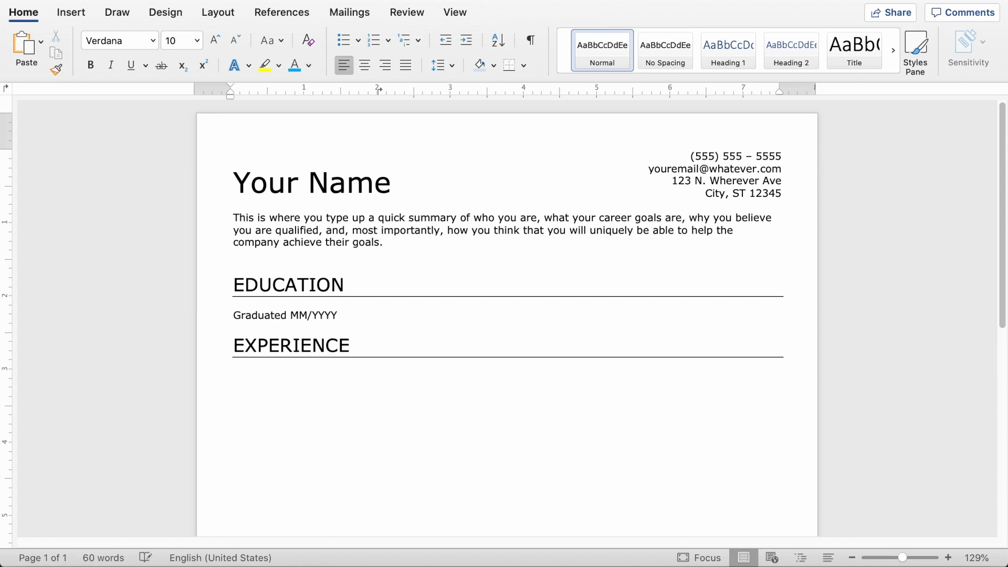
type("D")
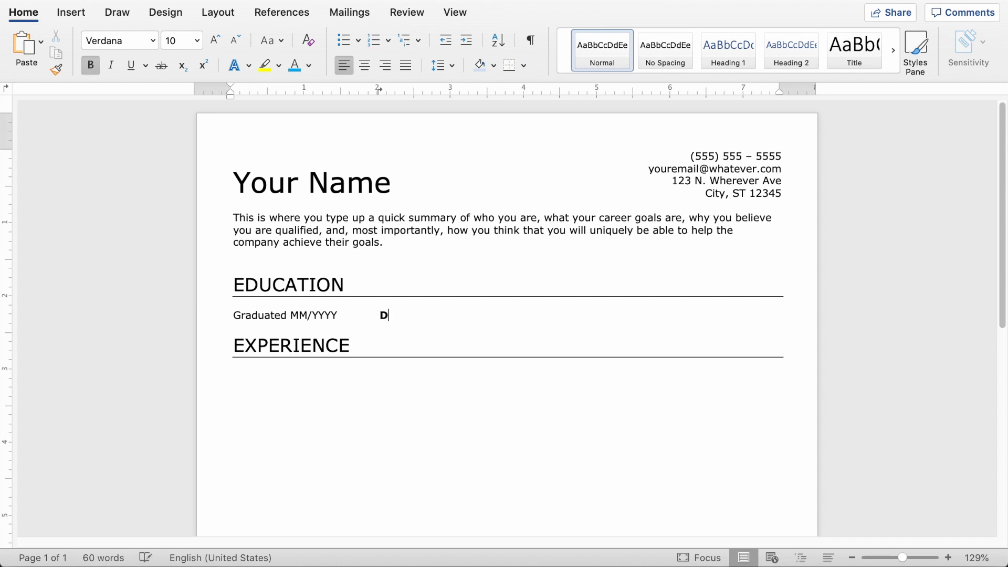
type("egree or Ce")
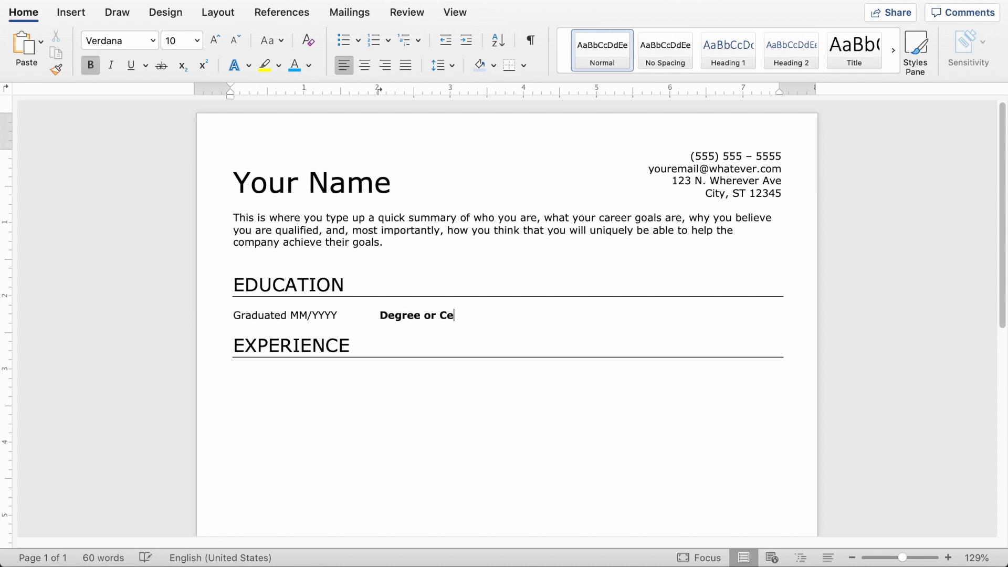
type("rtificate")
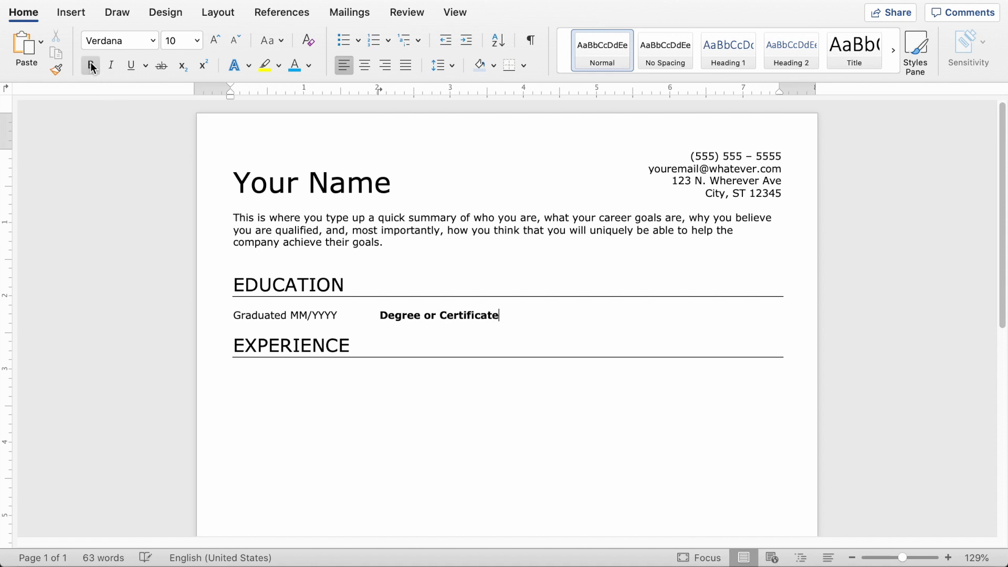
Step: Continue the line with ', University Name – City, ST' in regular weight
type(",")
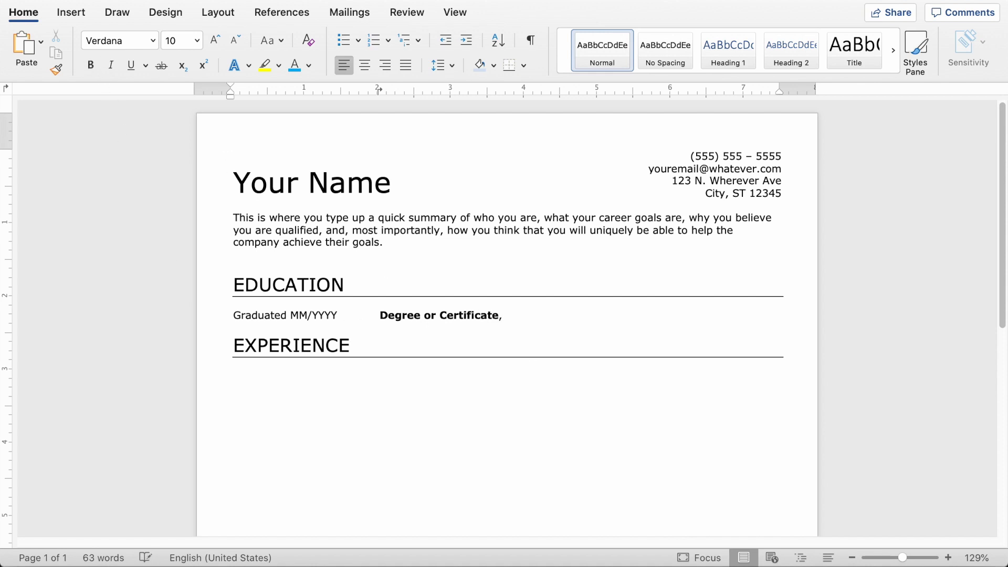
type("Universi")
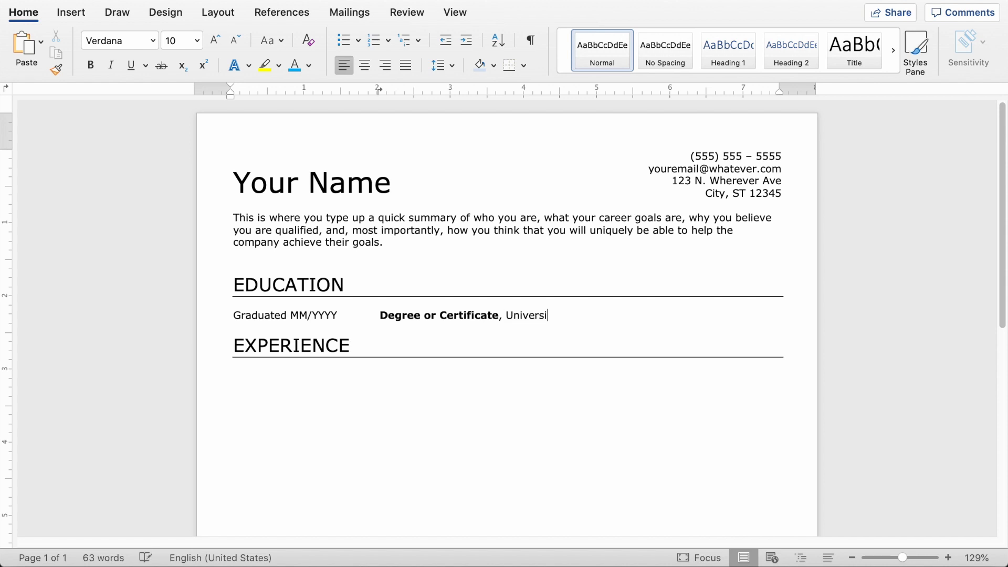
type("ty Name")
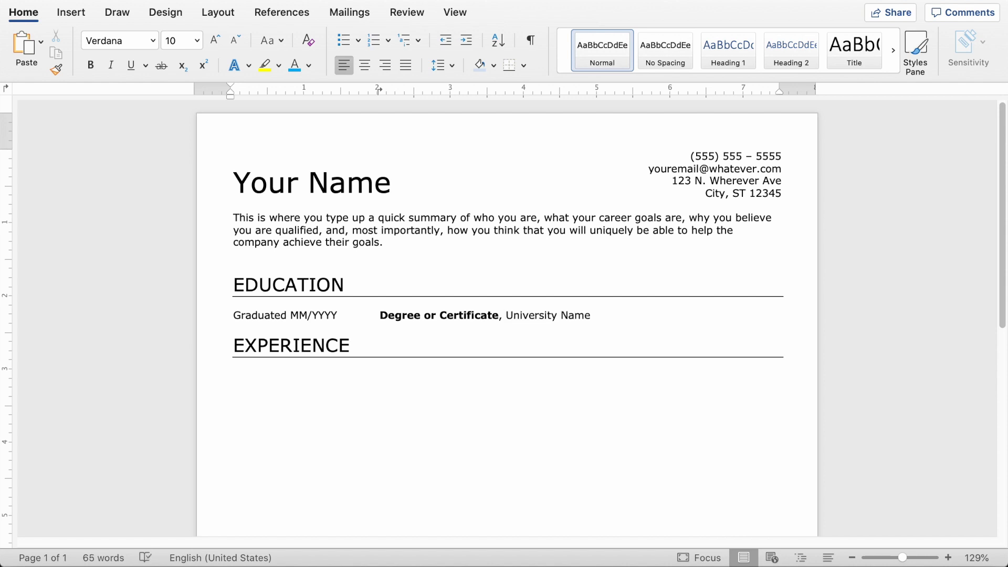
type("- City")
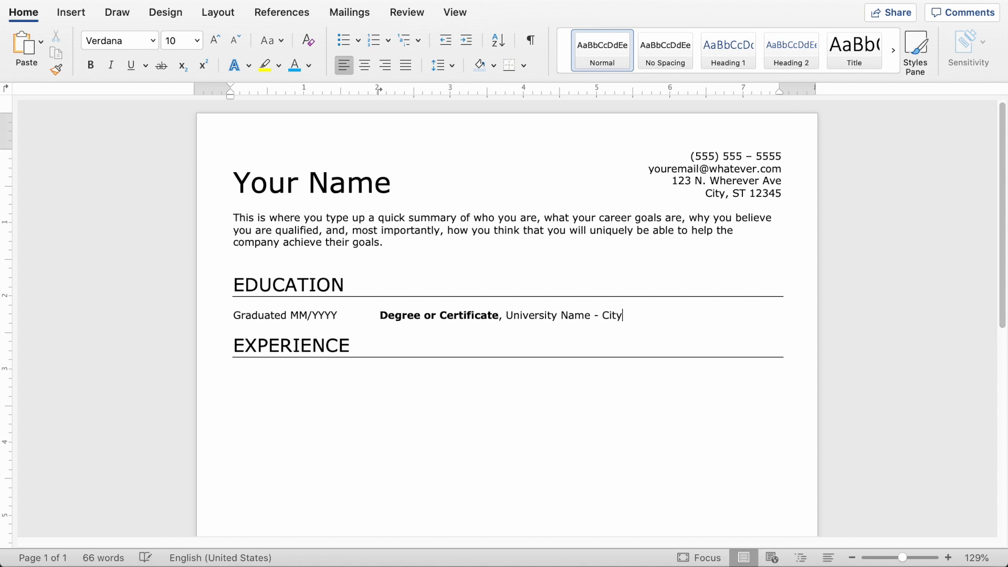
type(", ST")
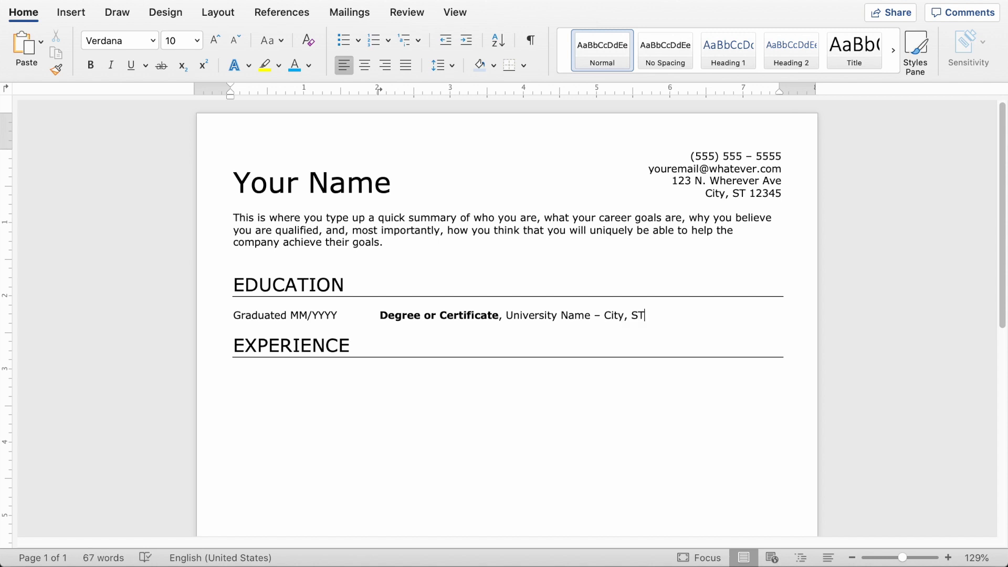
Step: Start a bulleted list under the degree with bullets on a killer resume and keywords matching the job description
key("enter")
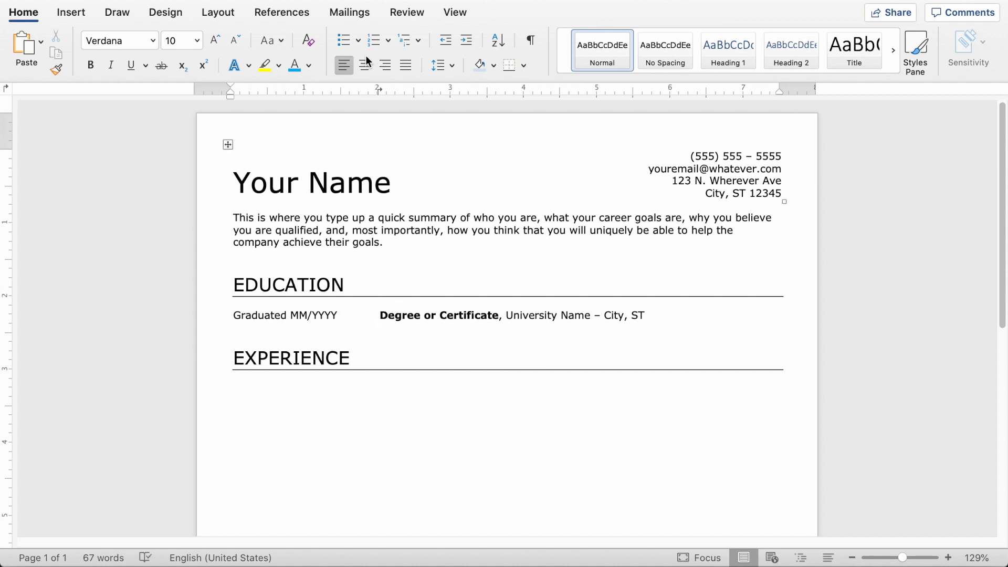
mouse_move(344, 41)
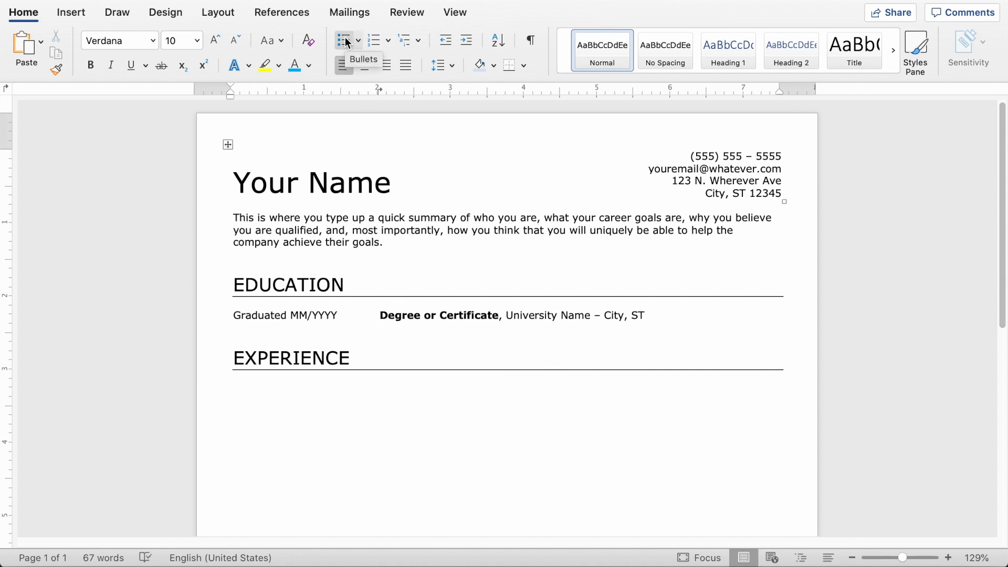
left_click(343, 40)
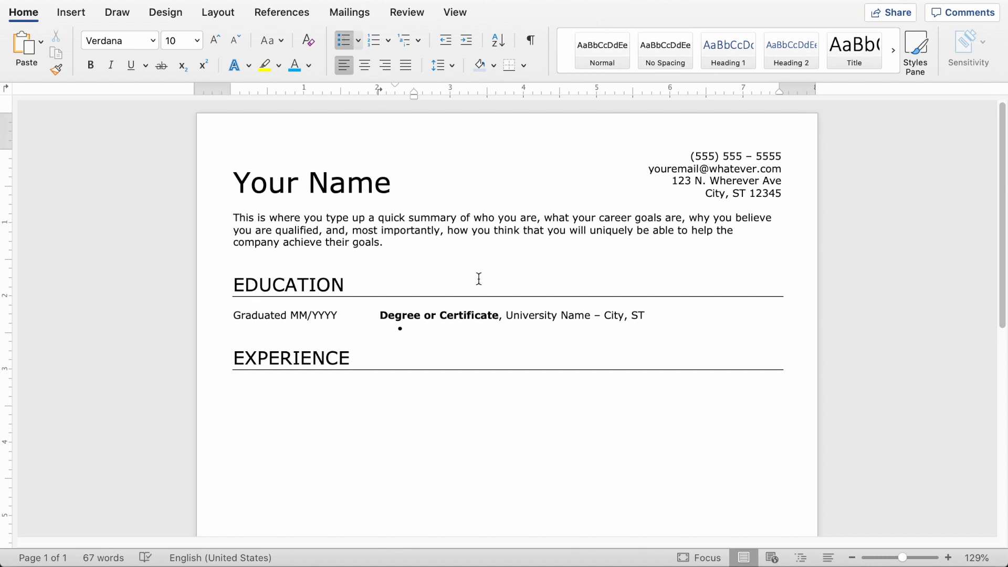
left_click(417, 327)
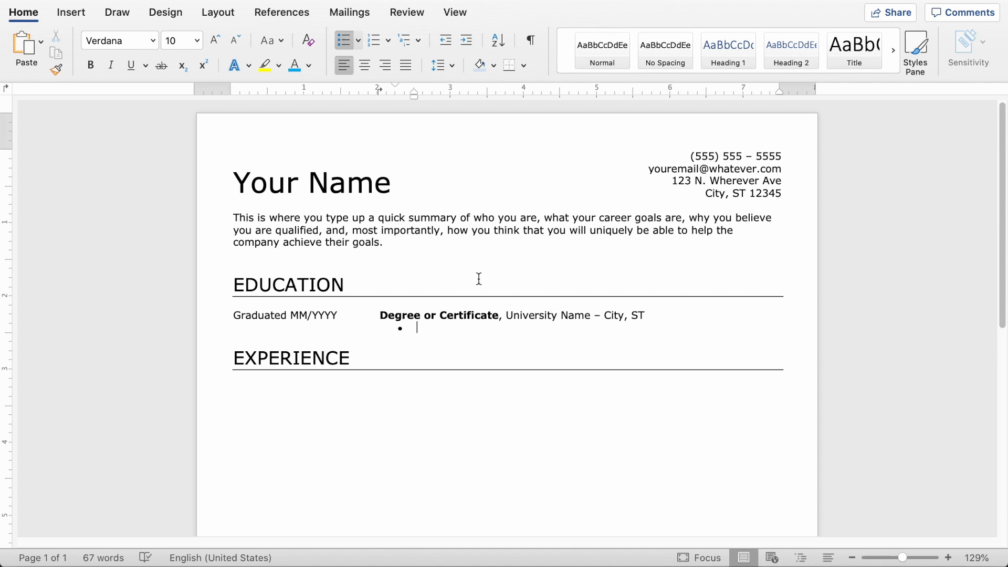
type("Focused")
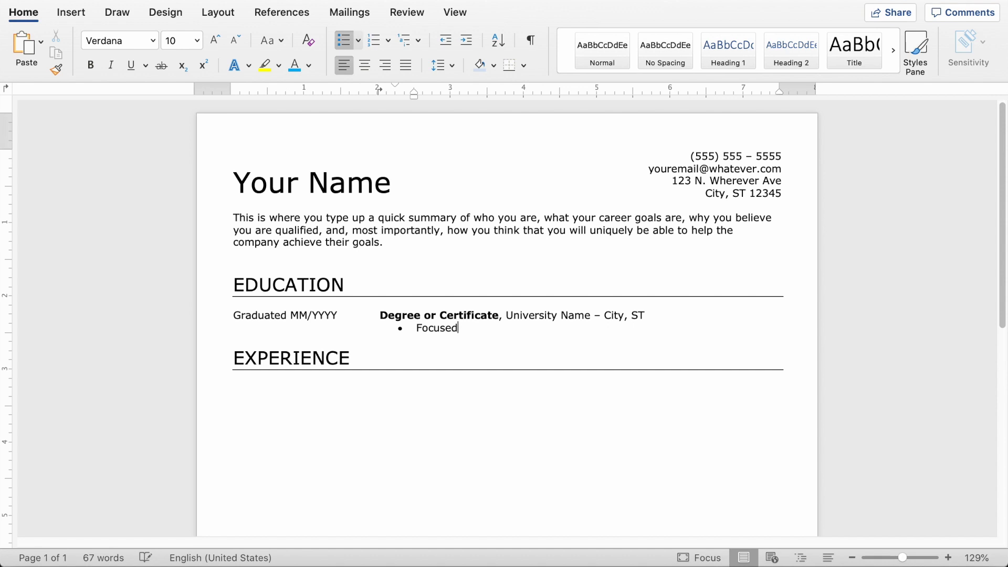
type("on")
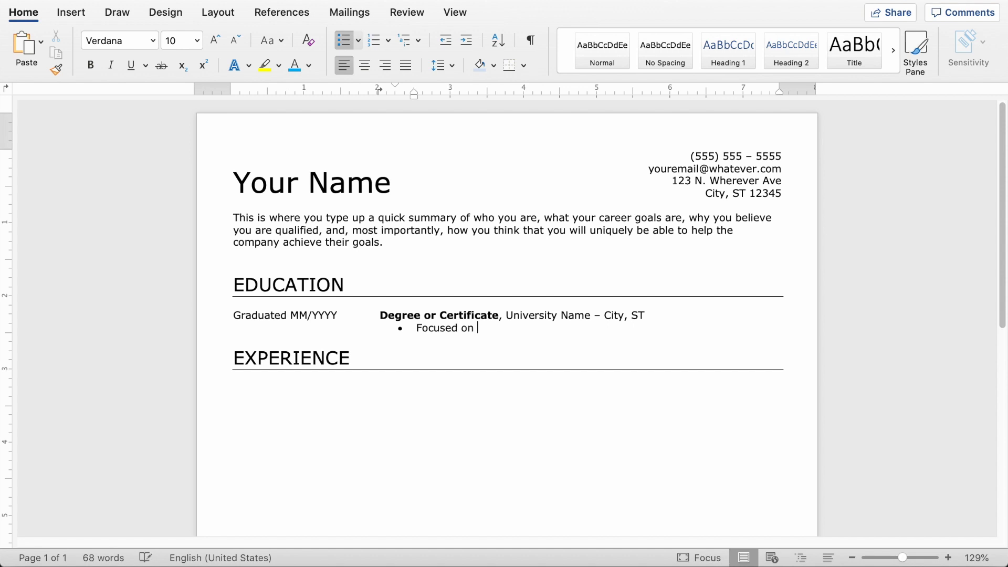
type("writing a k")
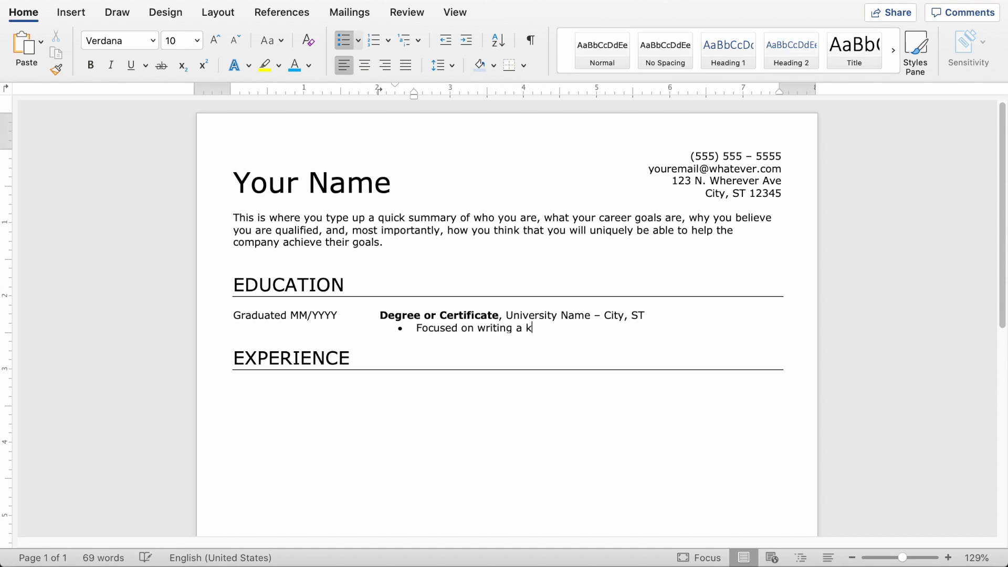
type("iller resume to ensure I get an interview")
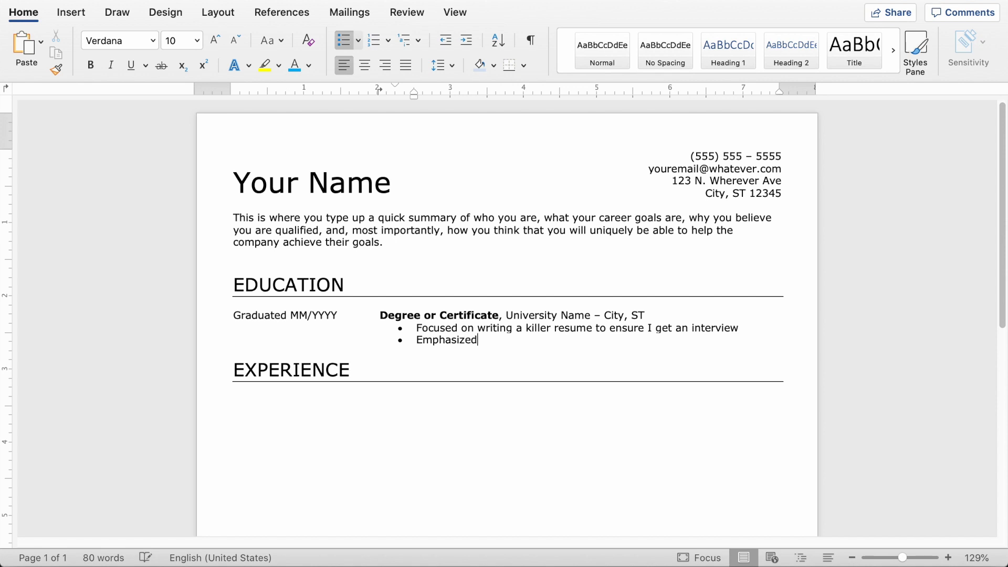
type("keywords that m")
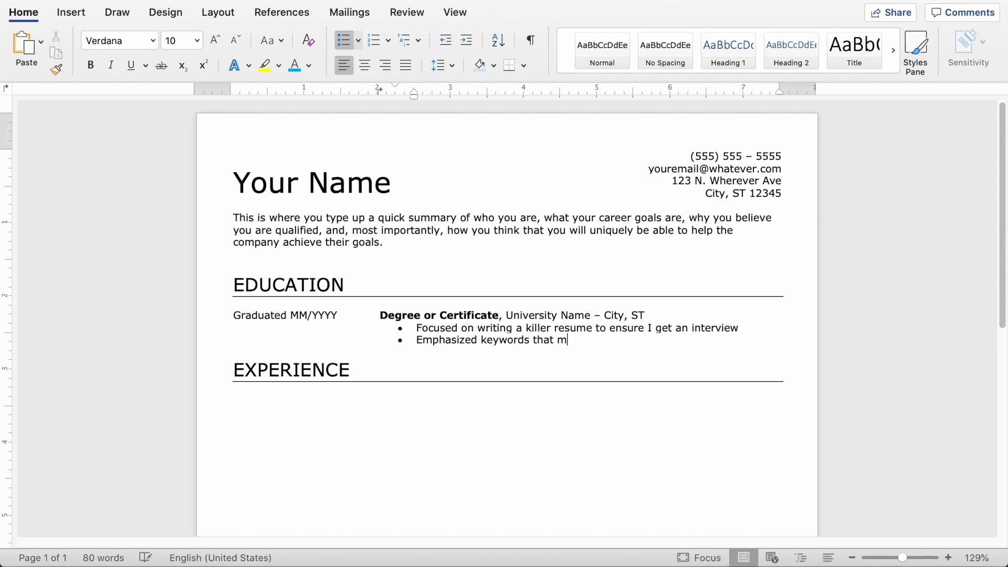
type("atch the job desc")
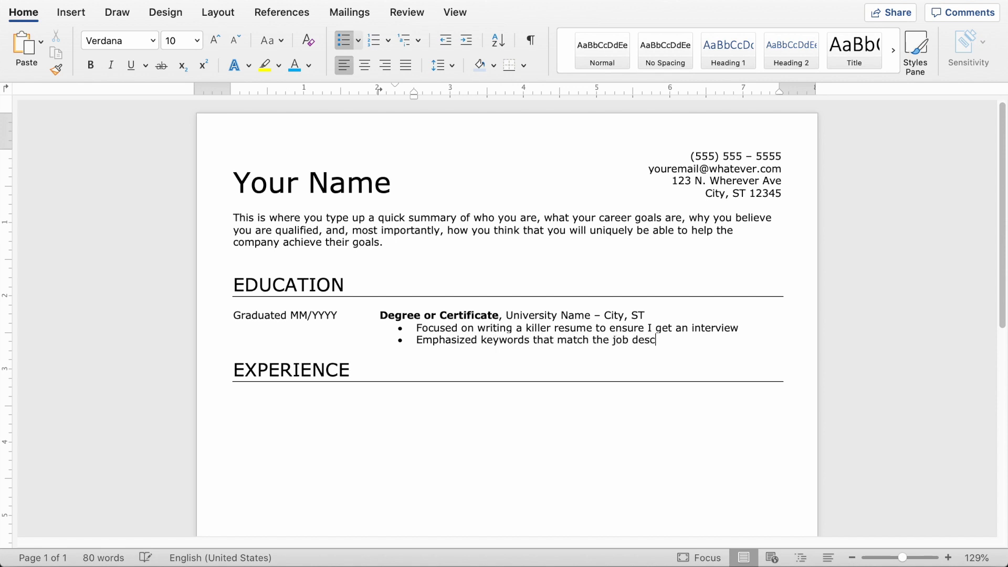
type("ription or f")
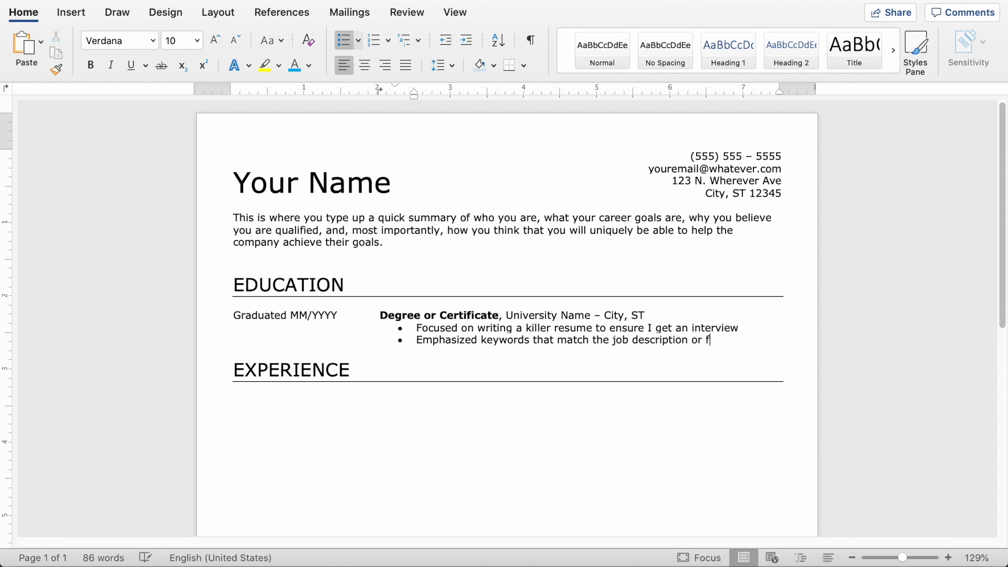
type("ield")
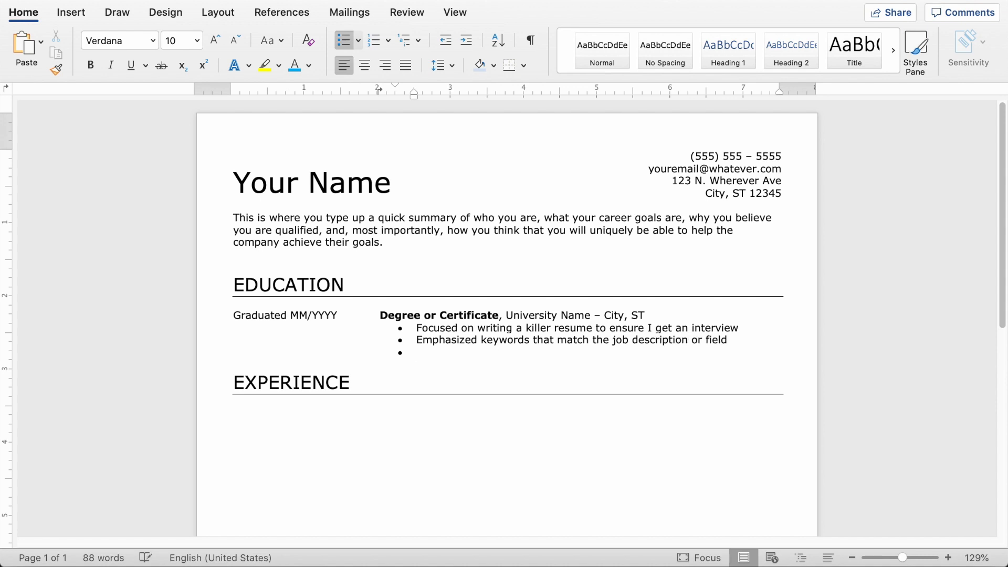
Step: Add a bullet on specific accomplishments I'd feel comfortable speaking about in a job interview
left_click(419, 353)
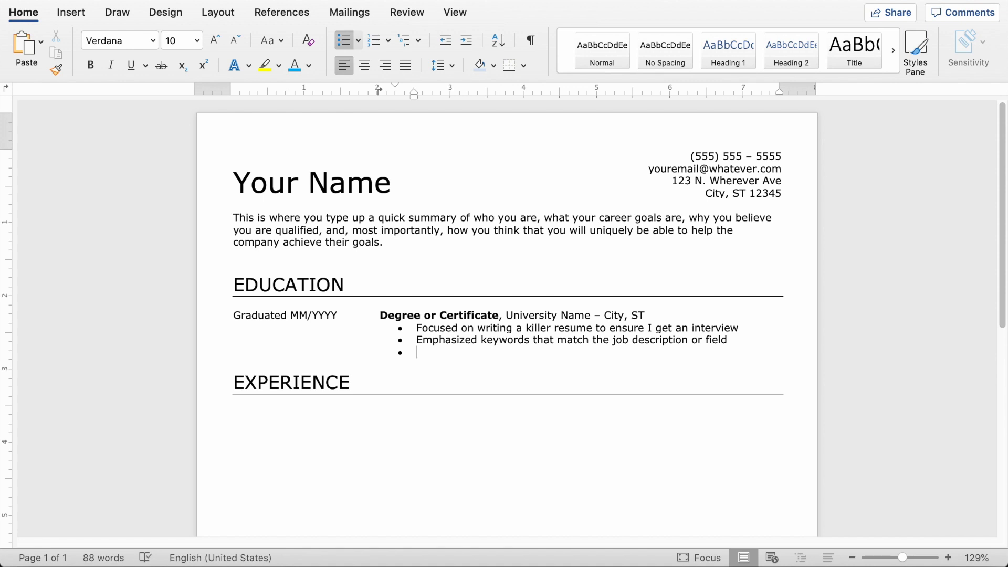
type("Address spec")
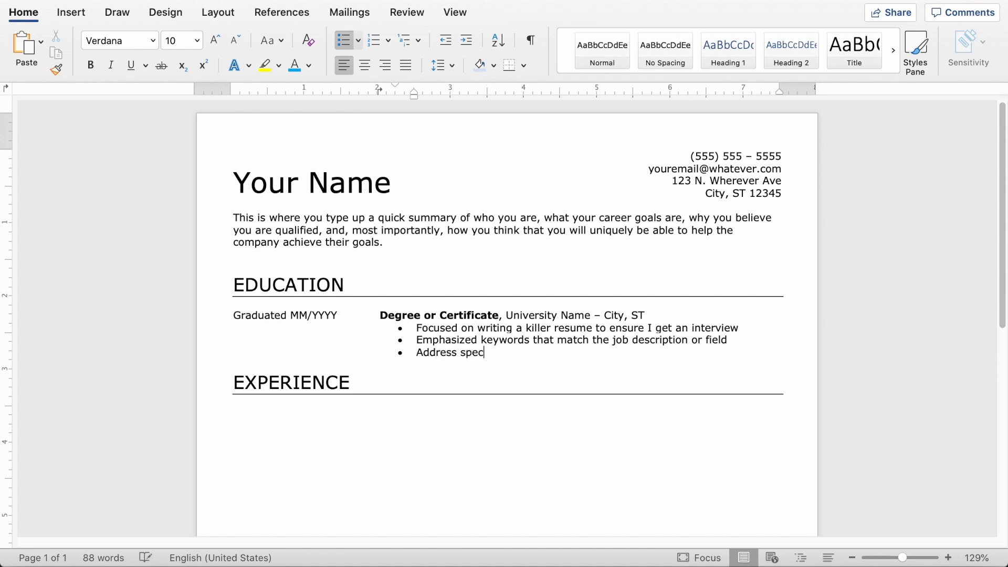
type("ific acc")
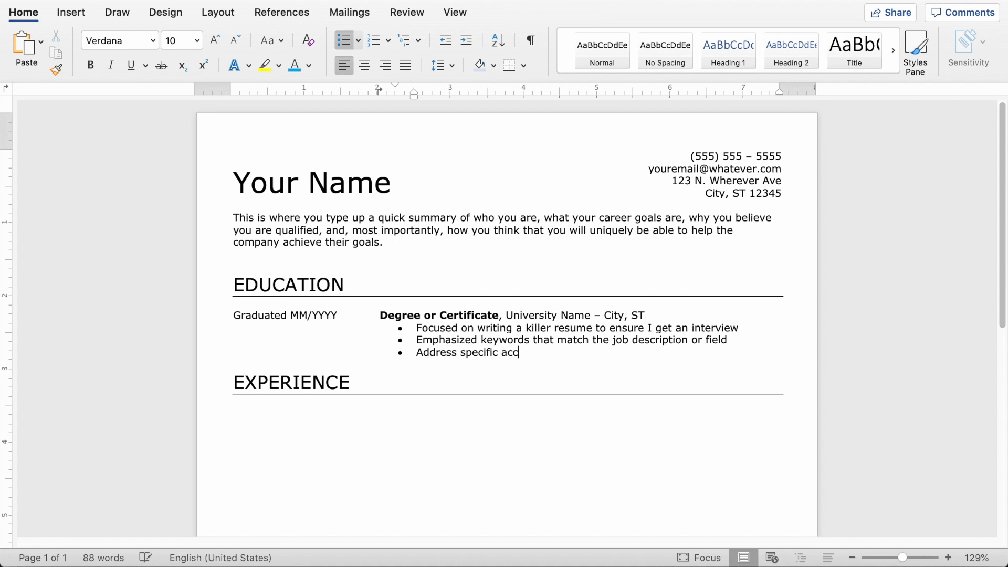
type("omplishments")
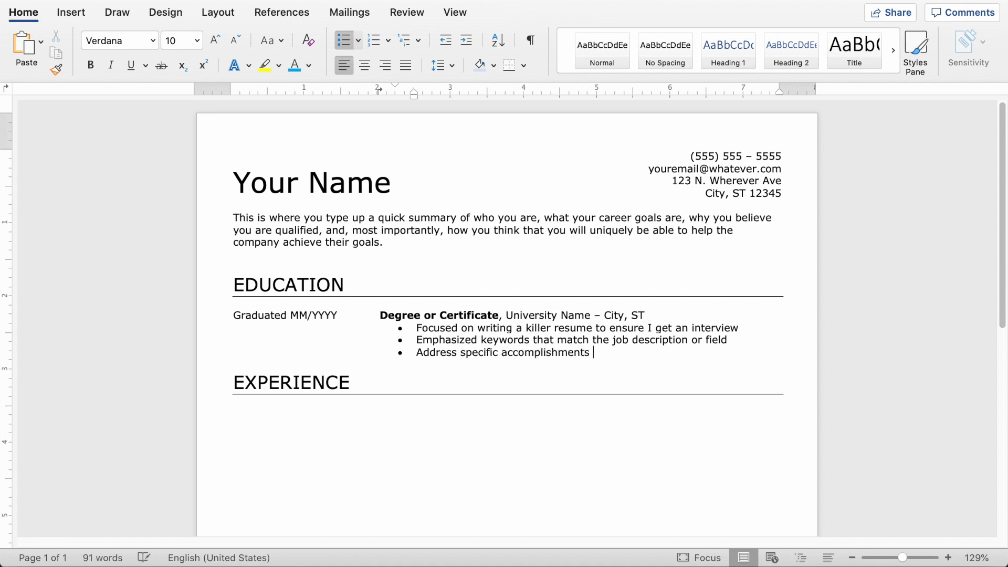
type("that I would fee")
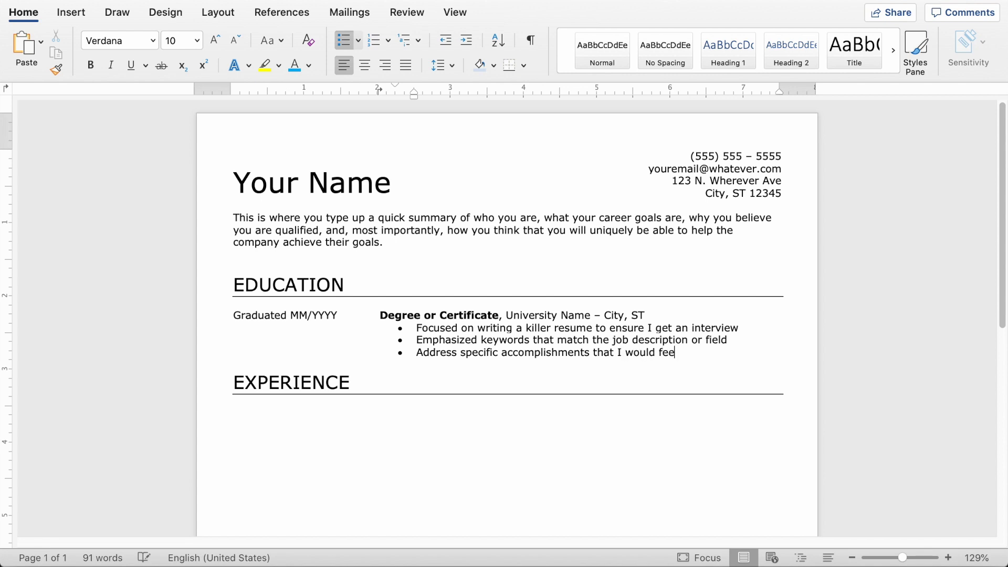
type("l comfortable")
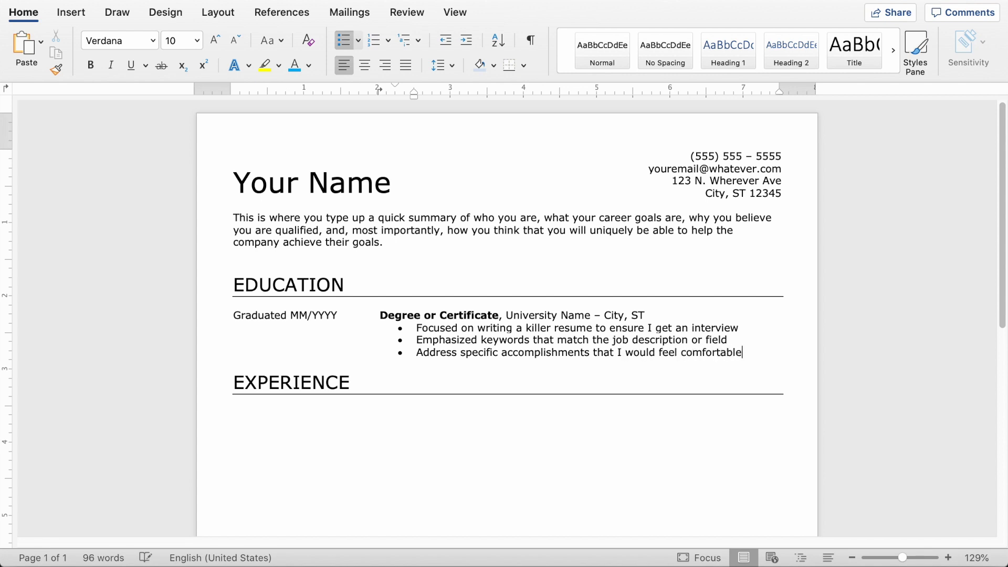
type("speaking about in")
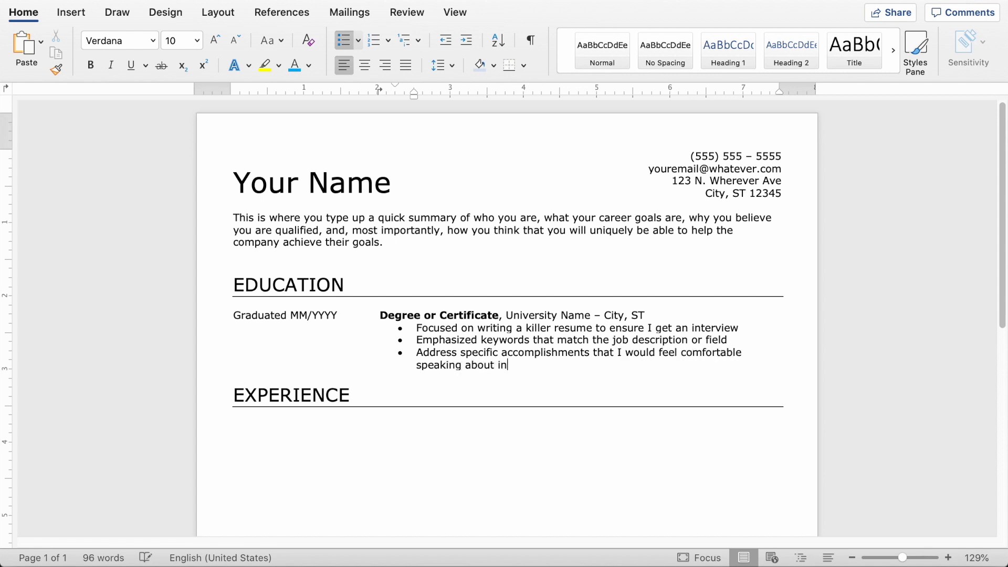
type("a job interview")
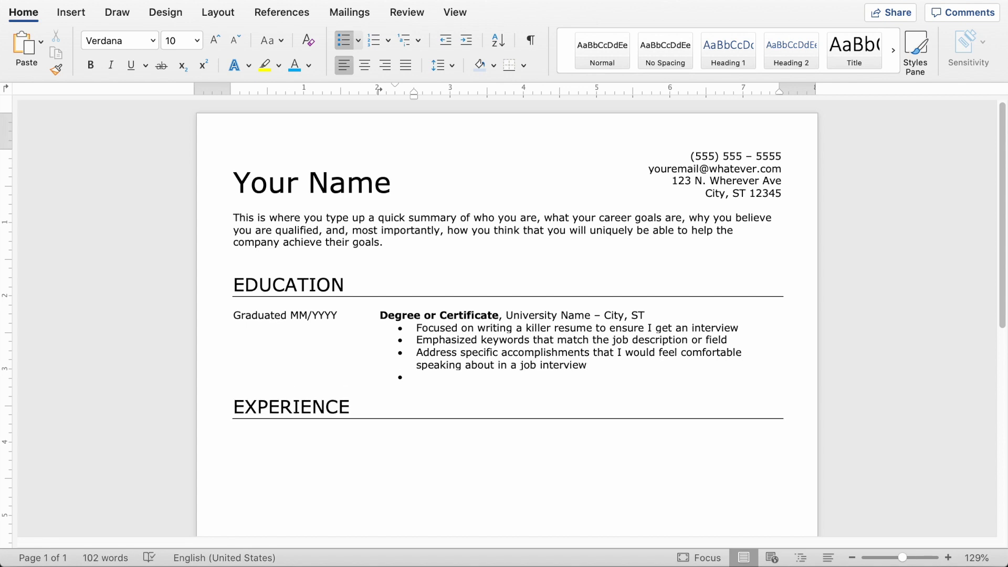
Step: Add a bullet highlighting projects I worked on that match requirements from the job posting
type("Hi")
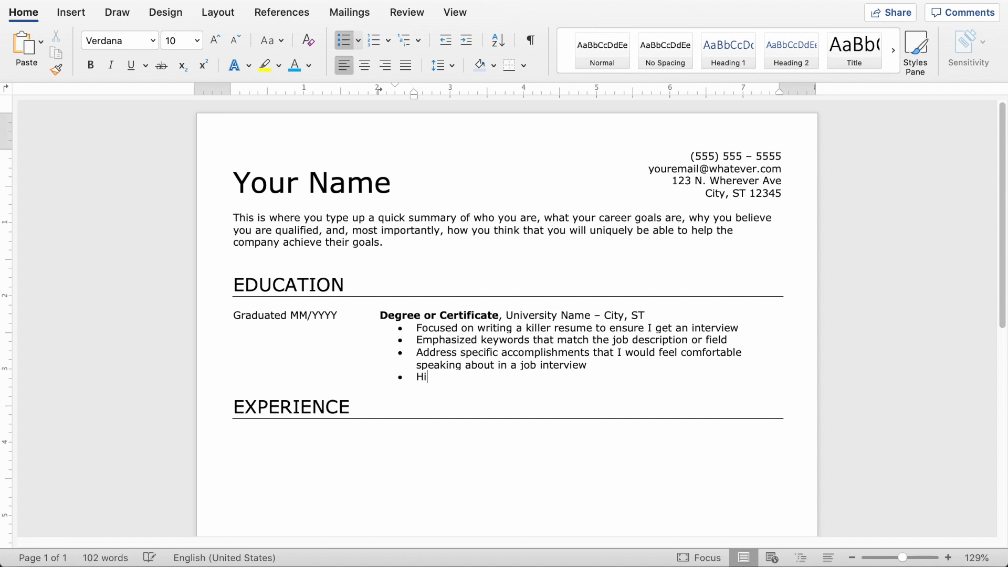
type("ghlight s")
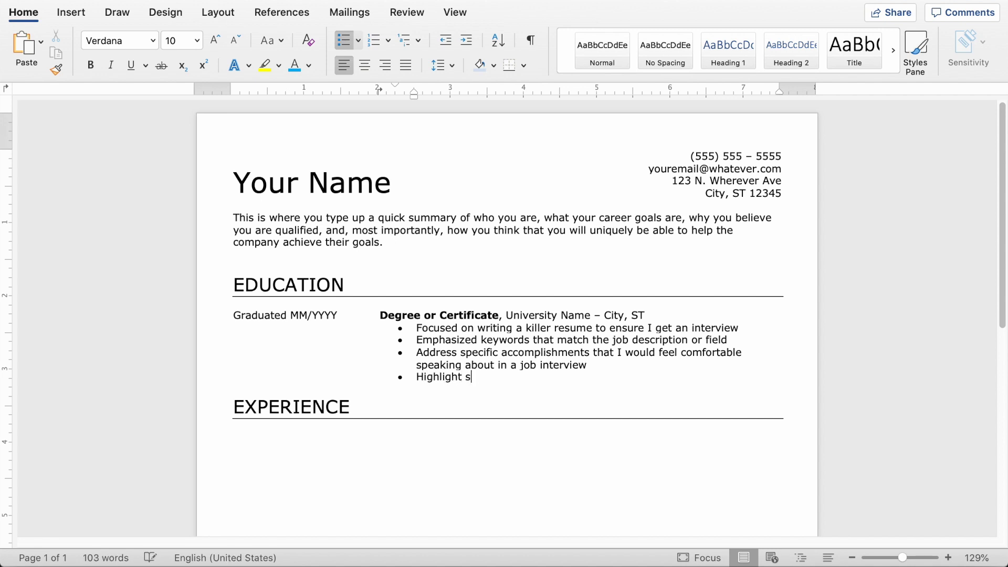
type("roject")
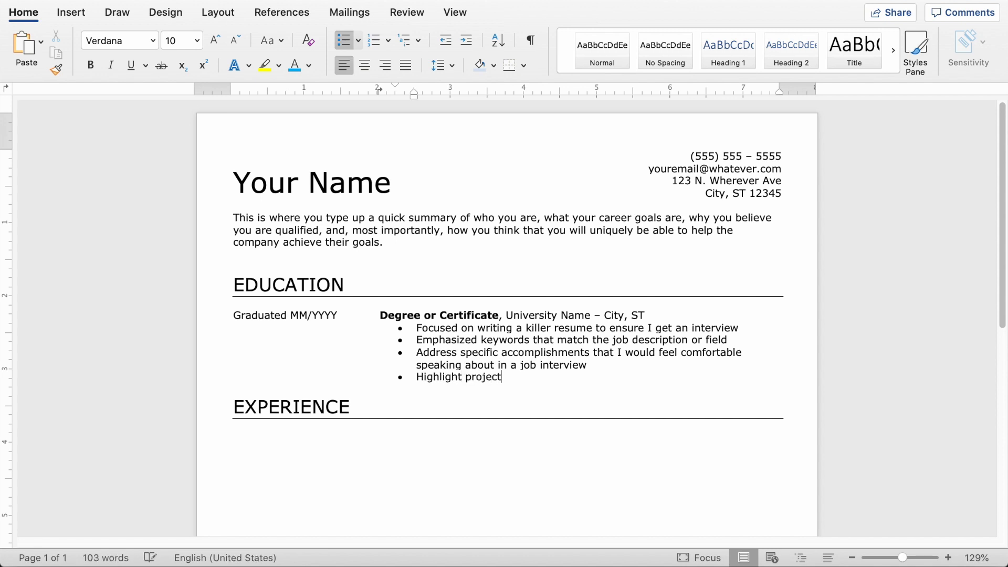
type("s that I wo")
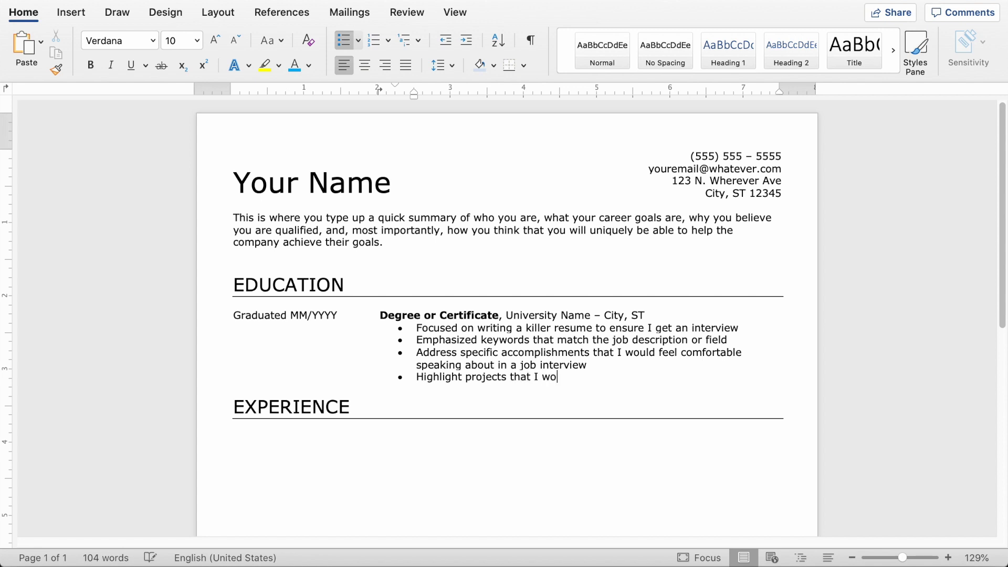
type("rked on that")
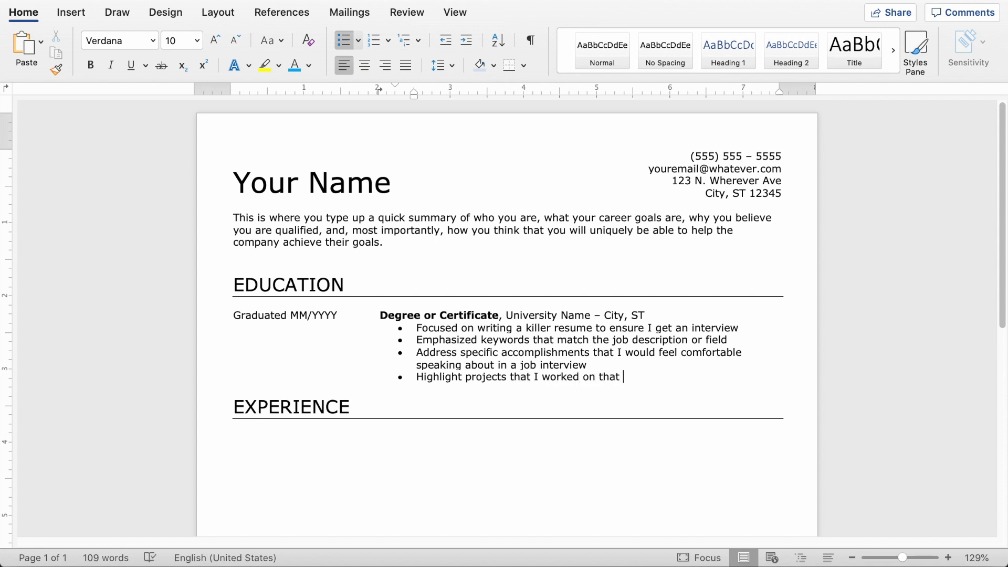
type("match")
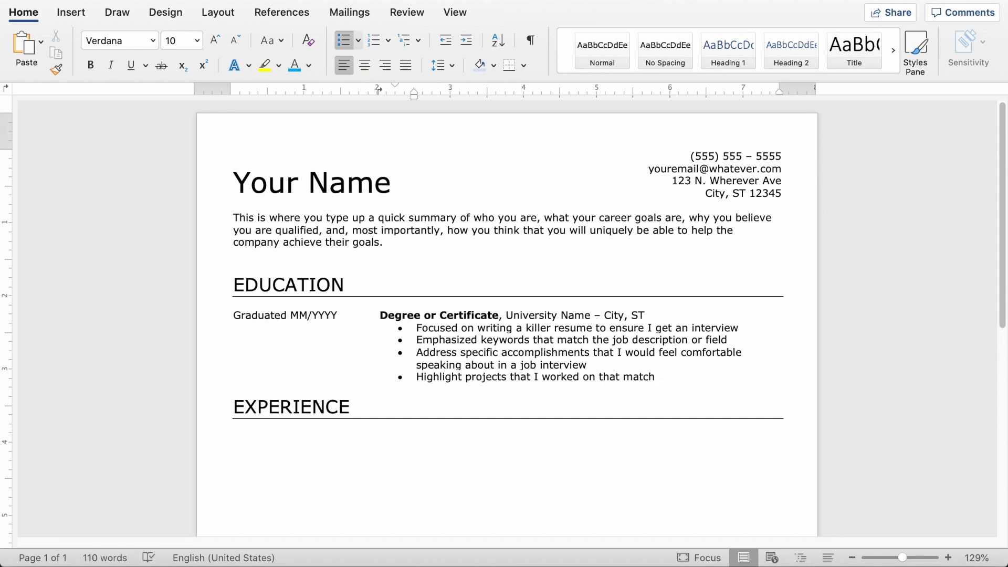
left_click(658, 377)
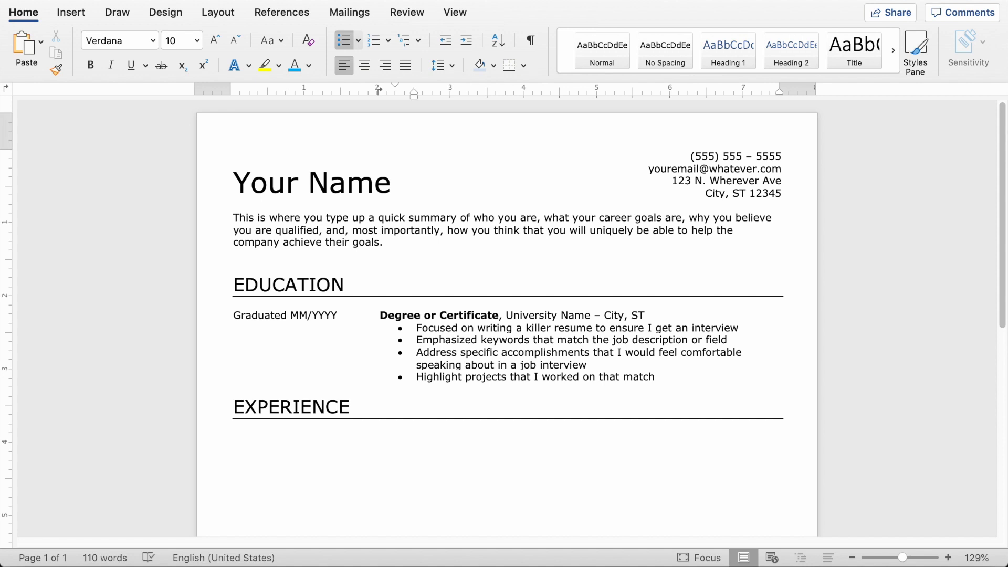
type("responsibilities o")
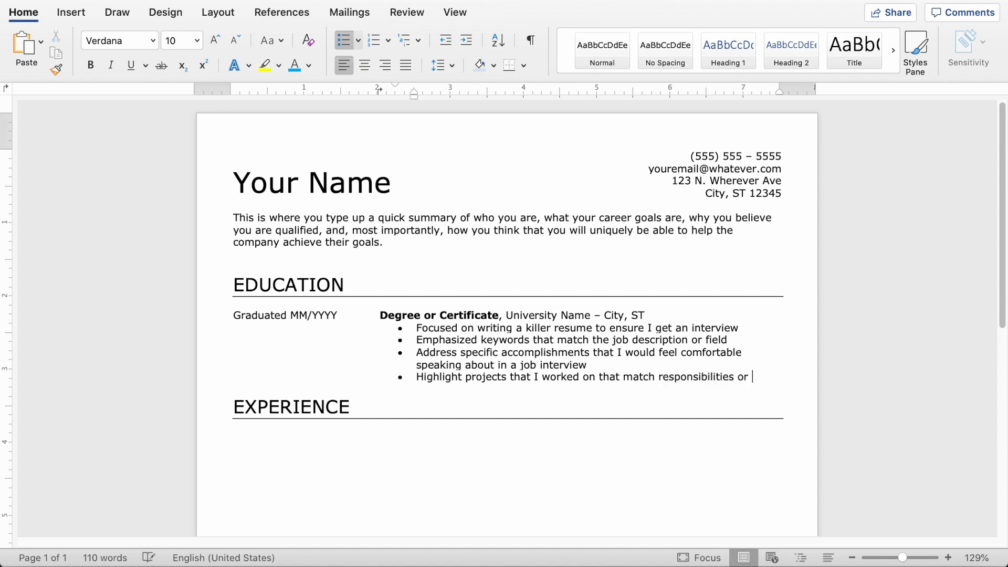
type("requirement")
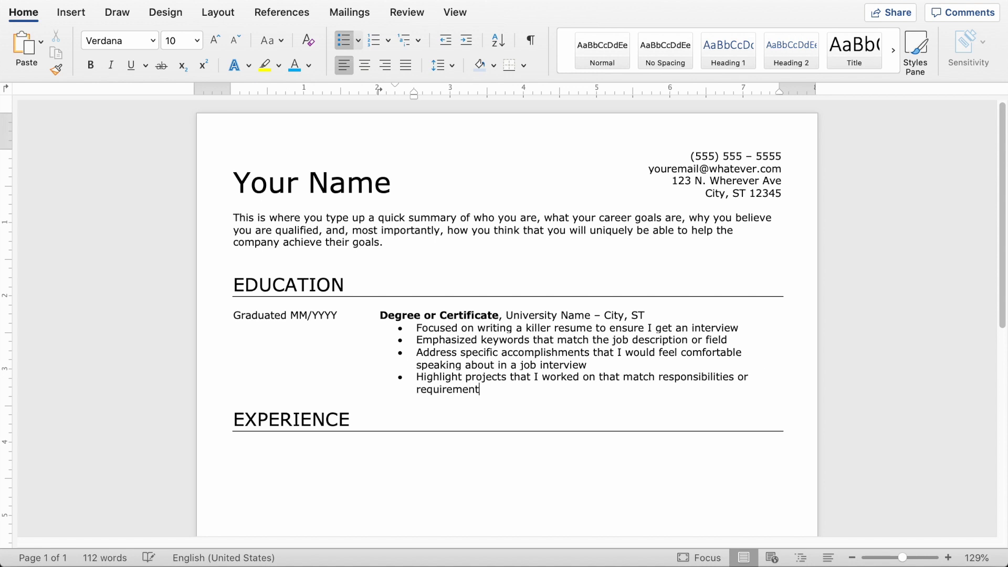
type("s from the job post")
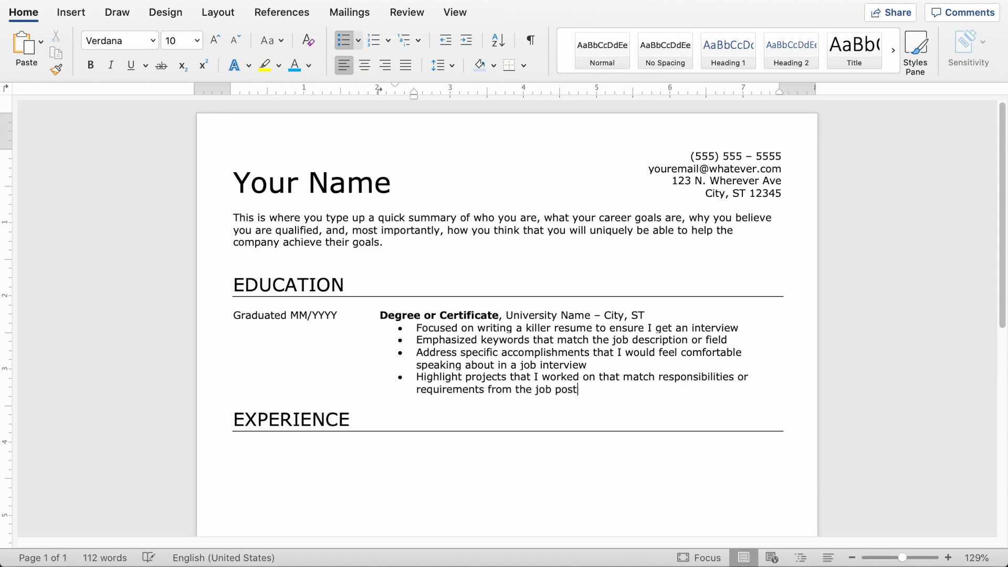
type("ing")
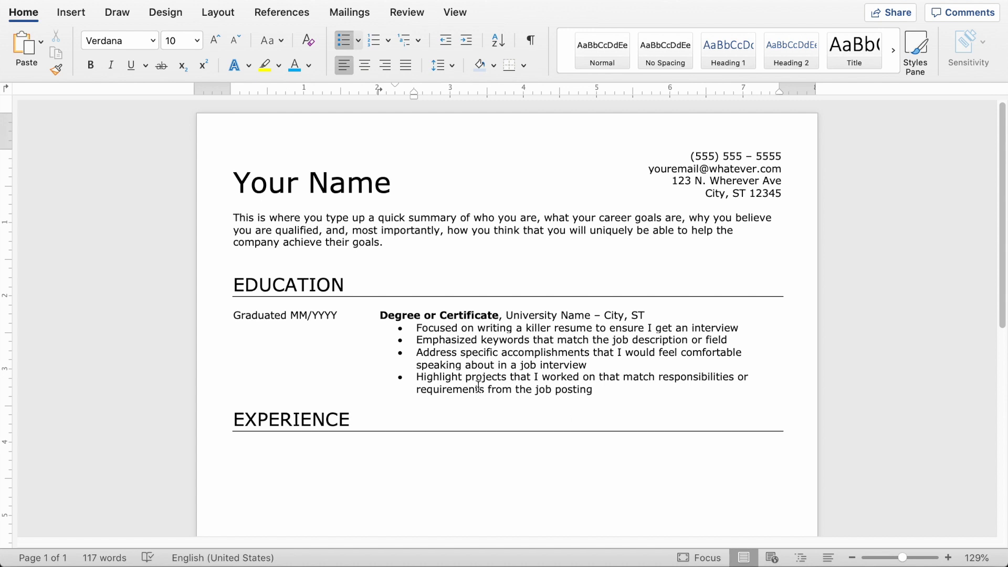
mouse_move(369, 445)
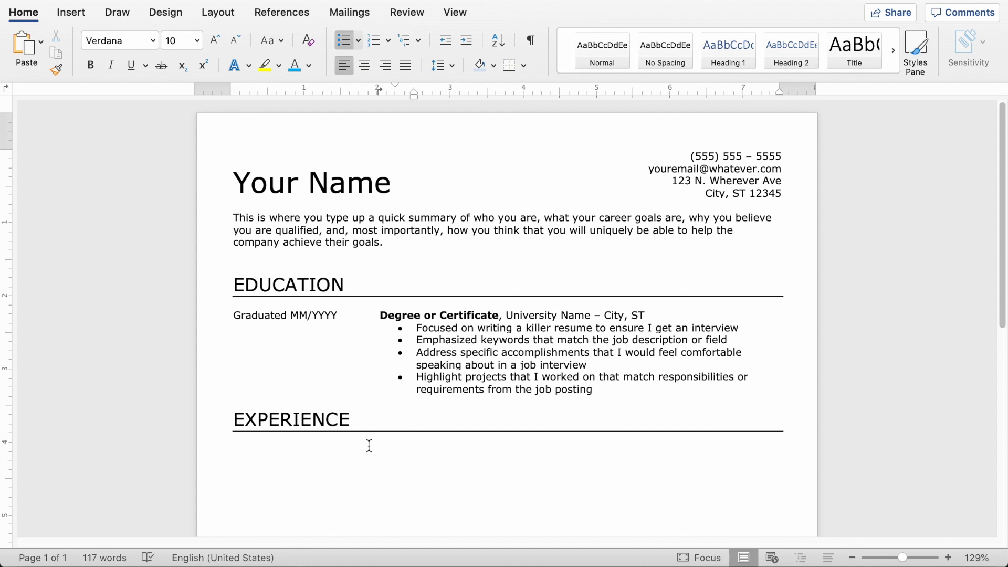
Step: Under EXPERIENCE, enter the date range 'MM/YYYY – Present' for the first job entry
left_click(593, 390)
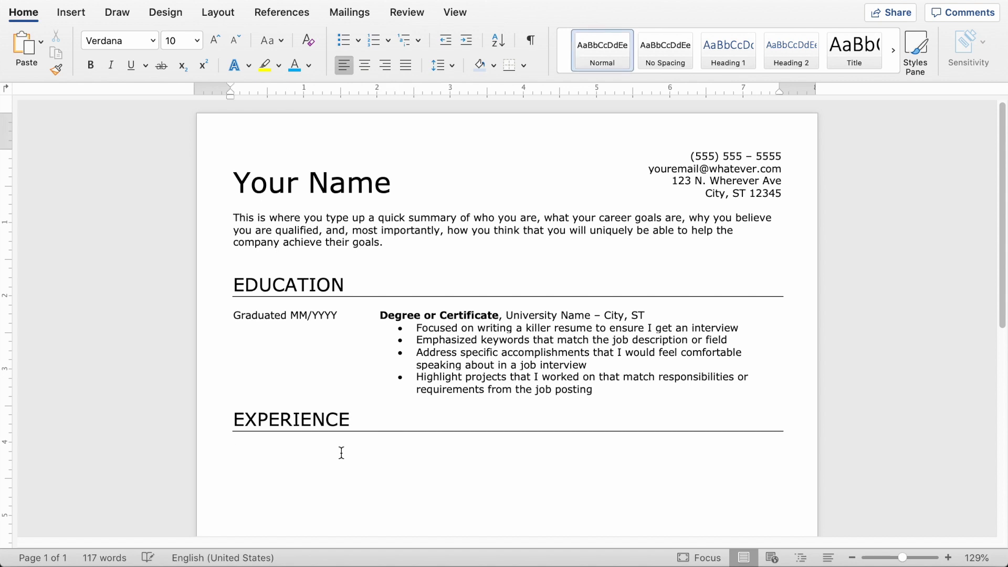
left_click(234, 450)
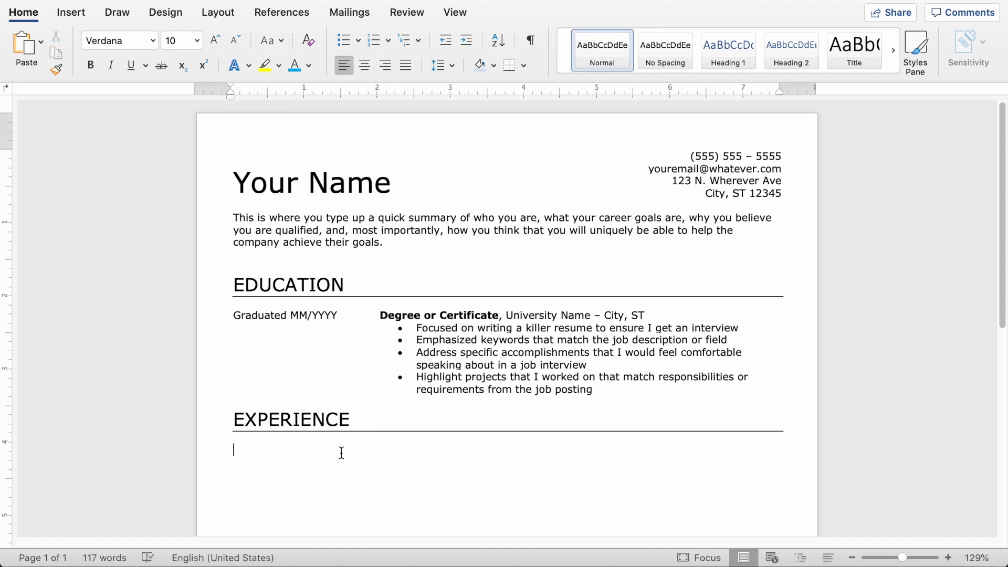
type("MM/YY")
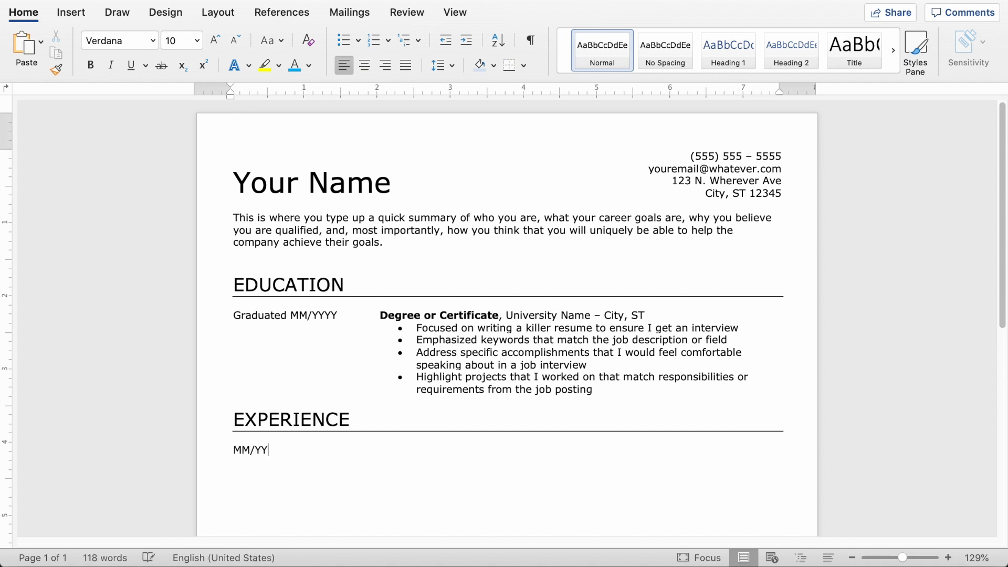
type("YY")
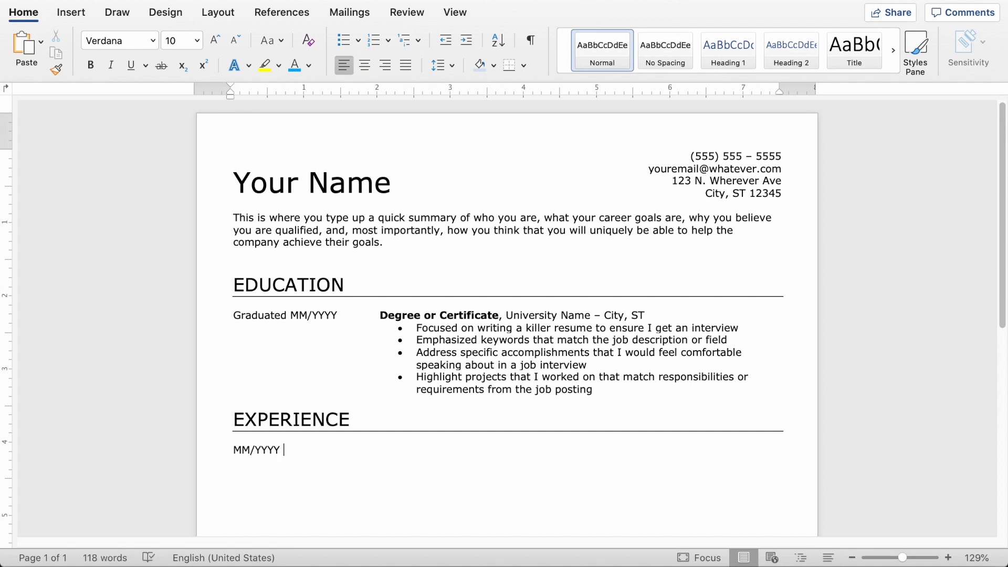
type("- Present")
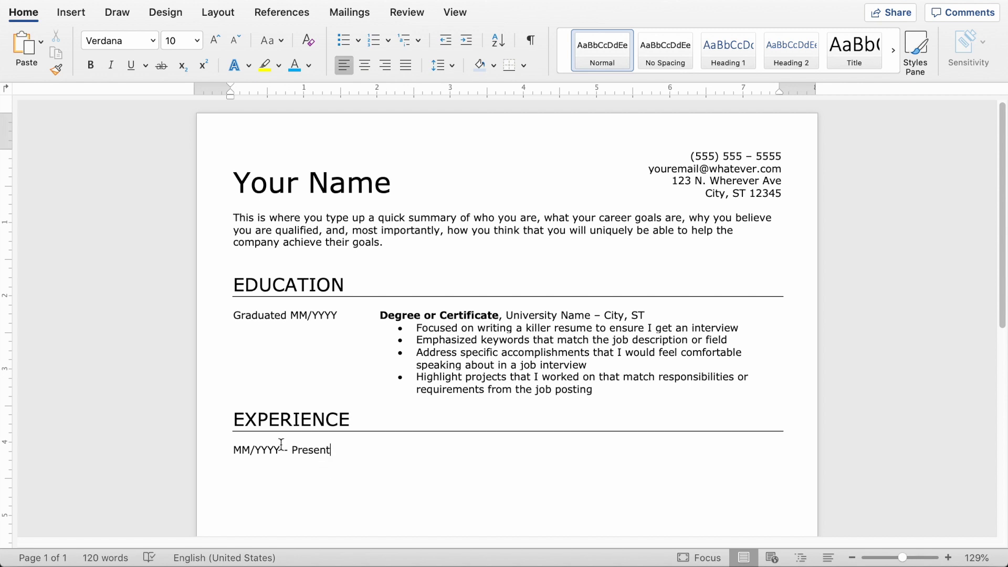
double_click(311, 449)
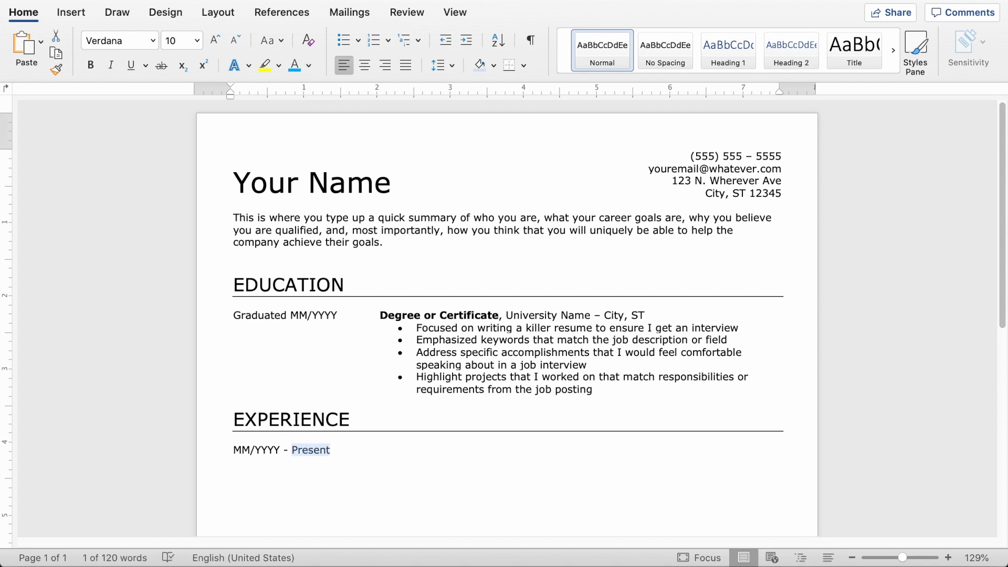
type("MM/YYYY")
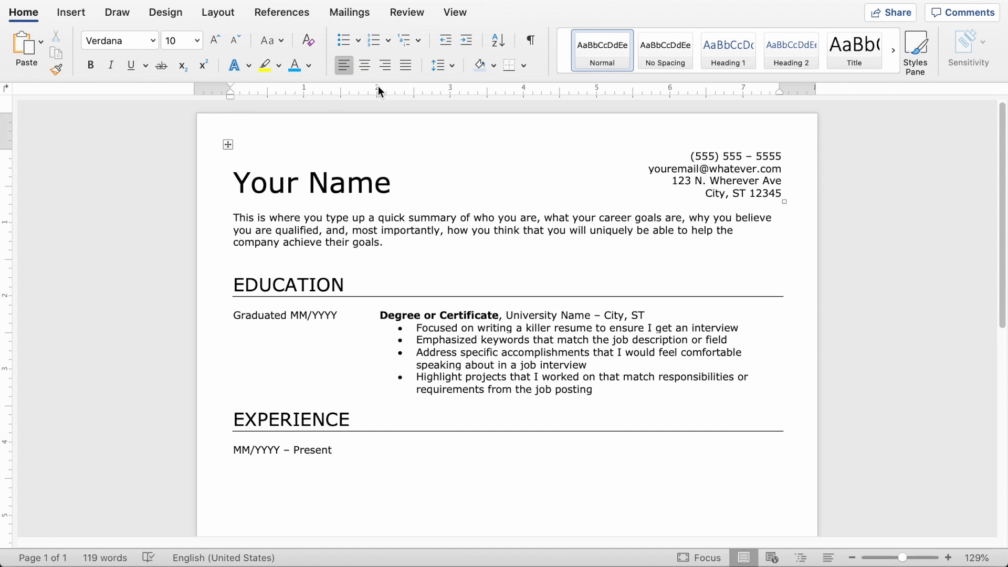
mouse_move(379, 89)
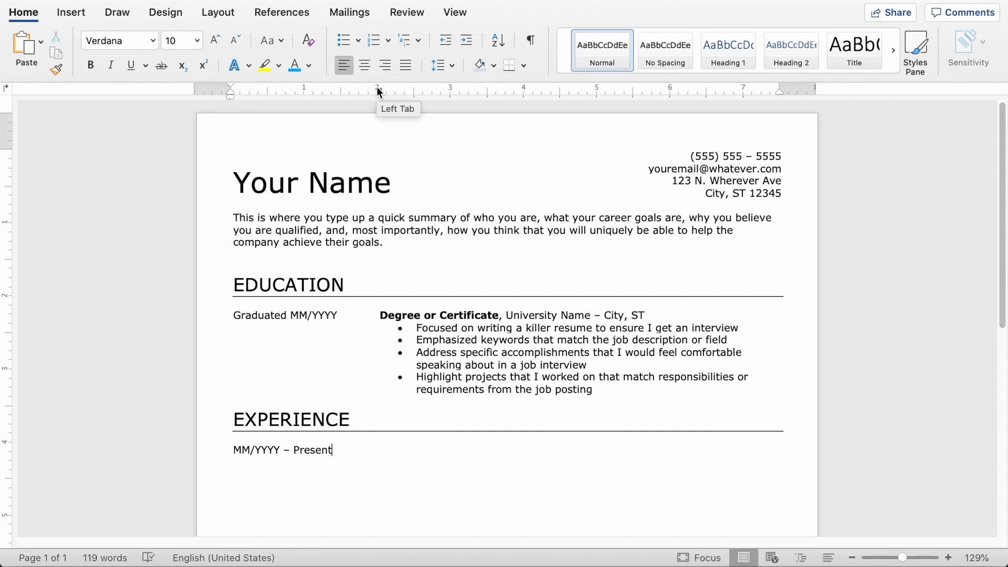
Step: Add a bold 'Job Title' followed by ', Company Name – City, ST' beside the dates
type("Job Title")
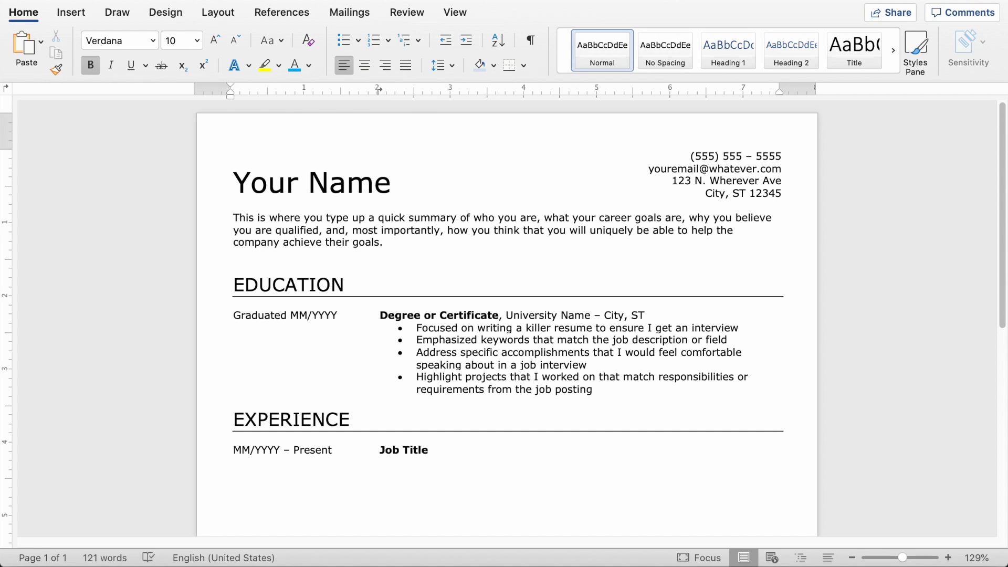
type(",")
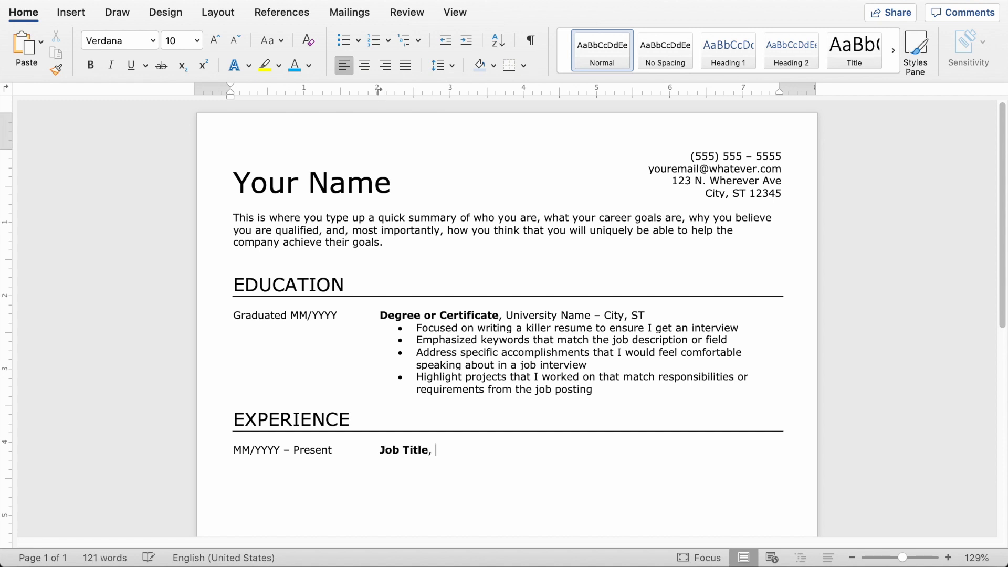
type("Compan")
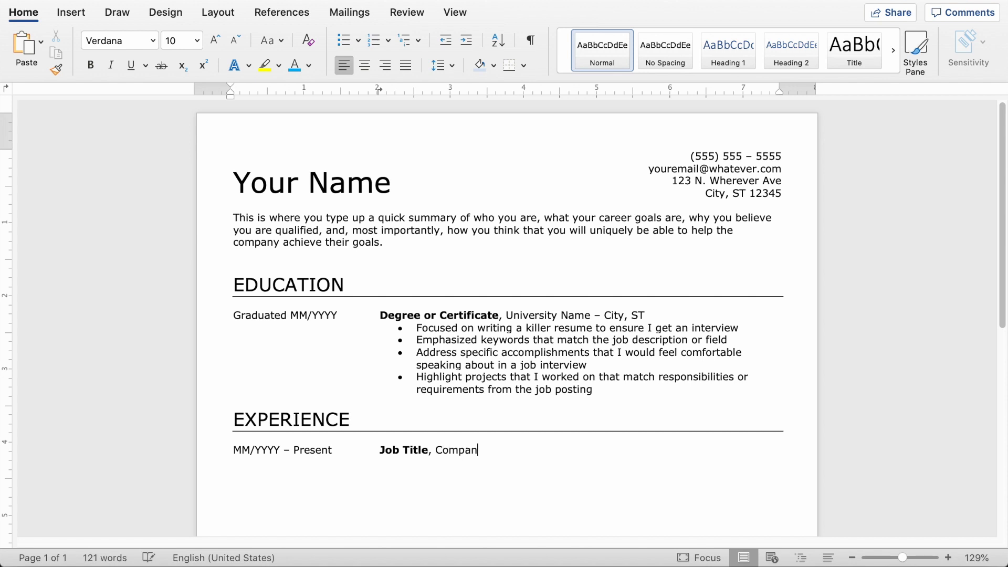
type("y Name - City, ST")
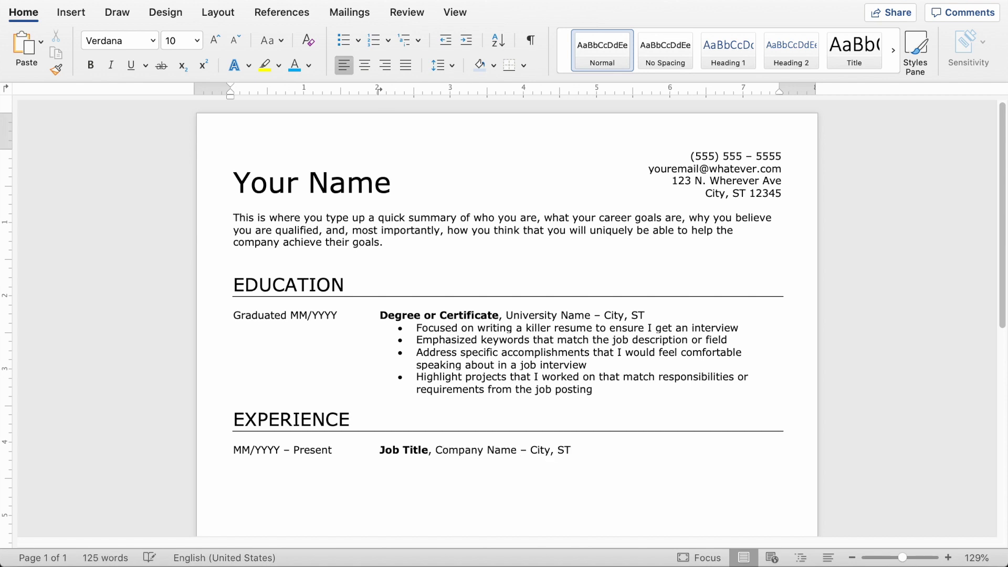
left_click(571, 451)
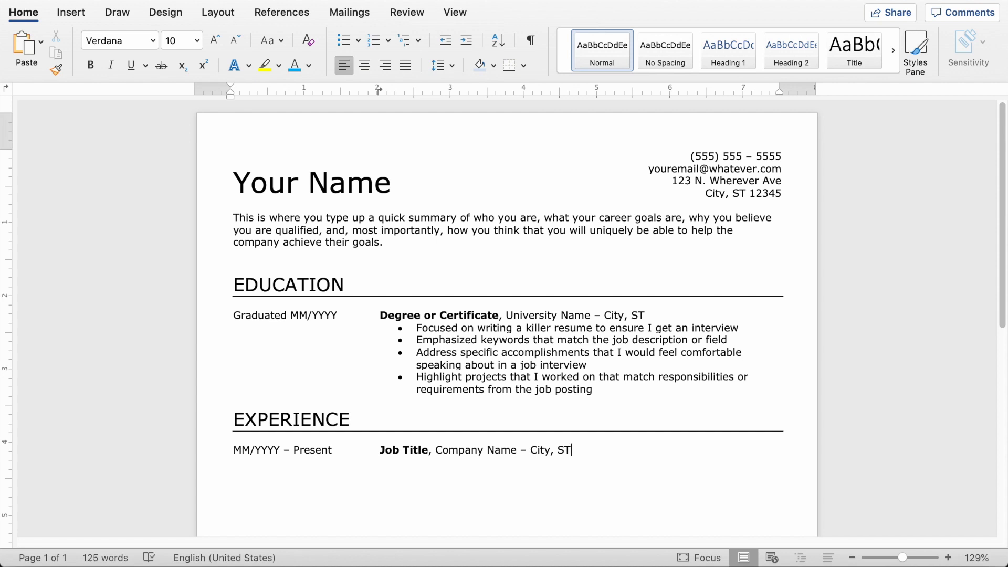
mouse_move(364, 97)
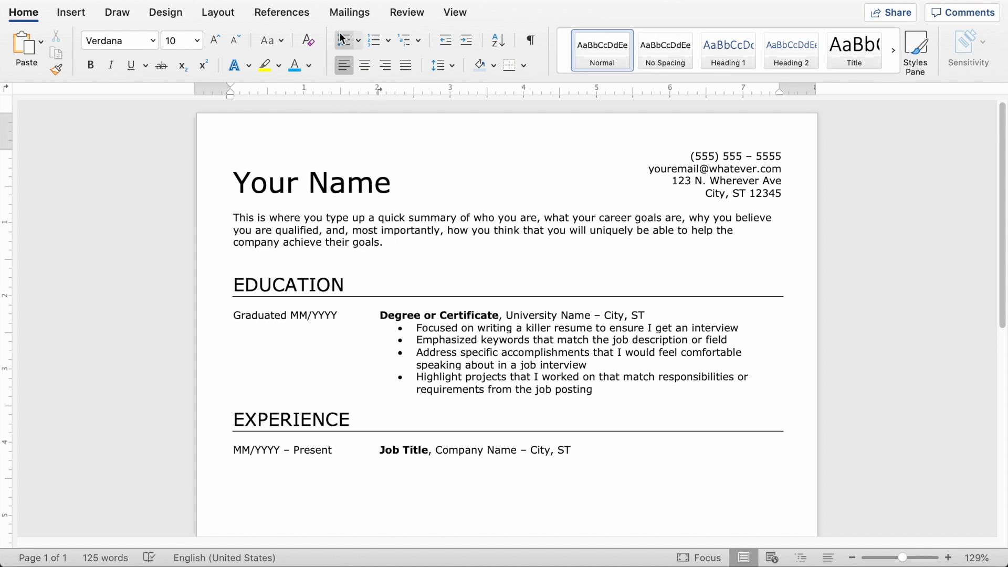
Step: Start bullets under the job title on following the education section in expressing how my experience matches the job
left_click(345, 41)
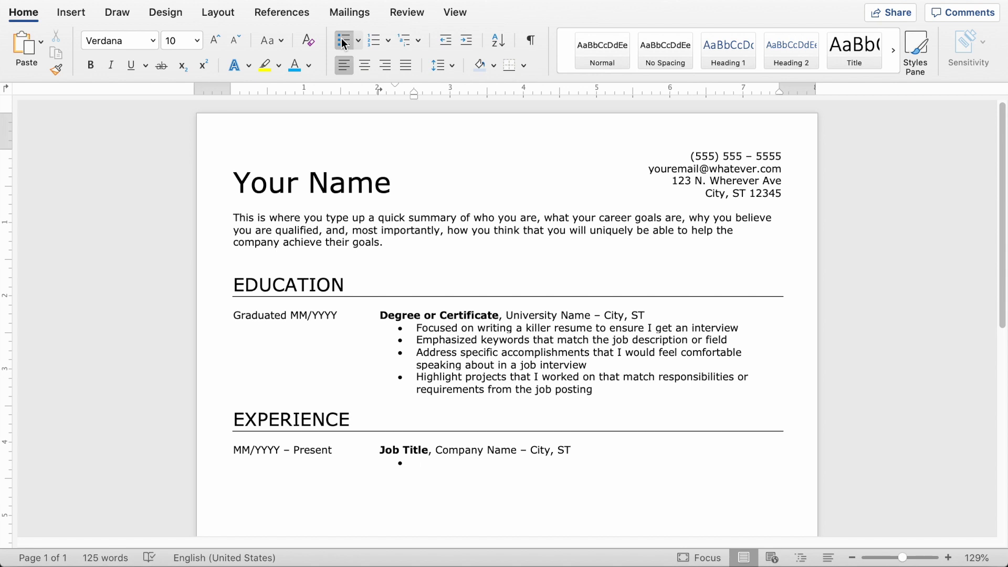
left_click(417, 463)
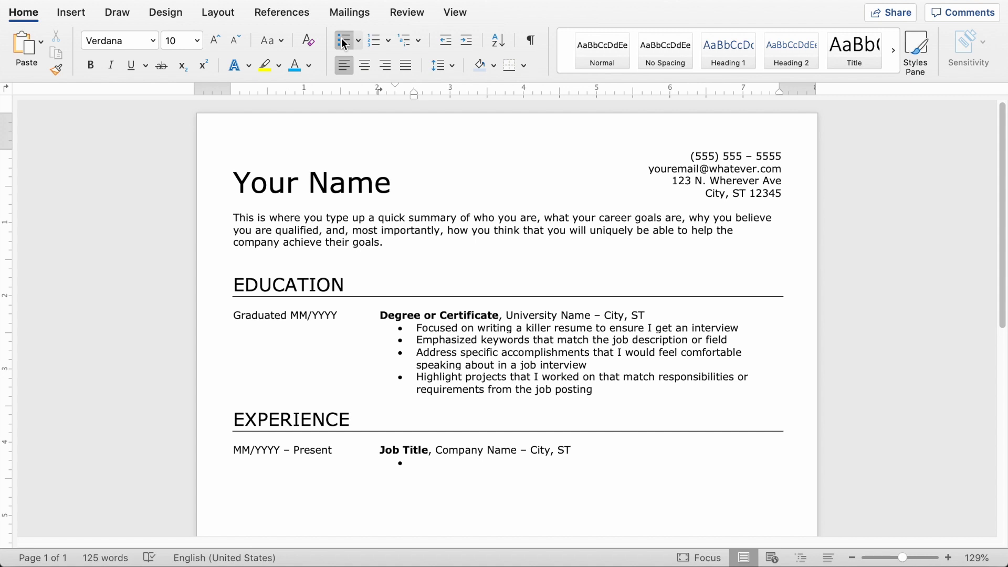
left_click(418, 462)
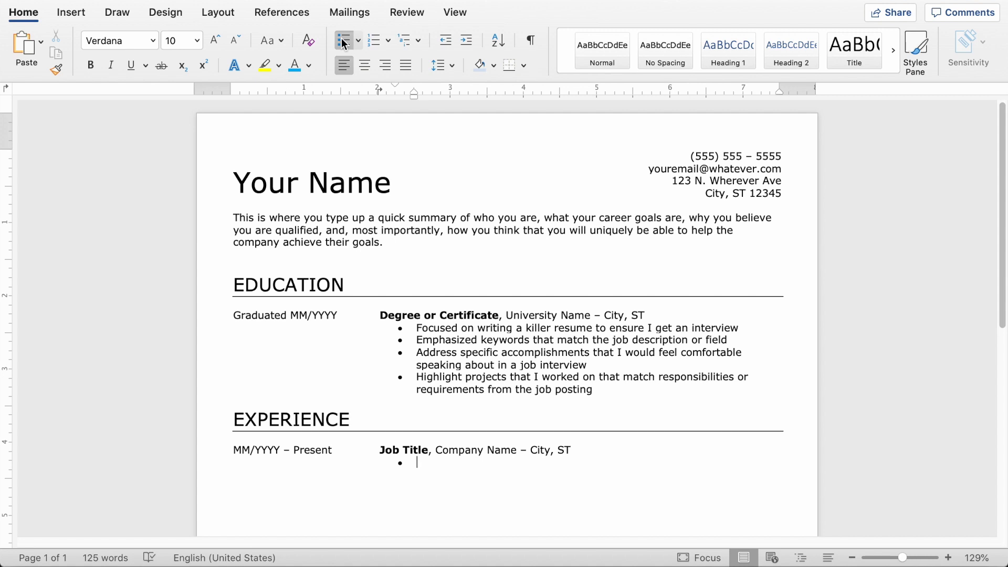
type("Followed the same examples as above in")
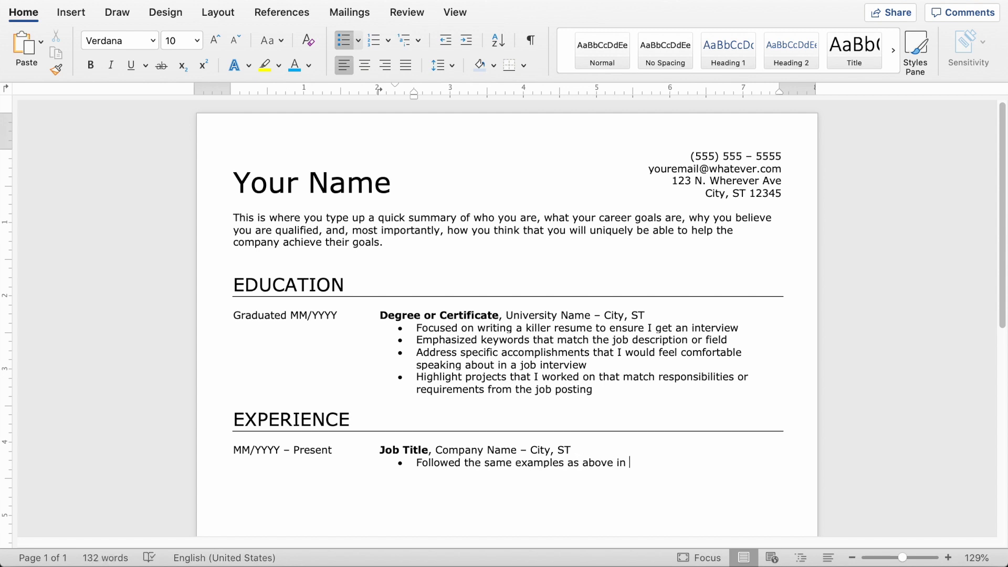
type("the education sec")
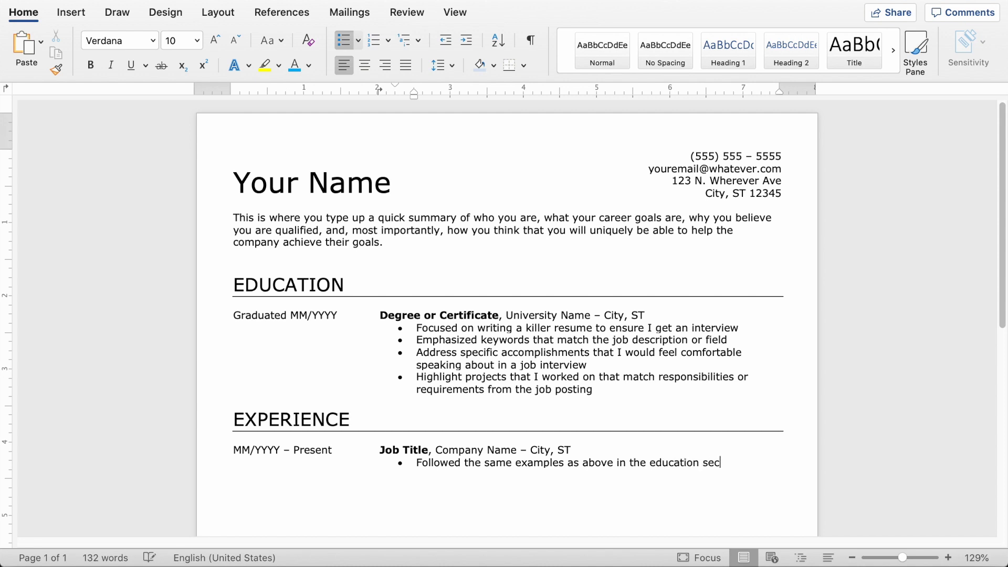
type("tion")
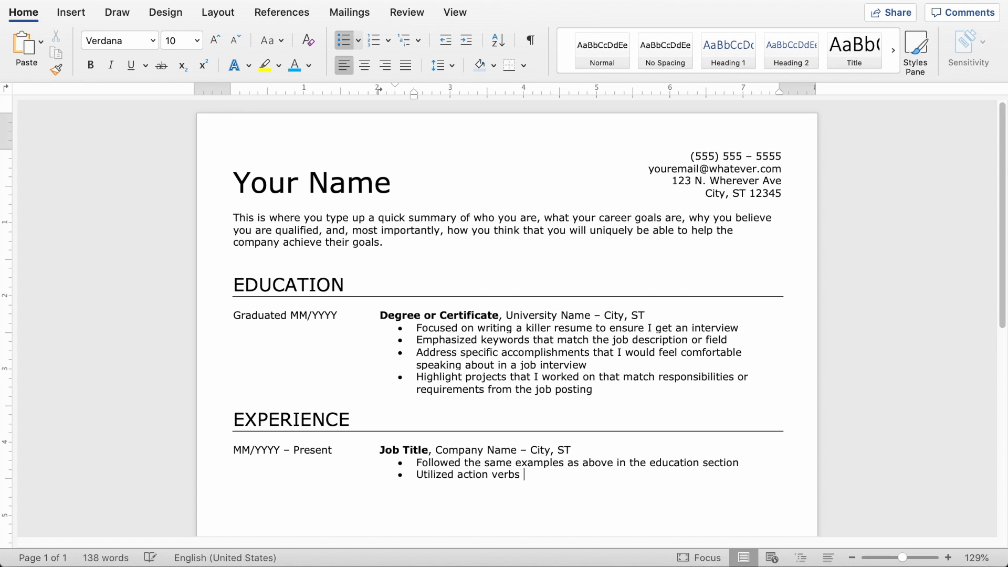
type("in expressing how my experience")
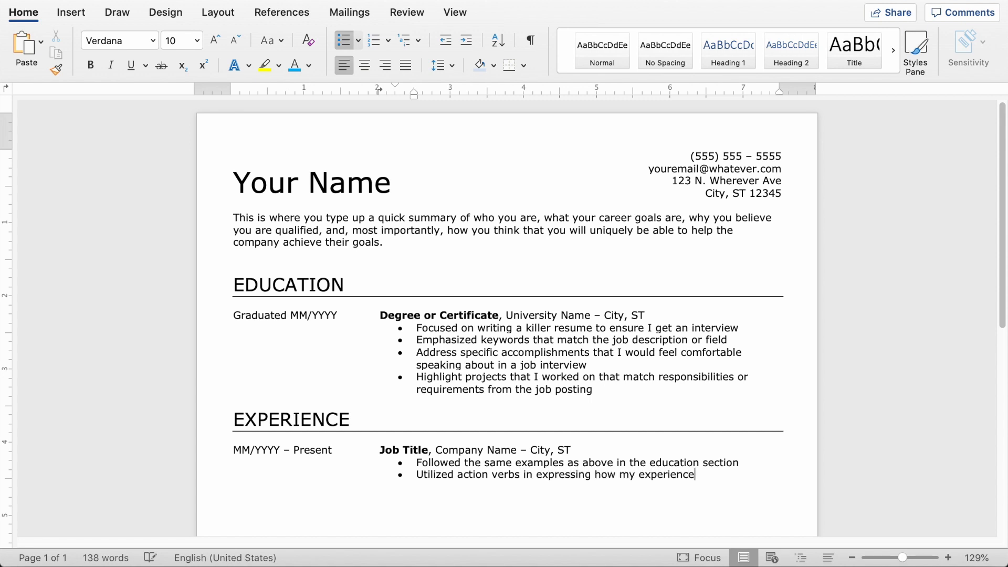
type("matches the job for whi")
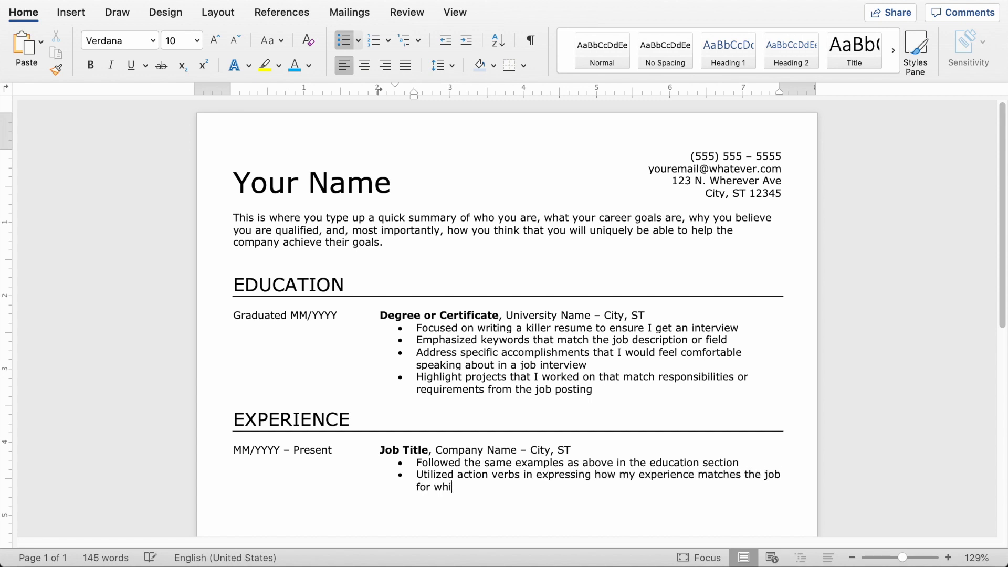
type("I'm applying to")
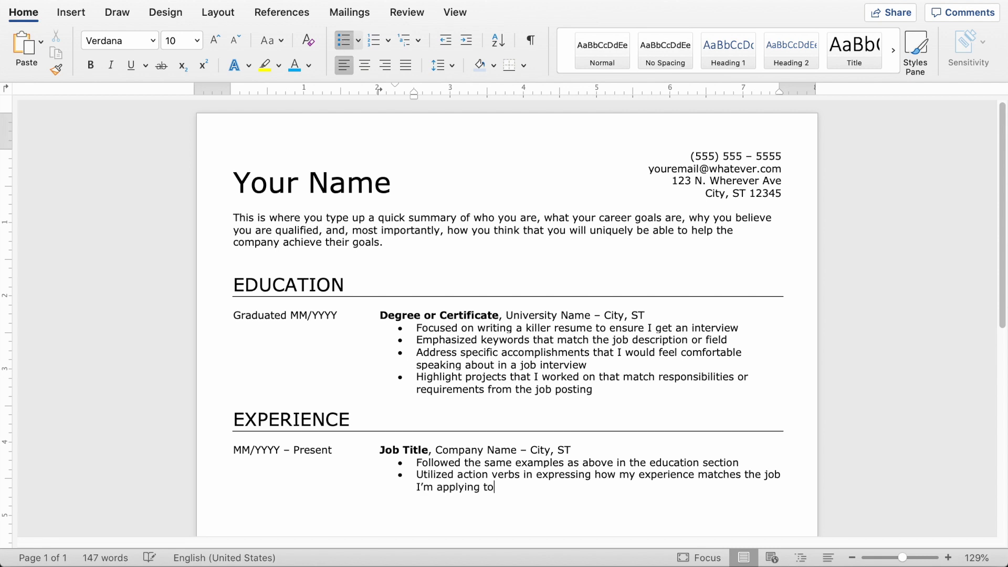
Step: Add a final bullet: 'Kept it short if it wasn't relevant at all to the job or field of work'
key("enter")
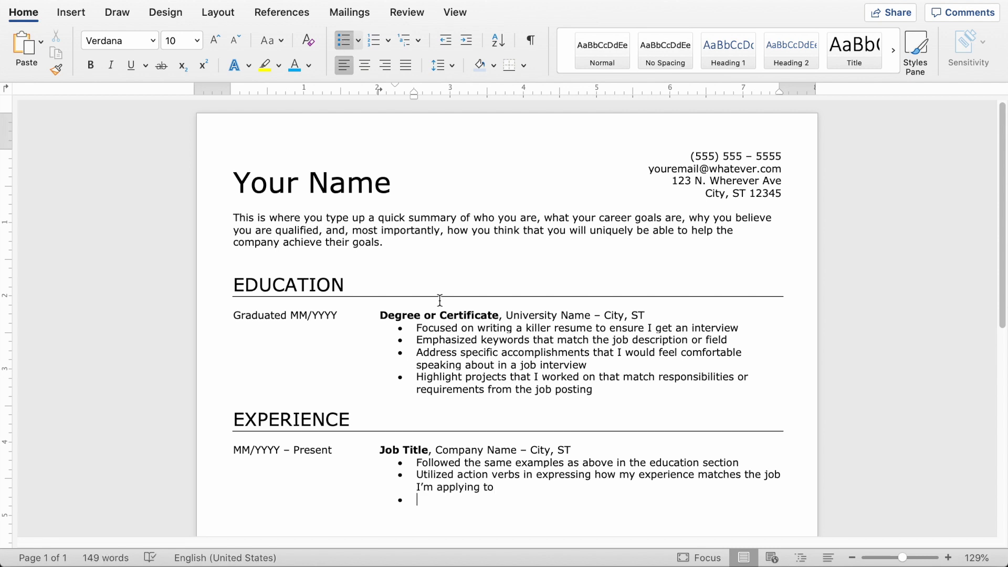
type("Kept it short if it wasn't releva")
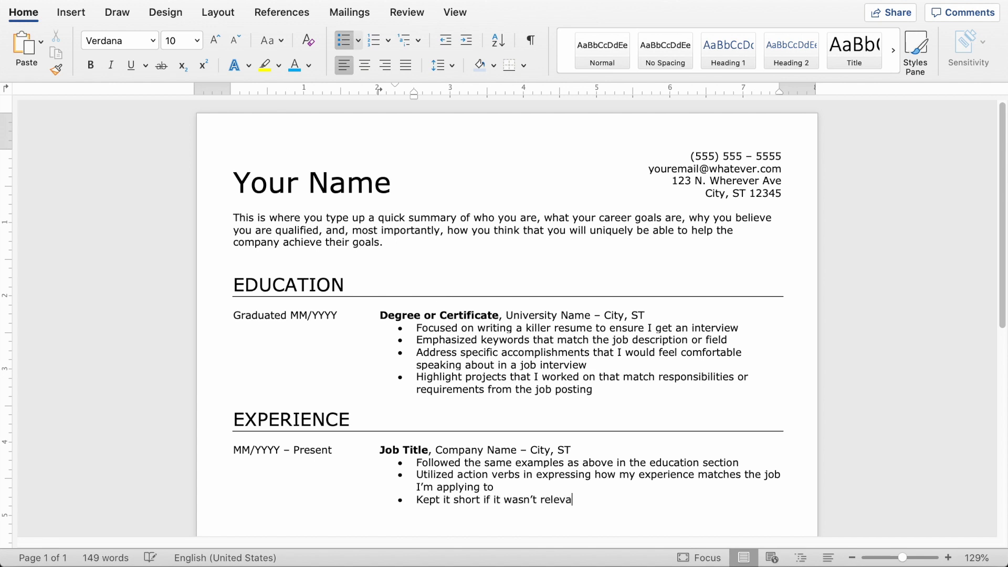
type("nt at all to the")
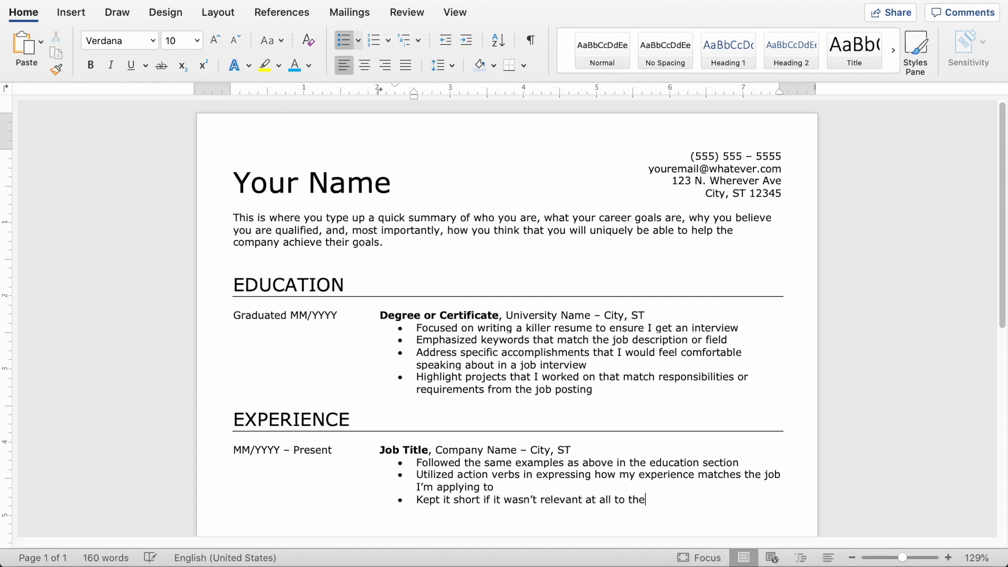
type("job or field of work")
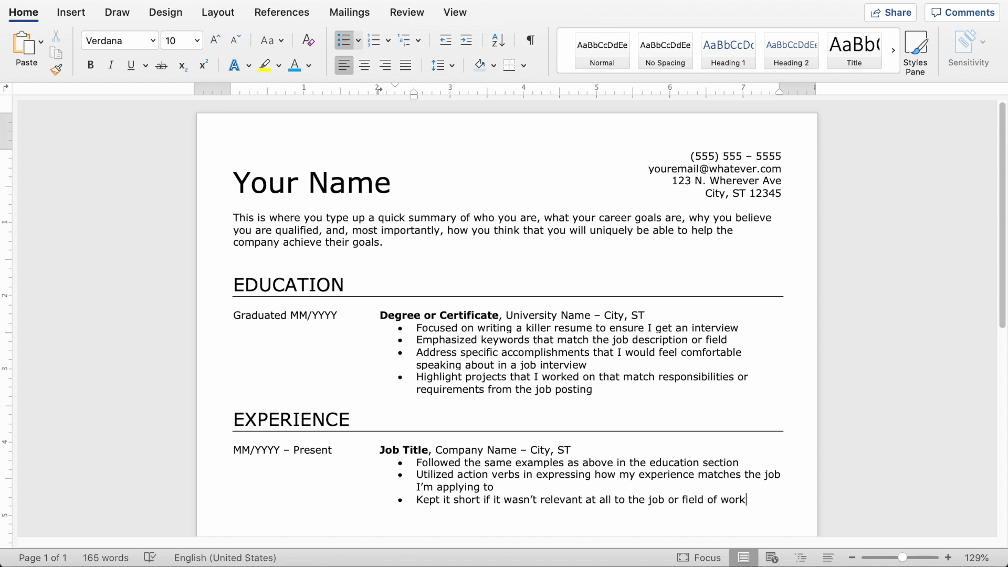
scroll("down", 3)
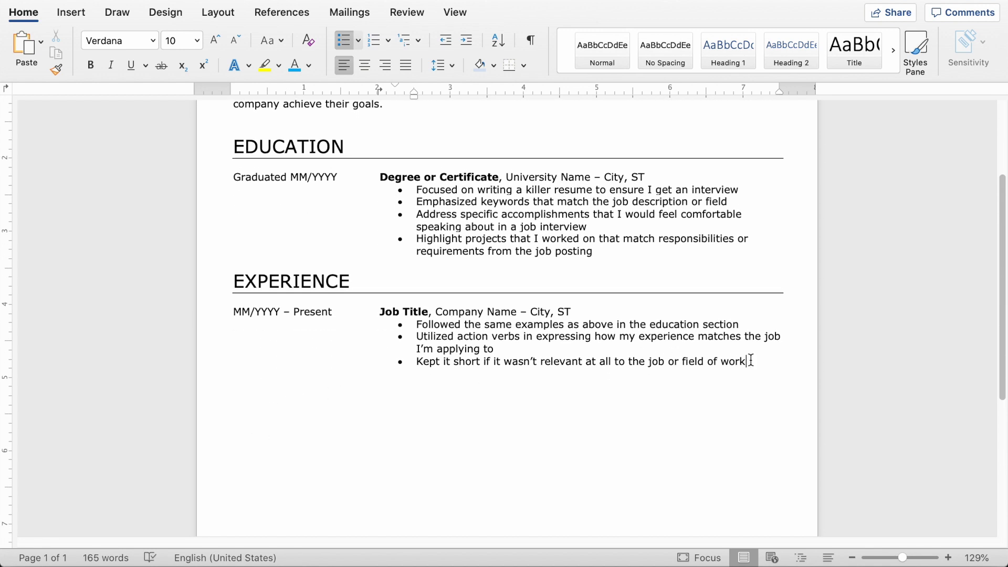
Step: Duplicate the job entry below and change the copy's dates to 'MM/YYYY – MM/YYYY'
left_click_drag(748, 361, 242, 304)
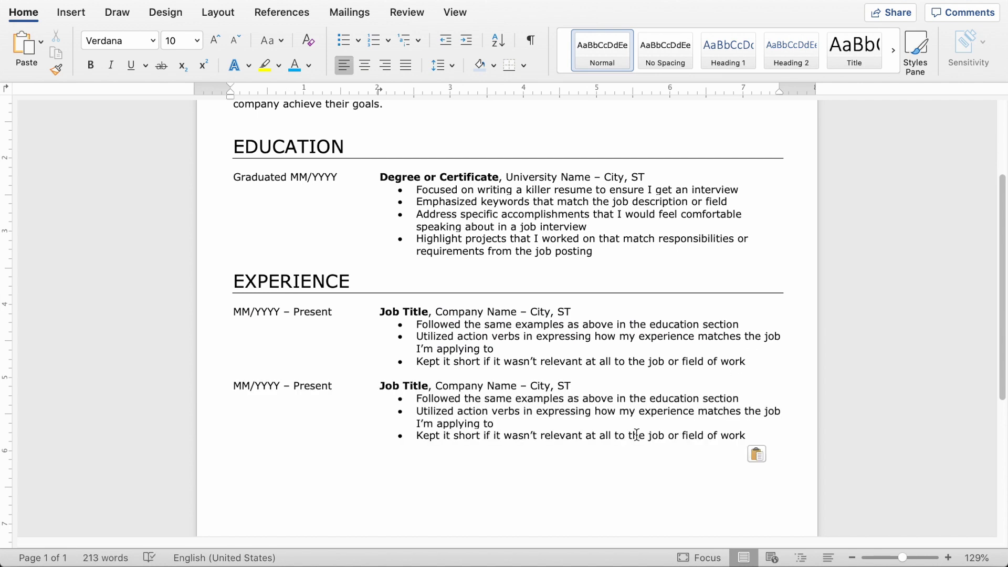
double_click(312, 385)
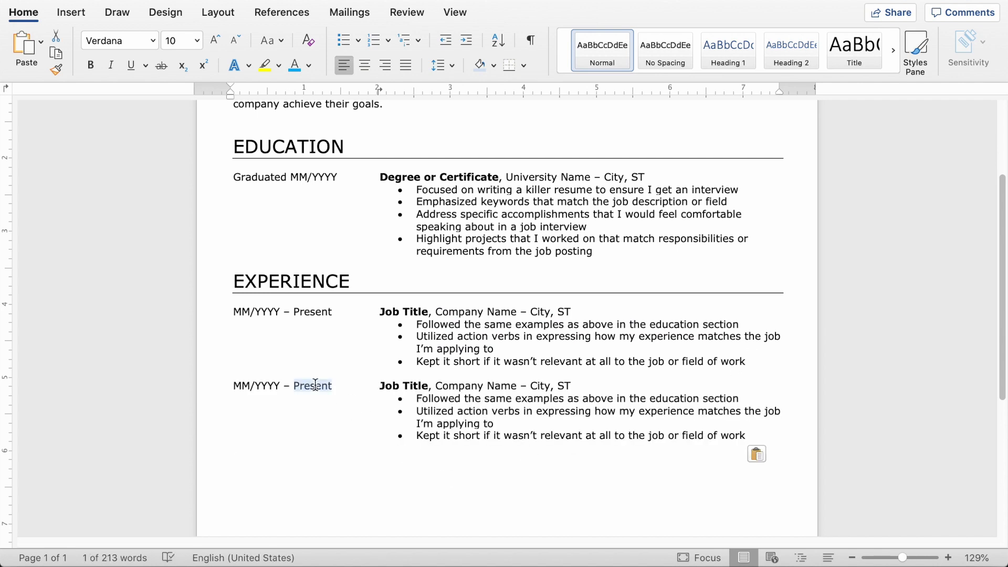
type("MM/Y")
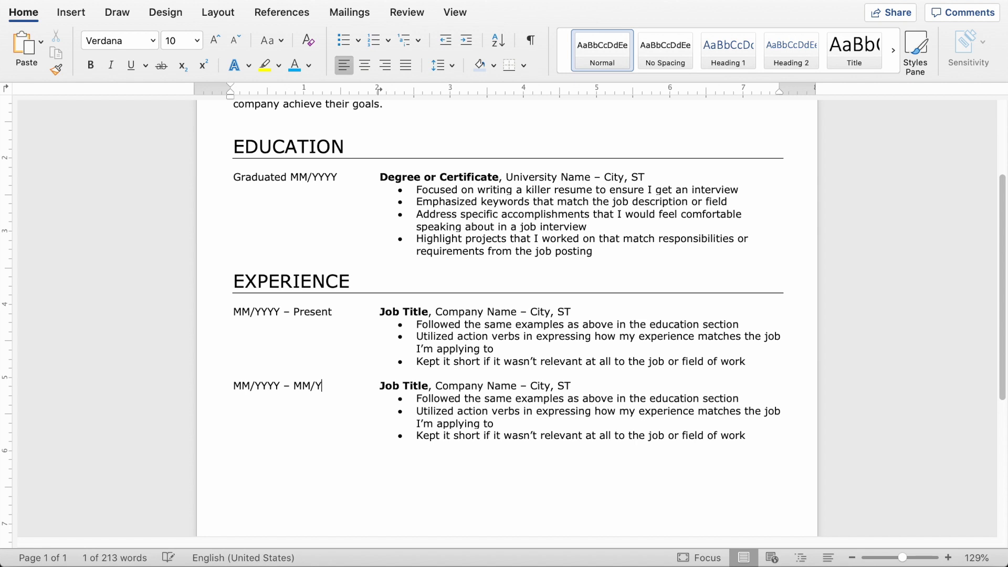
type("YYY")
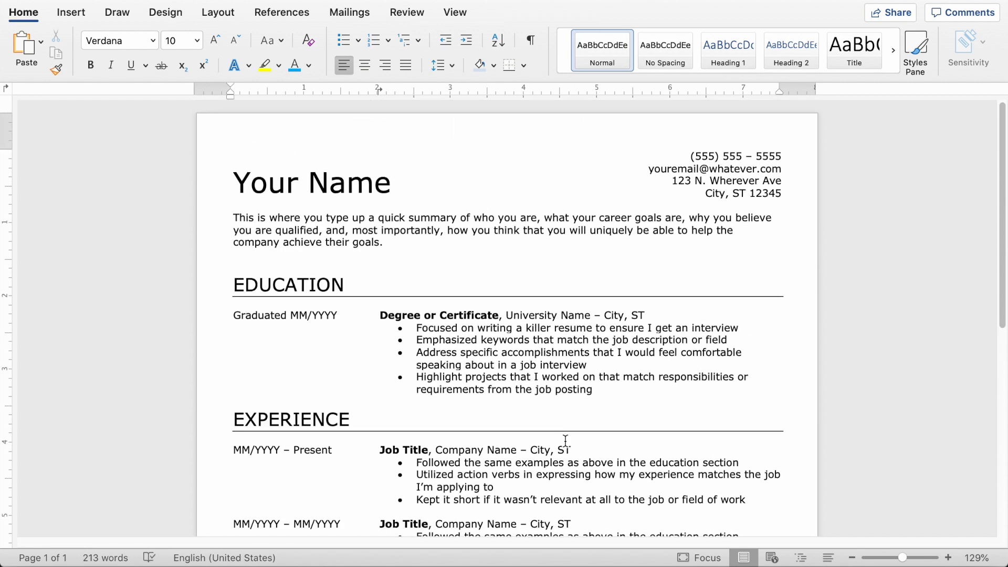
scroll("down", 3)
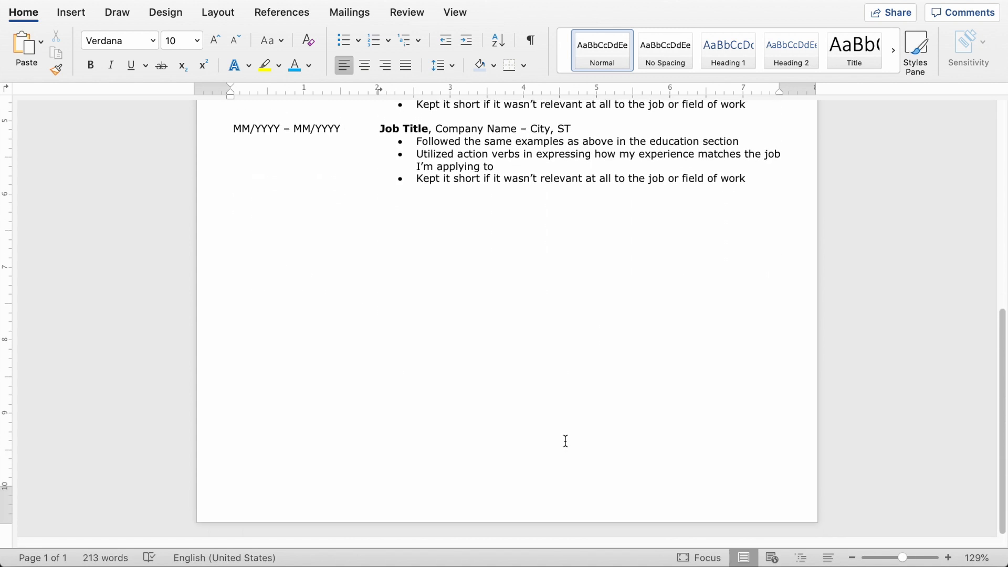
scroll("up", 3)
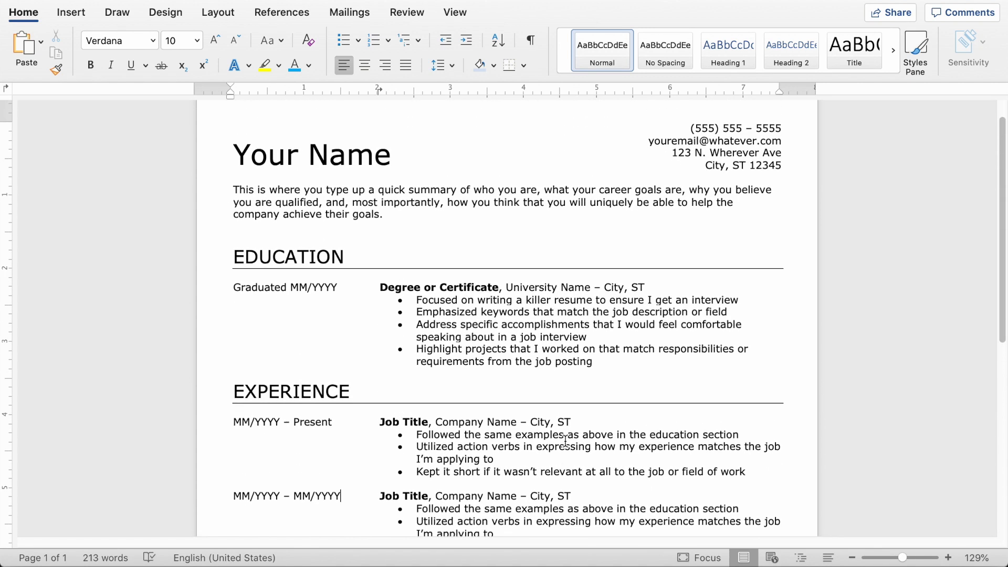
scroll("down", 3)
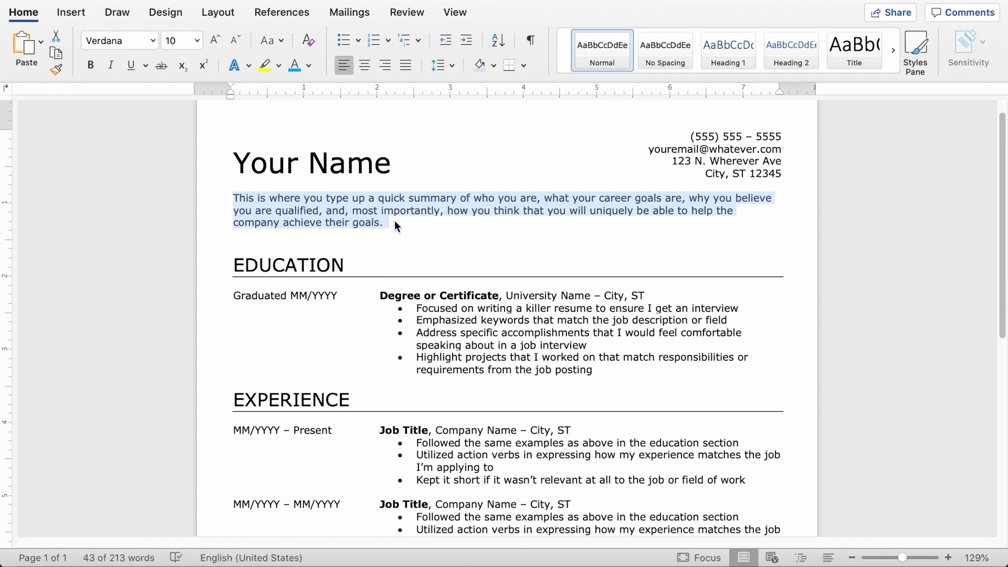
scroll("down", 3)
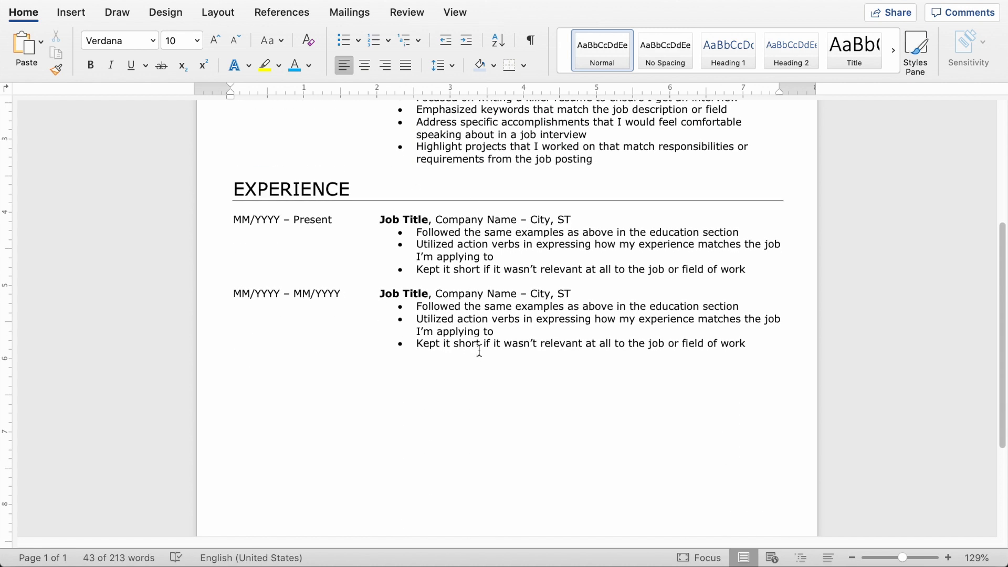
scroll("down", 3)
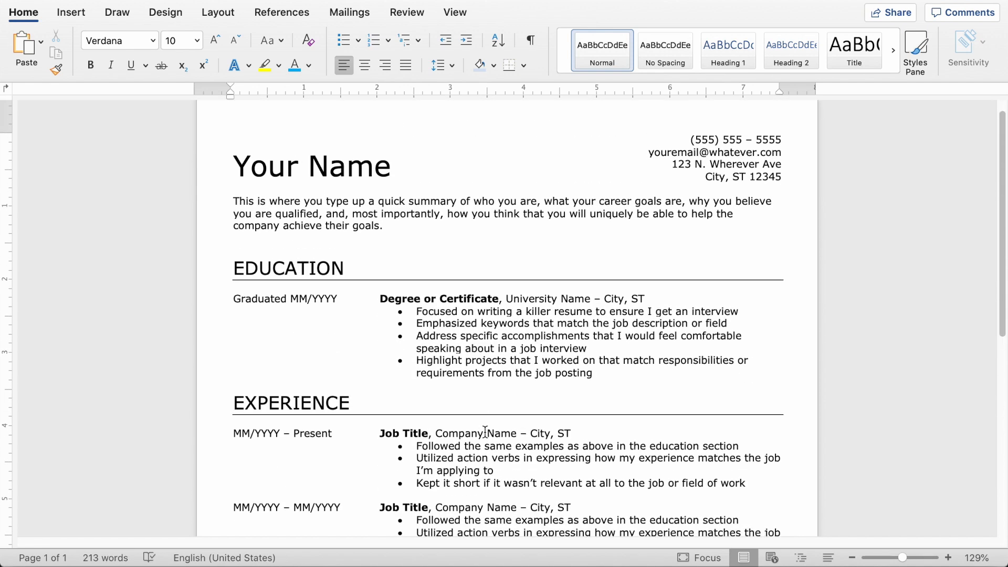
scroll("down", 3)
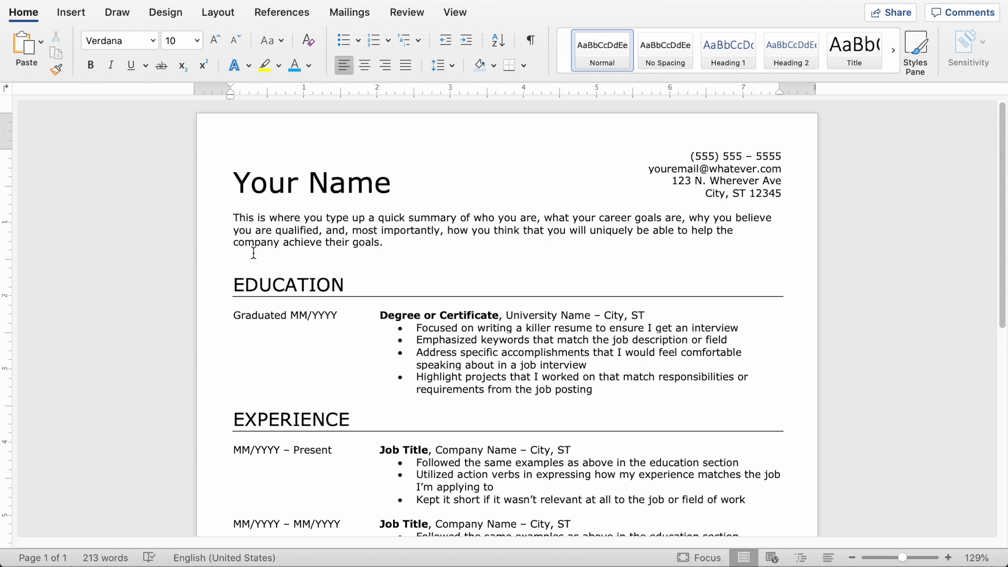
Step: Add a ruled SKILLS heading on a new line after the summary, above EDUCATION
left_click(234, 255)
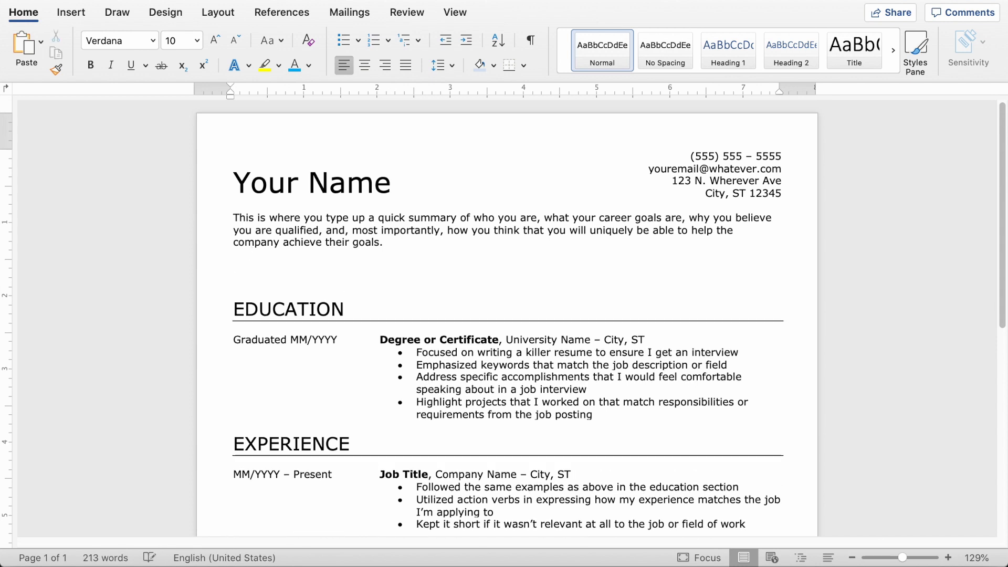
left_click(233, 255)
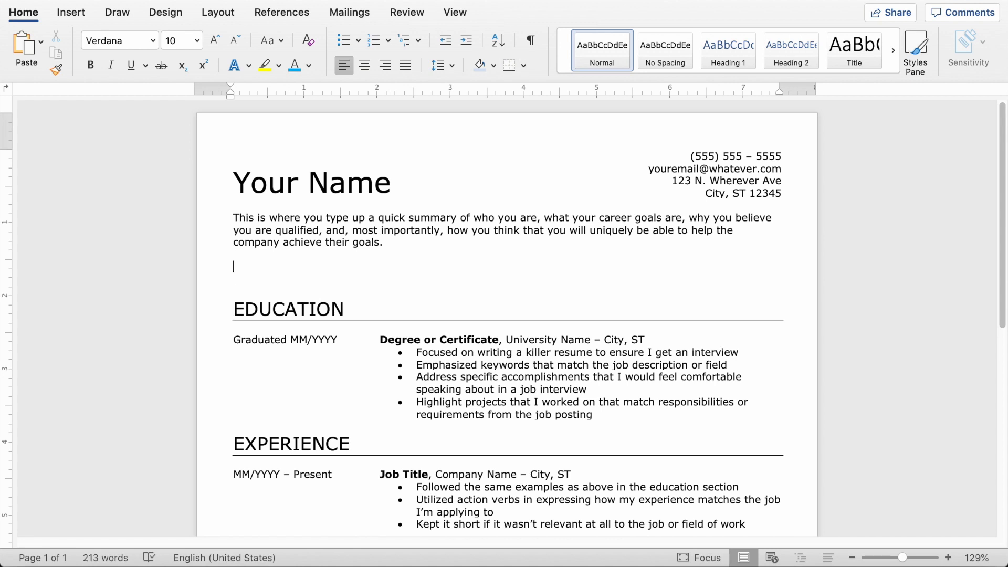
type("SKILLS")
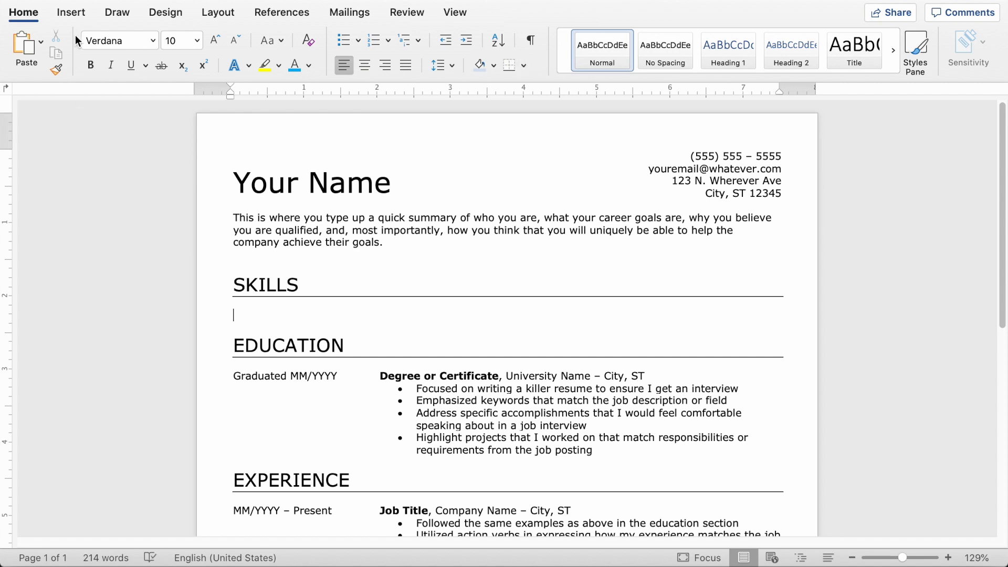
Step: Insert a three-column, one-row table under the SKILLS heading
left_click(70, 11)
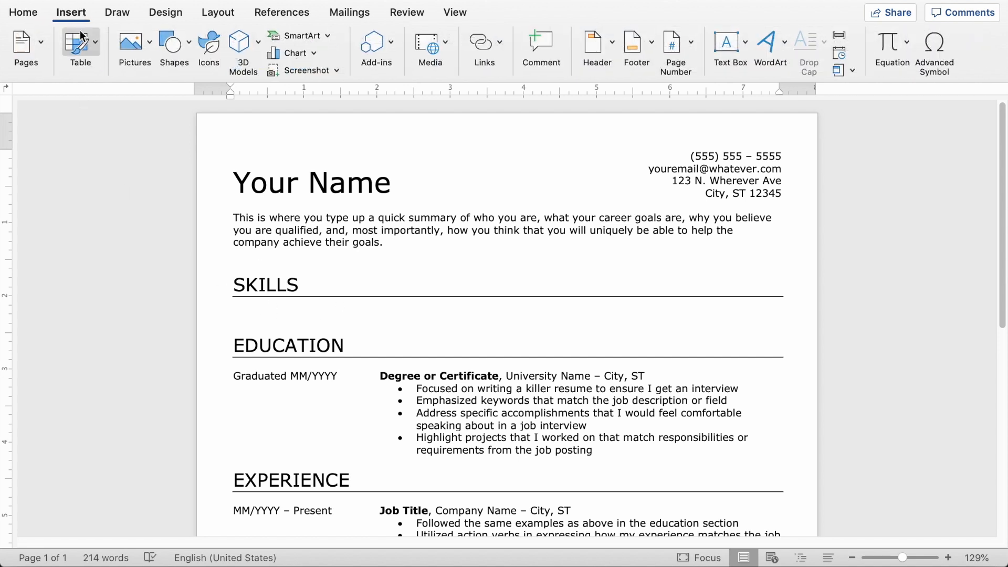
left_click(80, 49)
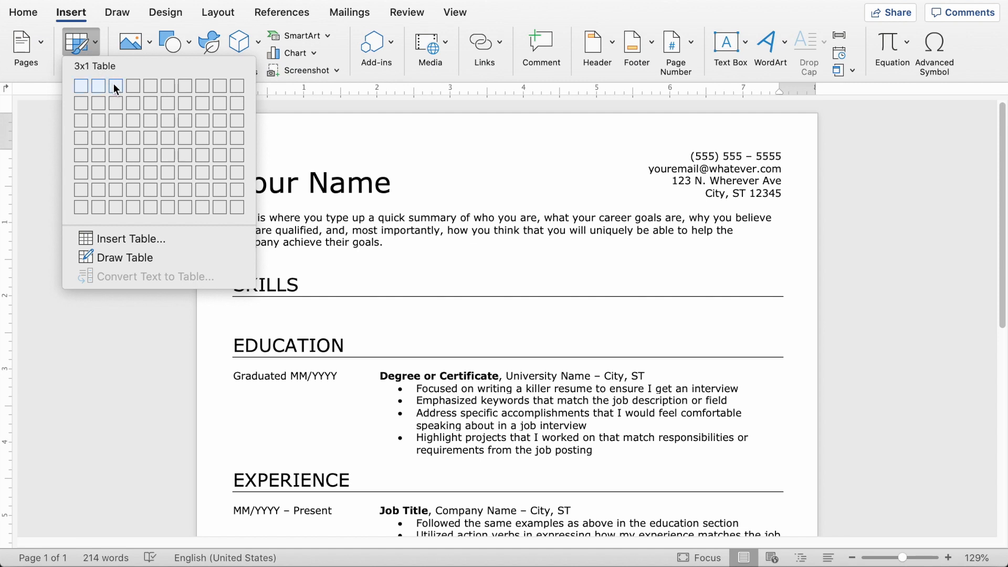
left_click(114, 85)
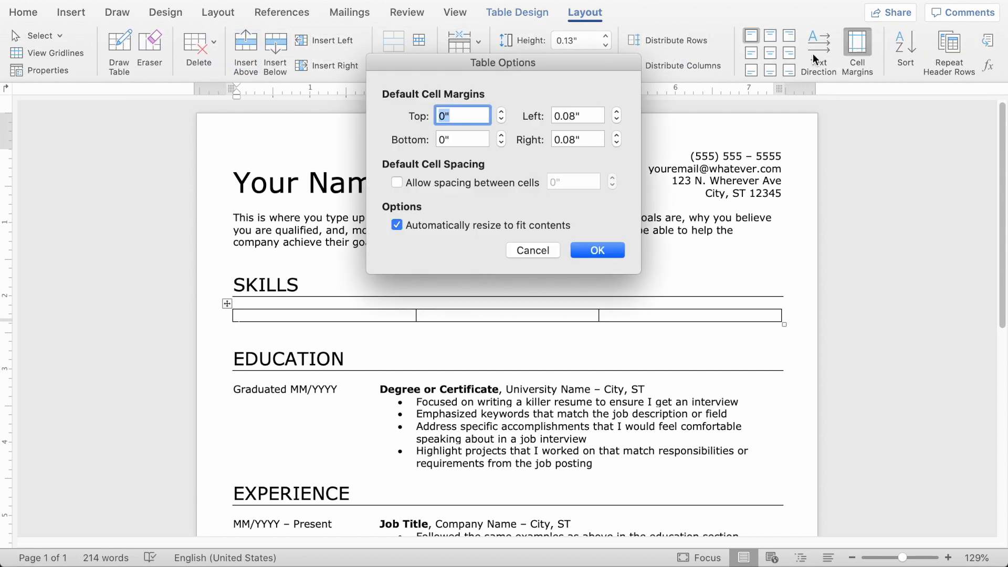
Step: Reduce the table's left and right cell margins toward zero
left_click(617, 119)
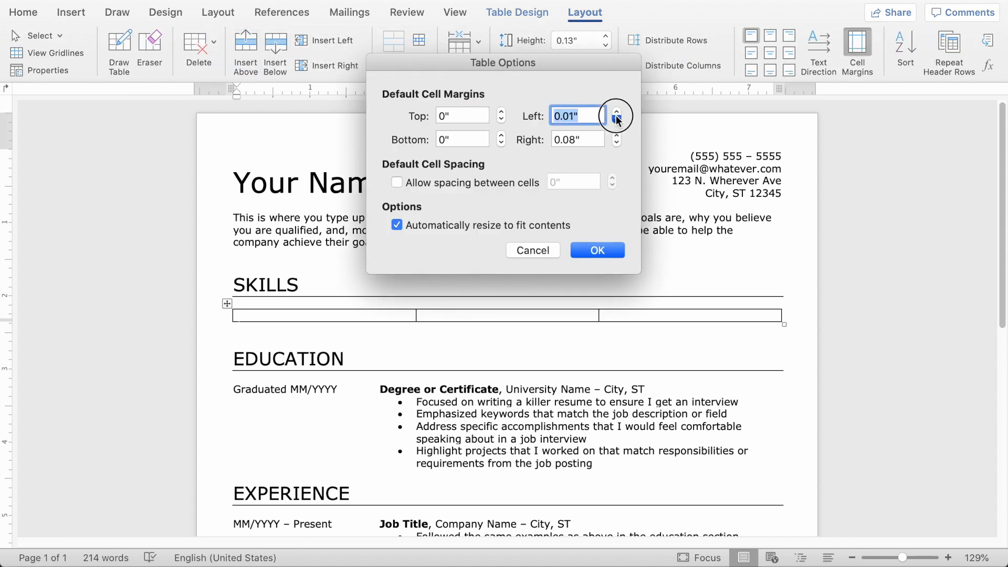
left_click(617, 144)
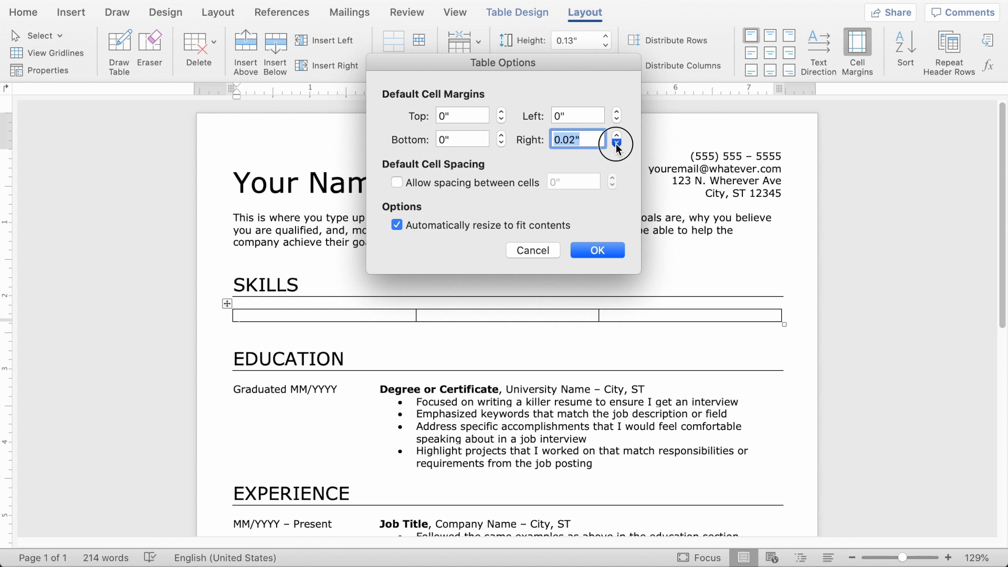
left_click(597, 250)
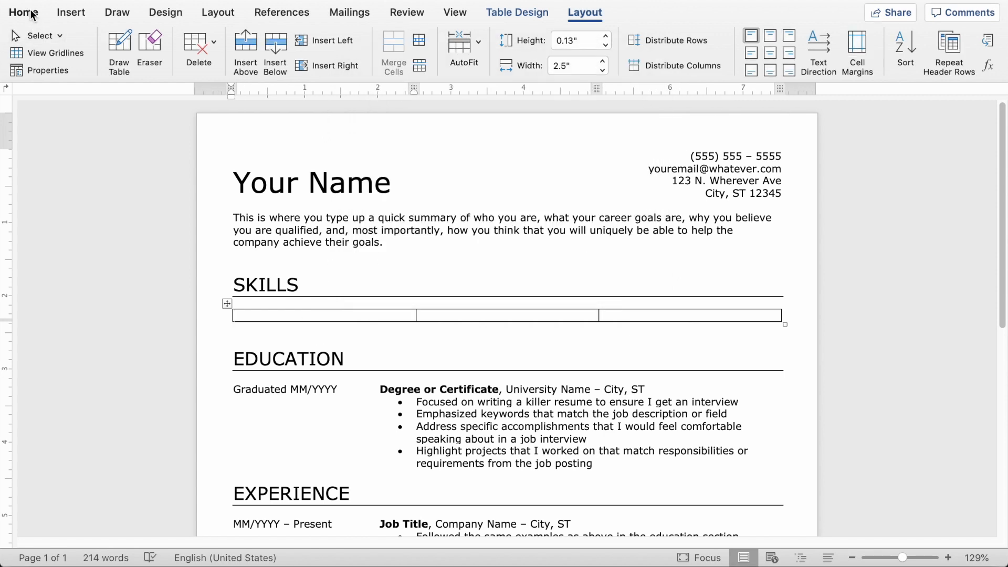
Step: Bullet the three SKILLS cells and fill them with lines about keyword-matching skills that pass robot resume scans
left_click(23, 12)
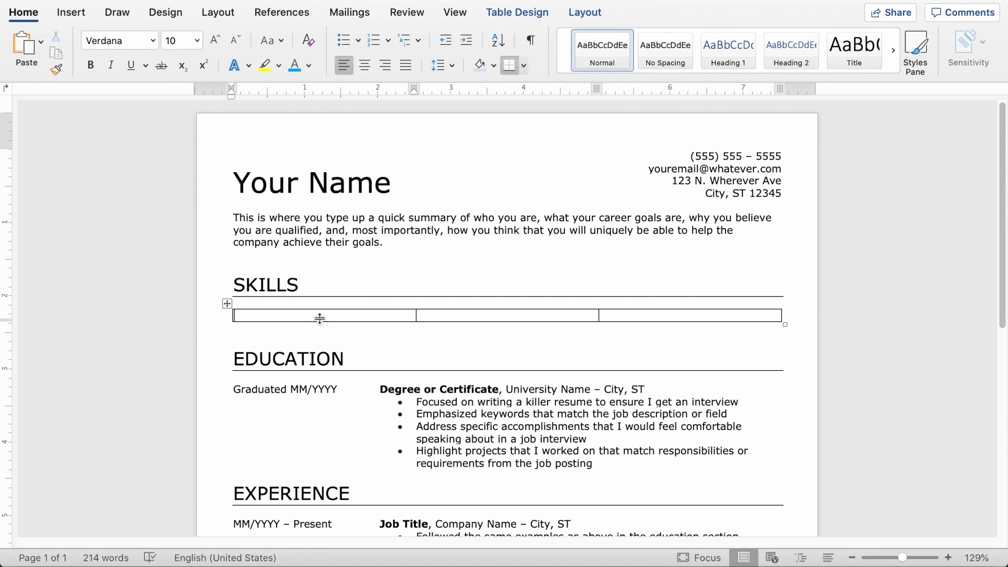
mouse_move(388, 97)
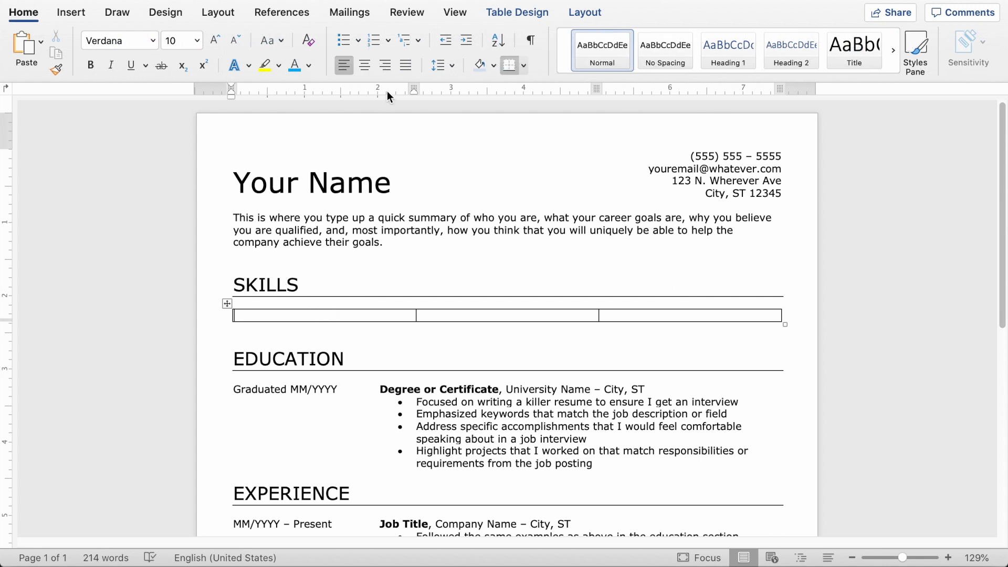
left_click(343, 41)
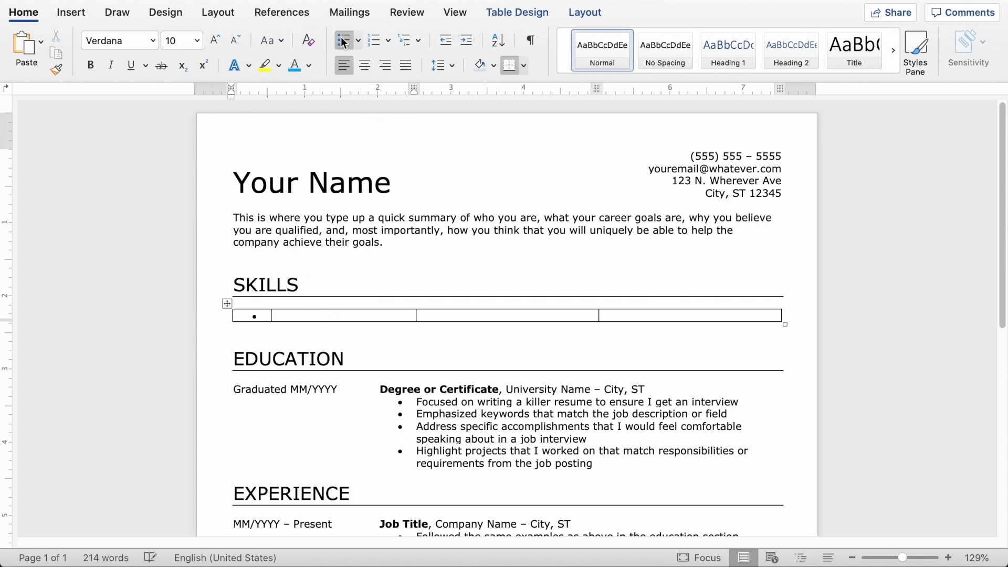
type("This is where I'll add")
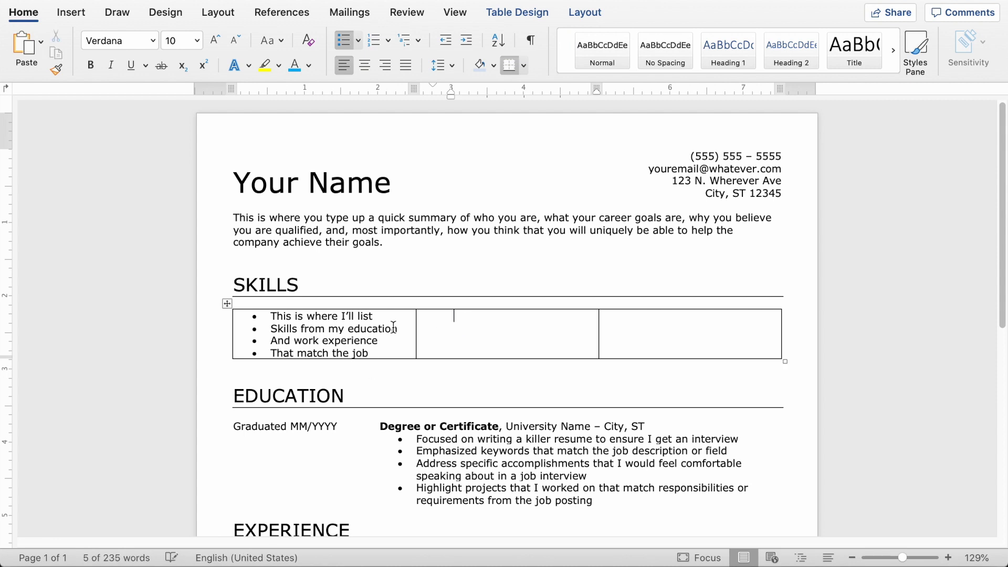
type("From the job position")
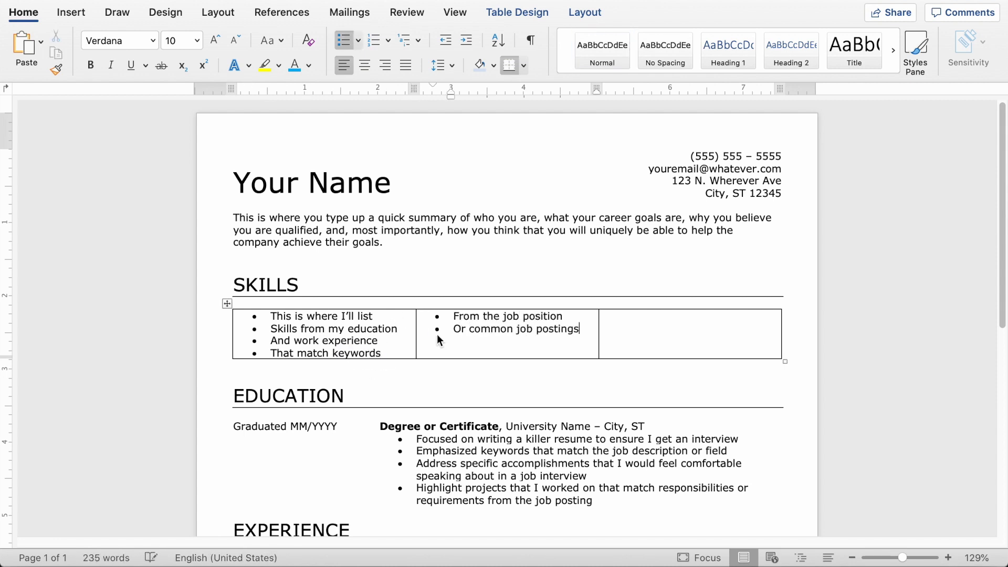
type("The robots scan my resu")
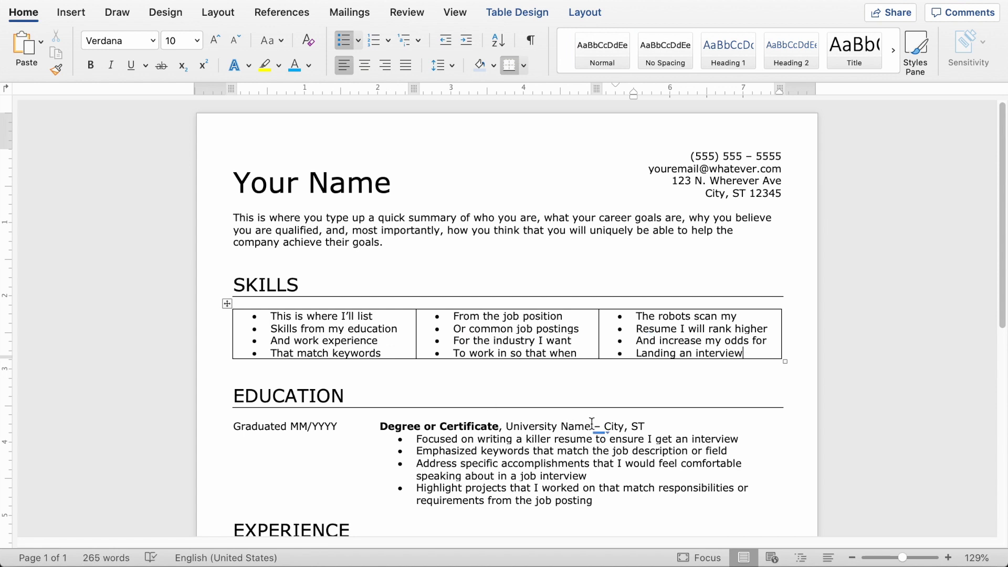
left_click(227, 302)
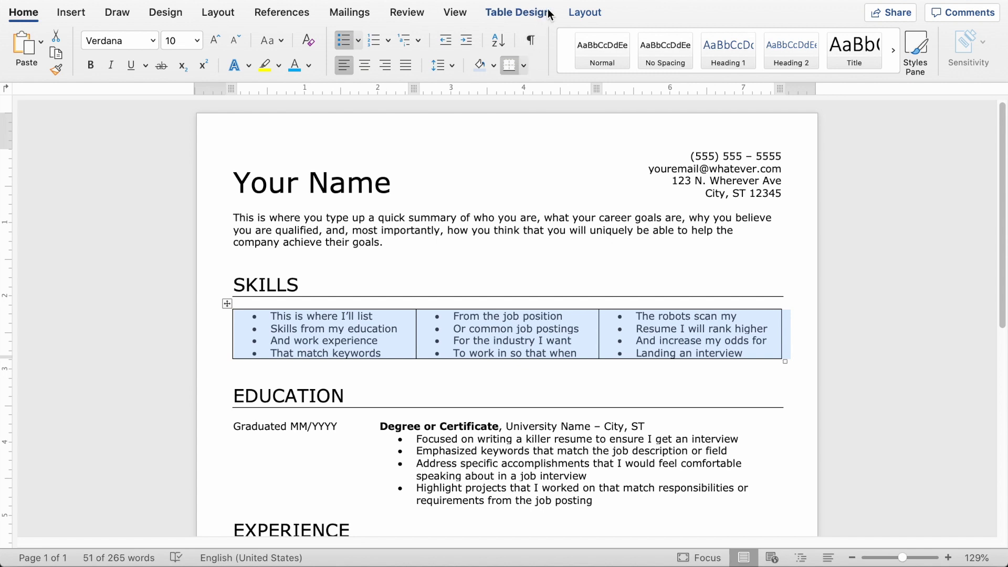
Step: Set the SKILLS table to No Border so its three bullet columns show without lines
left_click(517, 12)
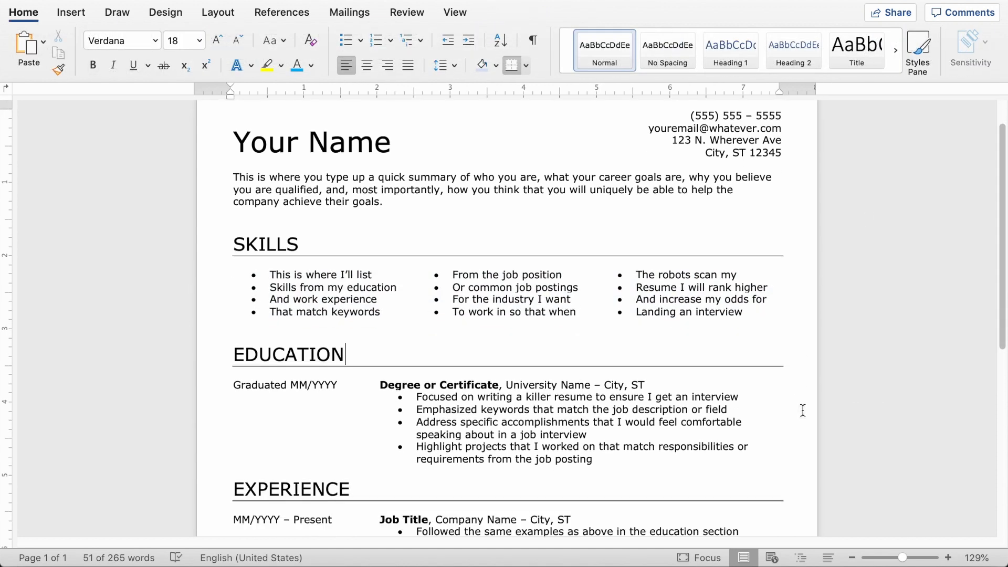
scroll("down", 3)
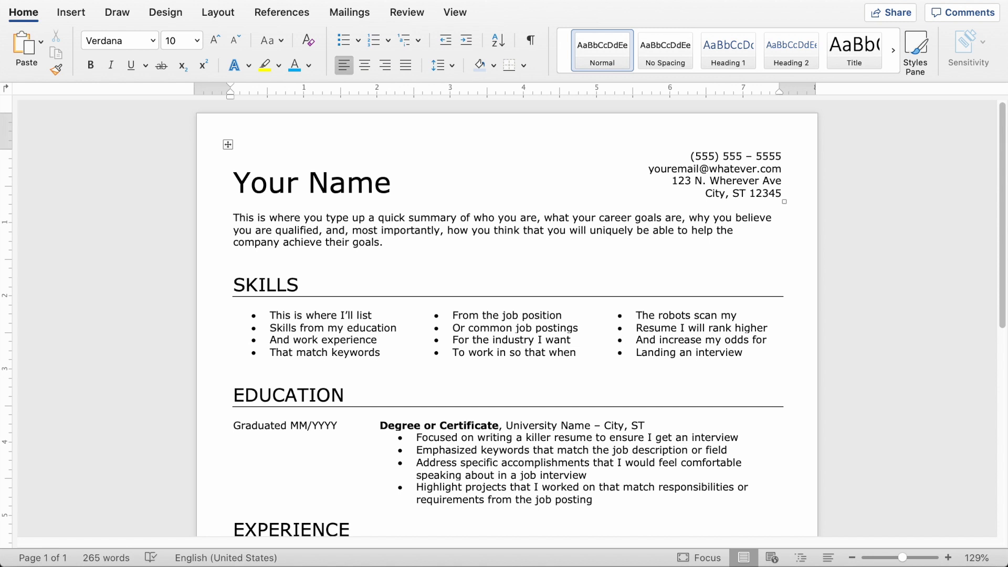
left_click(410, 230)
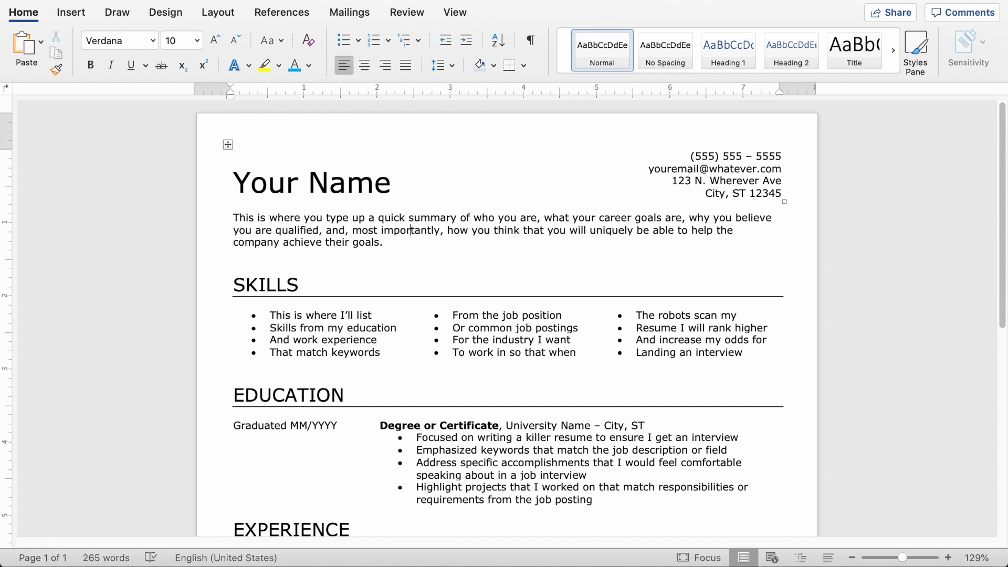